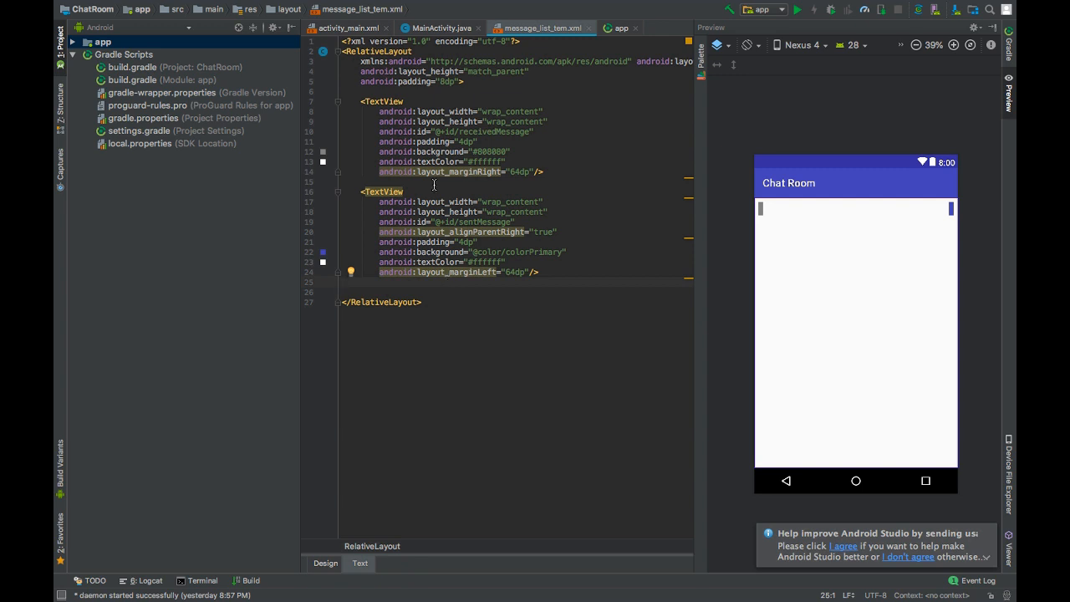
# In MainActivity's onCreate, declare ListView messageList, EditText messageBox and TextView send via findViewById
pyautogui.click(442, 27)
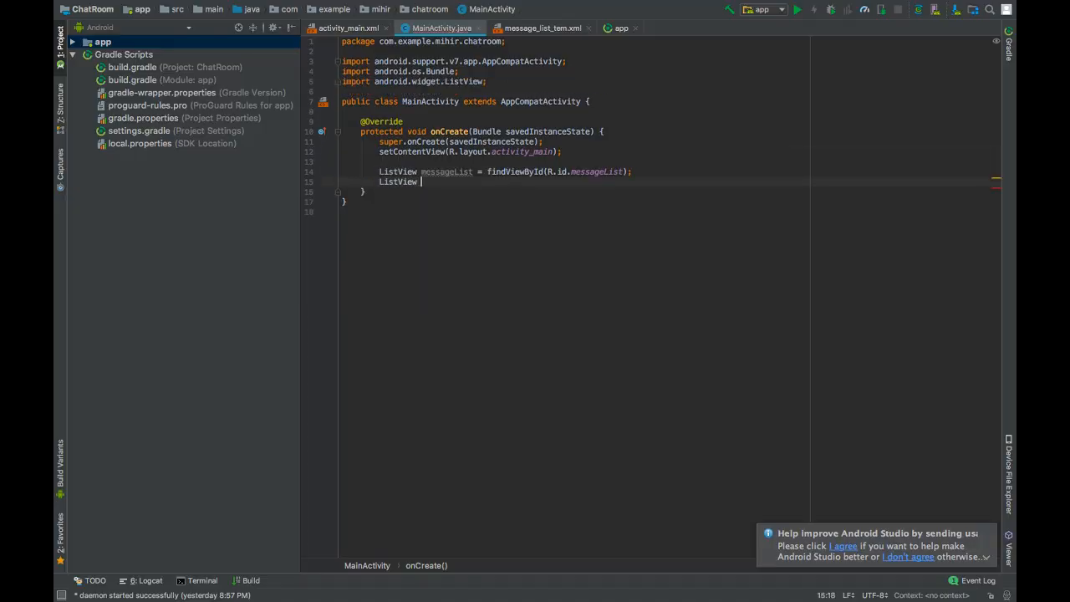
pyautogui.press('backspace')
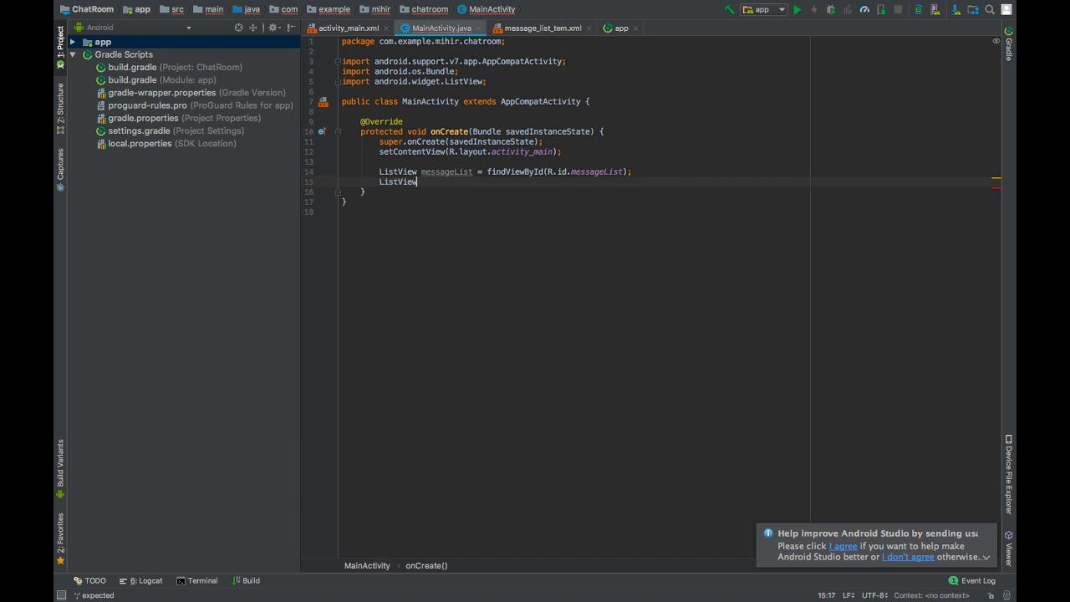
pyautogui.write('EditText messageBox = find')
pyautogui.write('TextView send = findViewById(R')
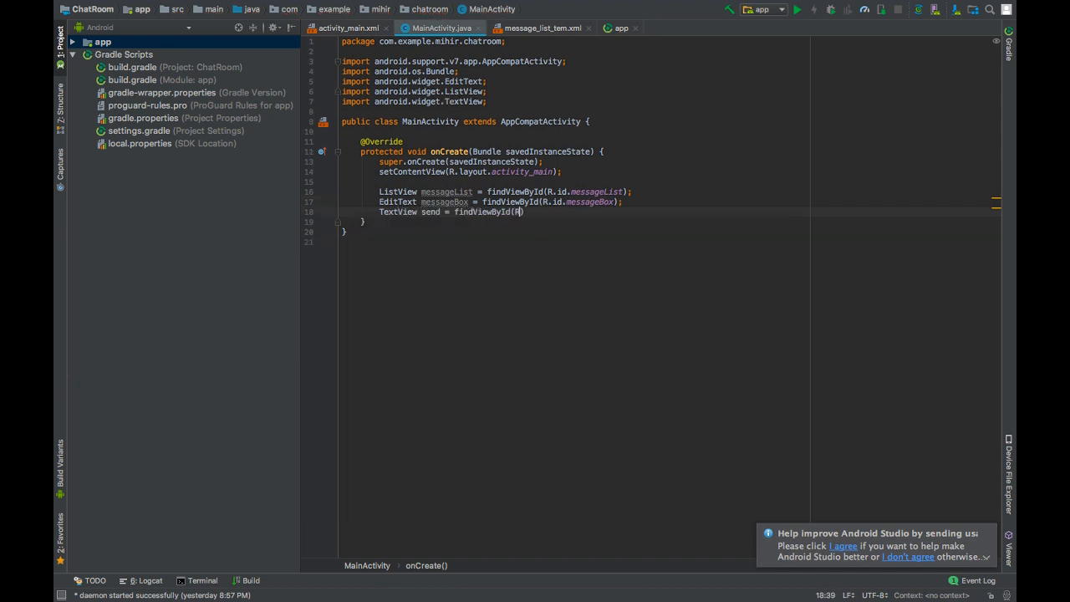
pyautogui.write('R.id.send);')
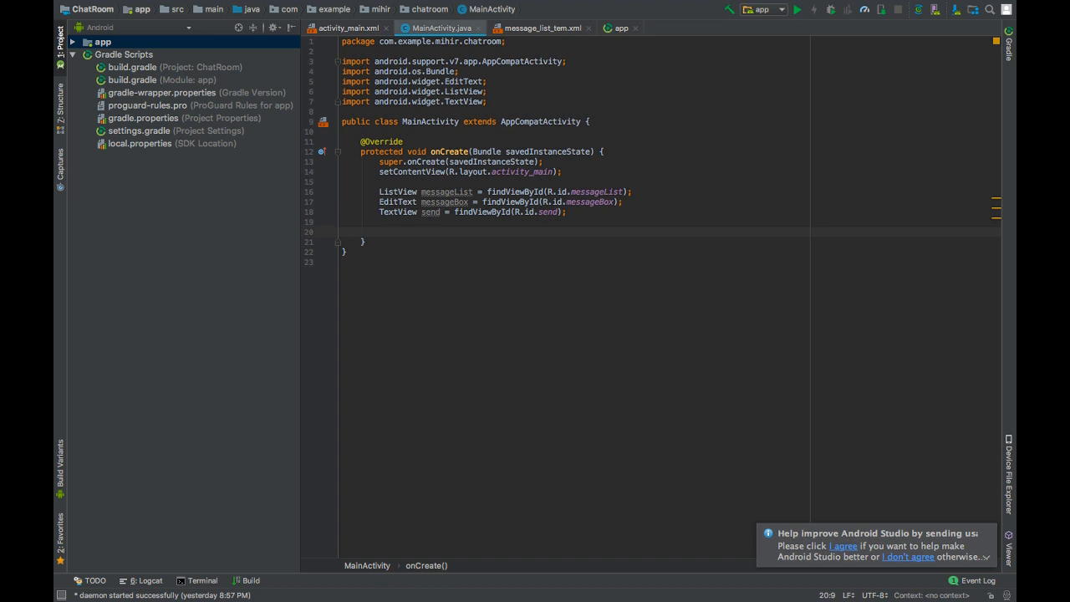
# Call instantiateWebSocket() in onCreate and generate the missing method with the quick-fix
pyautogui.write('instantiate')
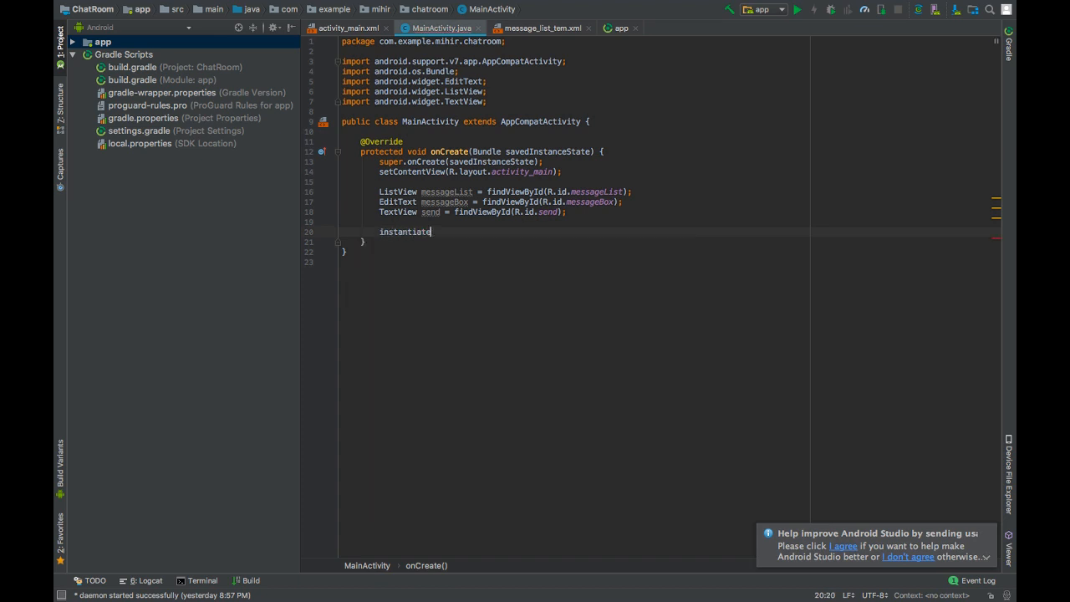
pyautogui.write('WebSocket')
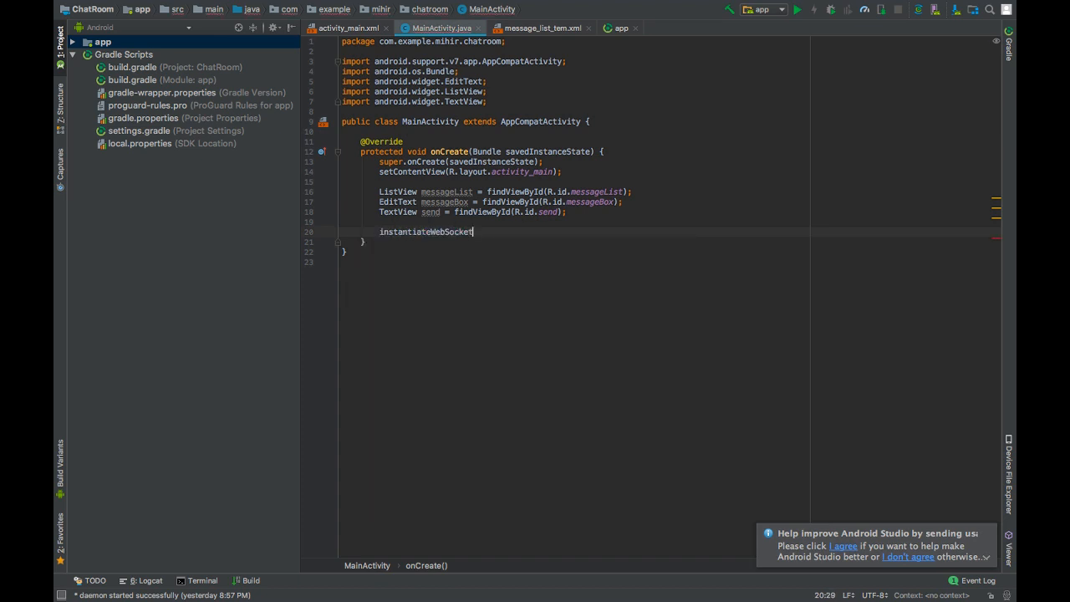
pyautogui.write('();')
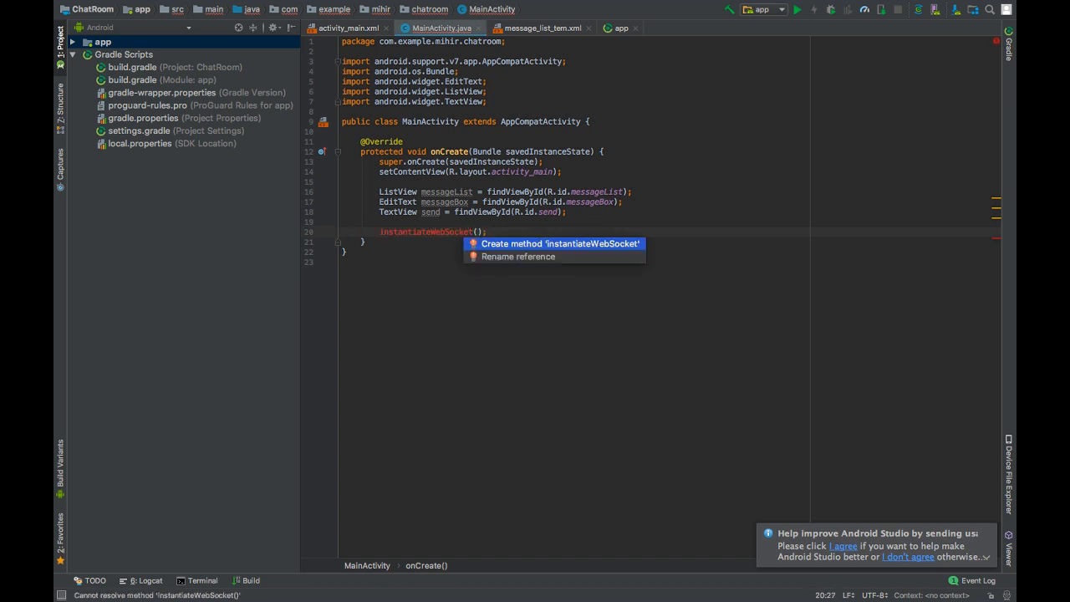
pyautogui.click(560, 244)
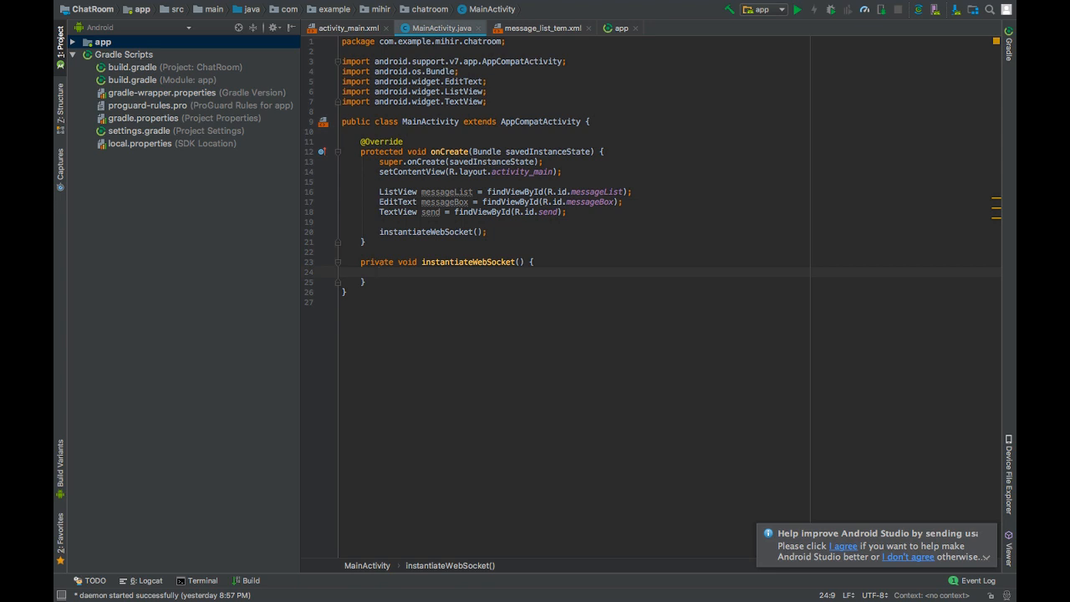
# Inside instantiateWebSocket, create an OkHttpClient and a Request built with an empty url
pyautogui.write('Okh')
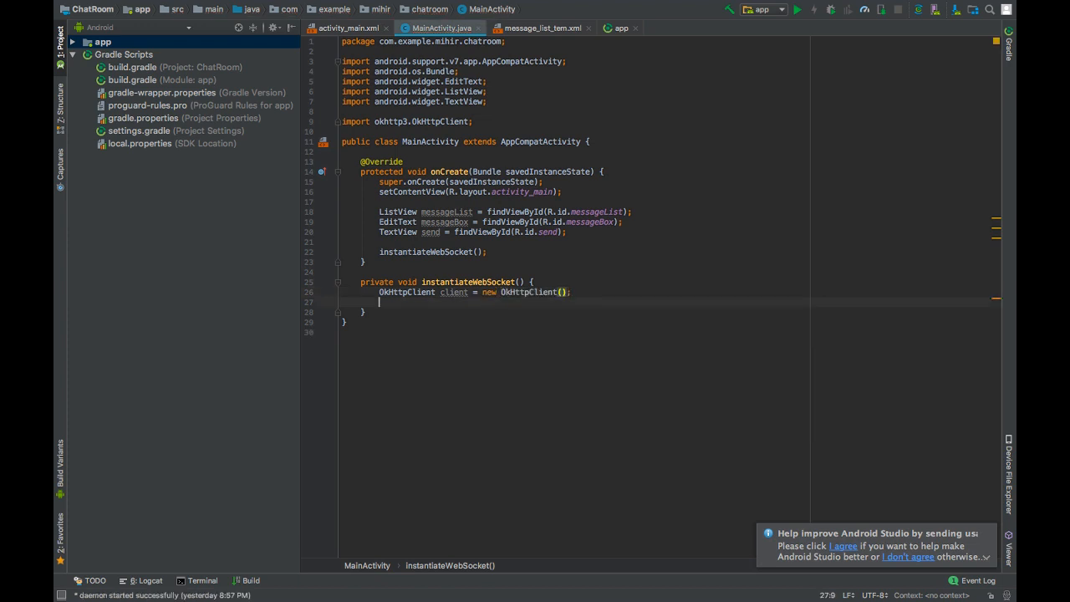
pyautogui.write('Request')
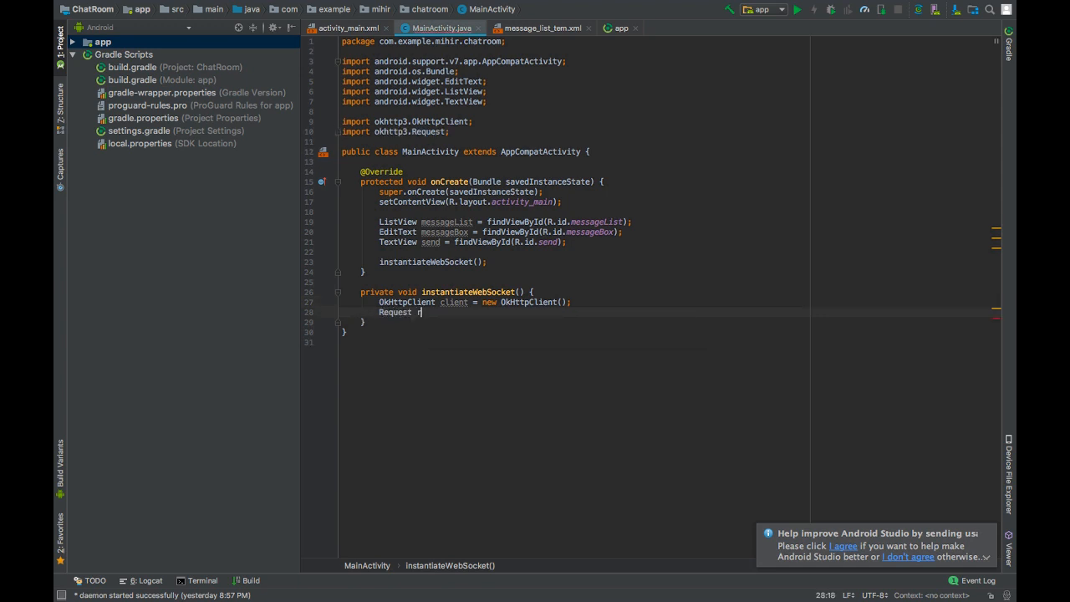
pyautogui.write('request = new Request.Builder().')
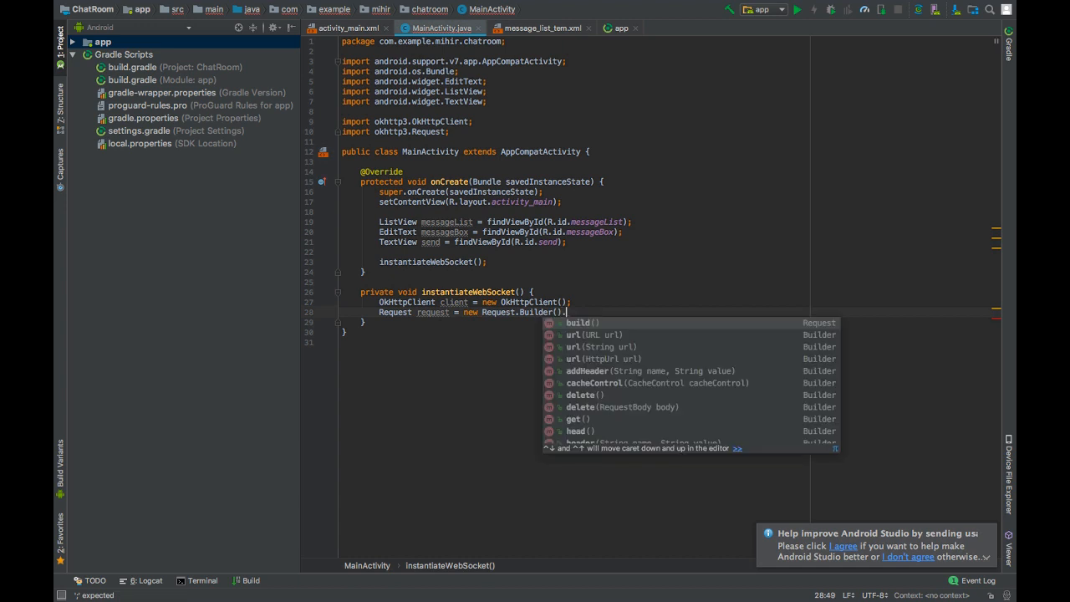
pyautogui.write('url("')
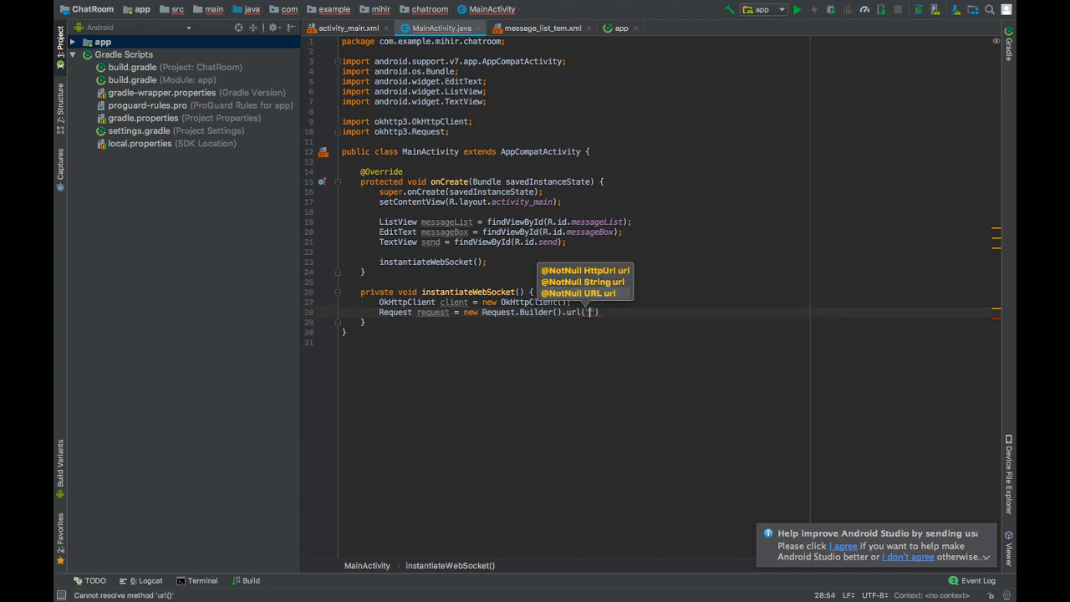
pyautogui.write('""')
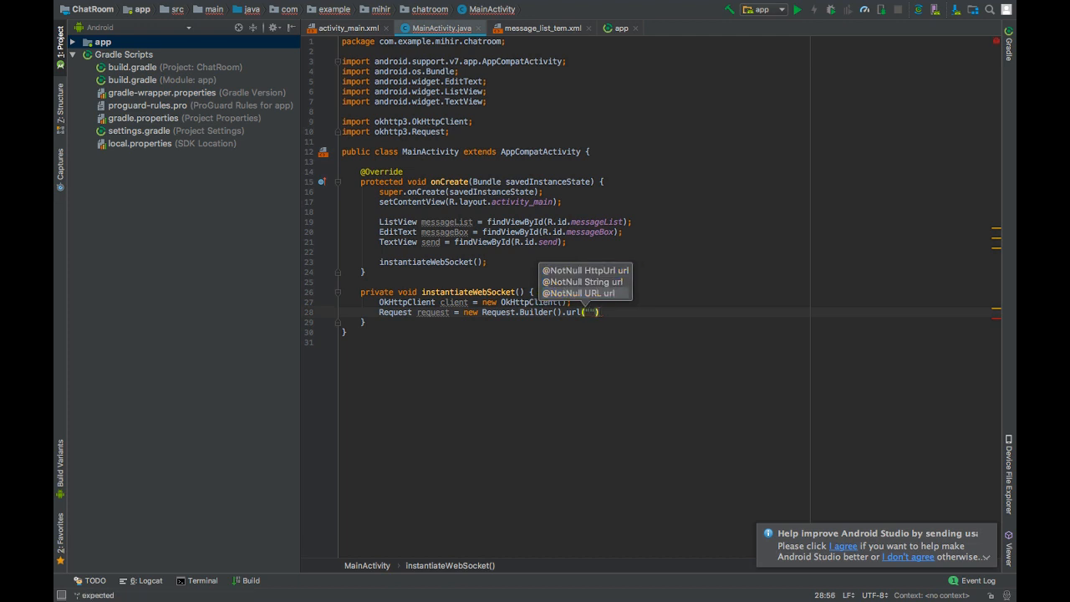
pyautogui.write('.build();')
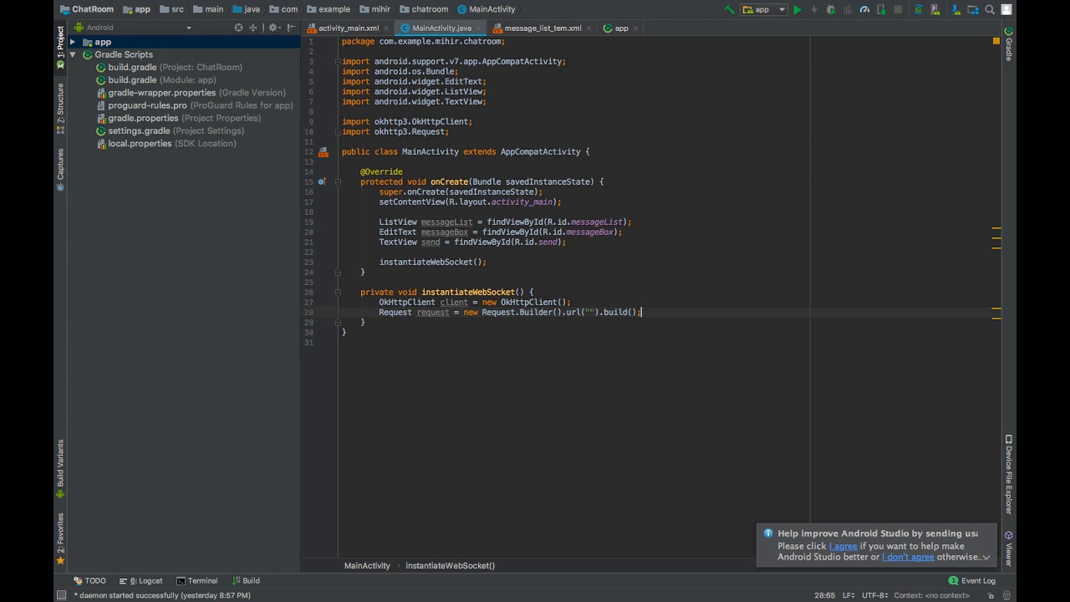
pyautogui.write('Web')
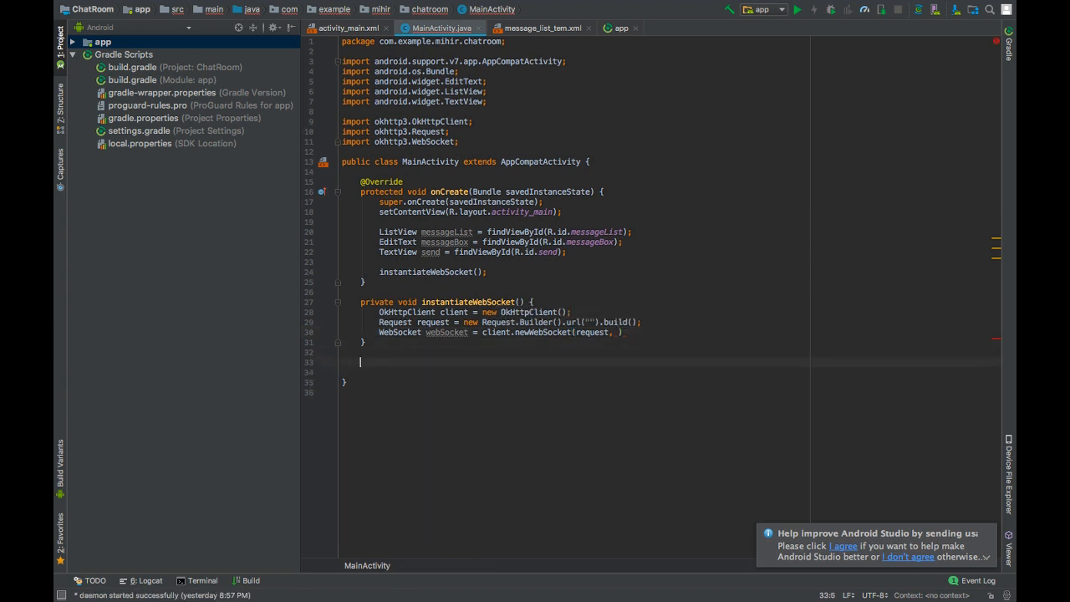
# Declare a public SocketListener class extending WebSocketListener, with an empty body
pyautogui.write('public')
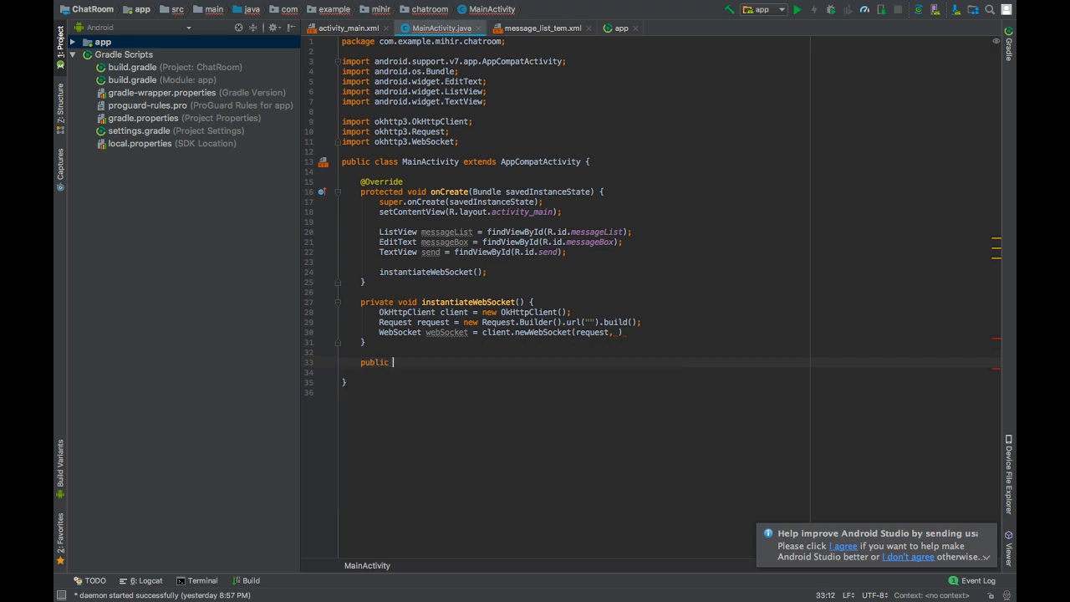
pyautogui.write('class Soc')
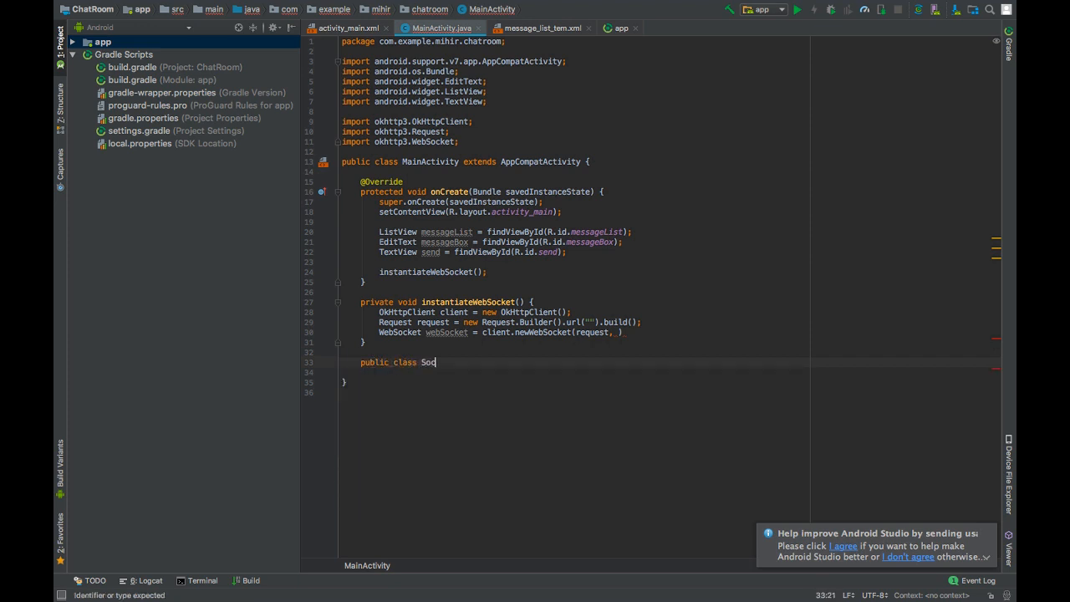
pyautogui.write('cketListener extends')
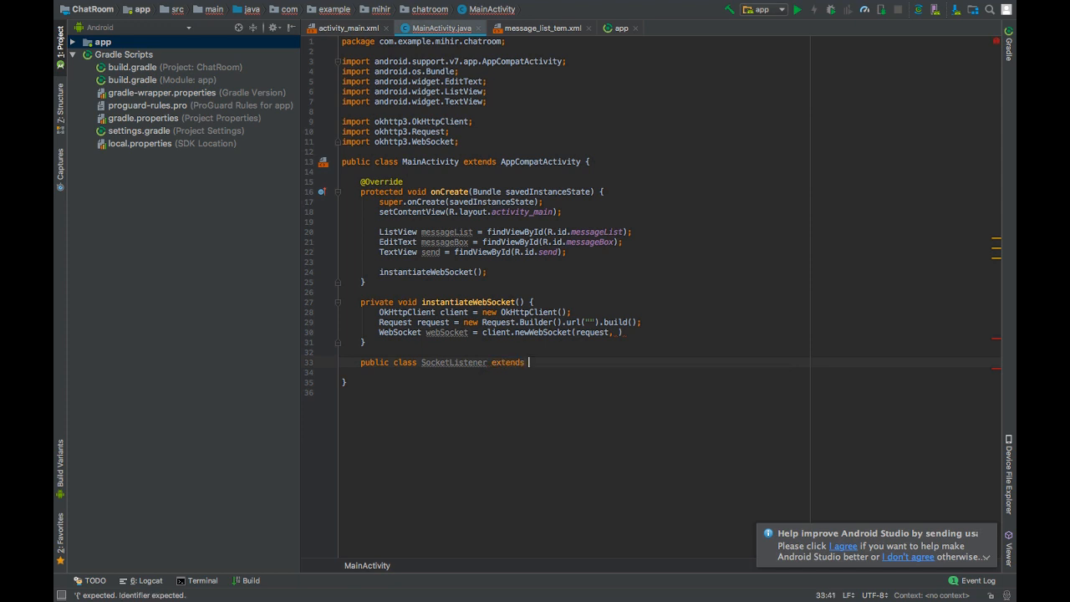
pyautogui.write('WebS')
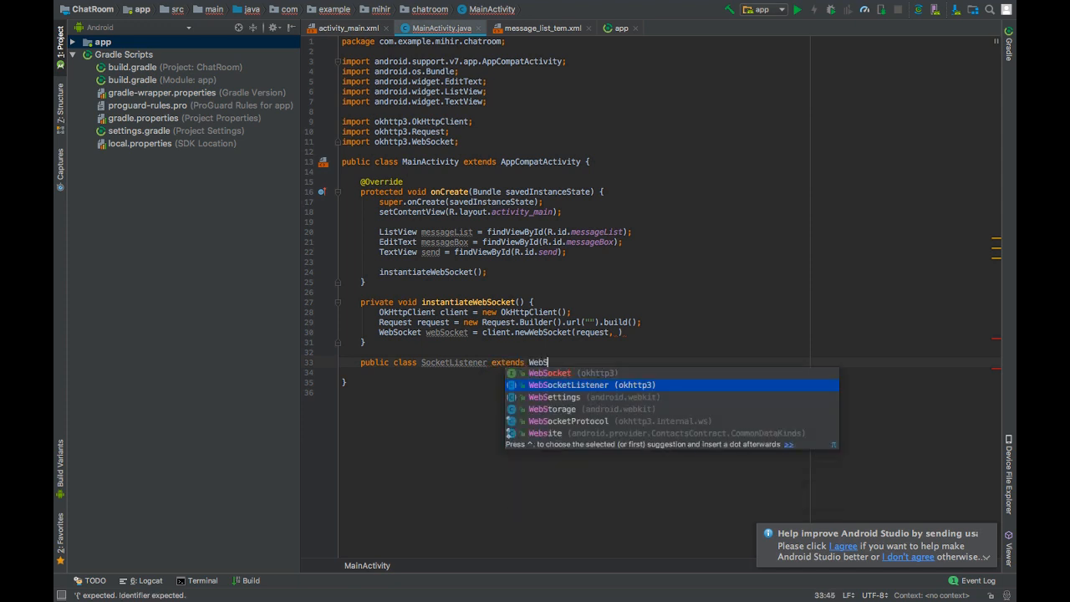
pyautogui.click(569, 384)
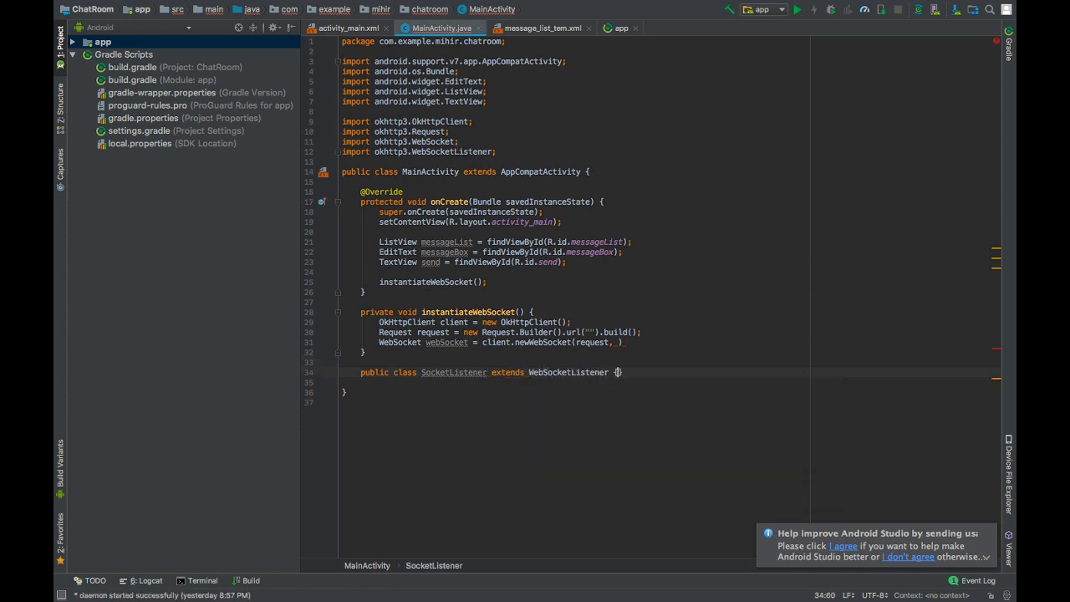
pyautogui.press('enter')
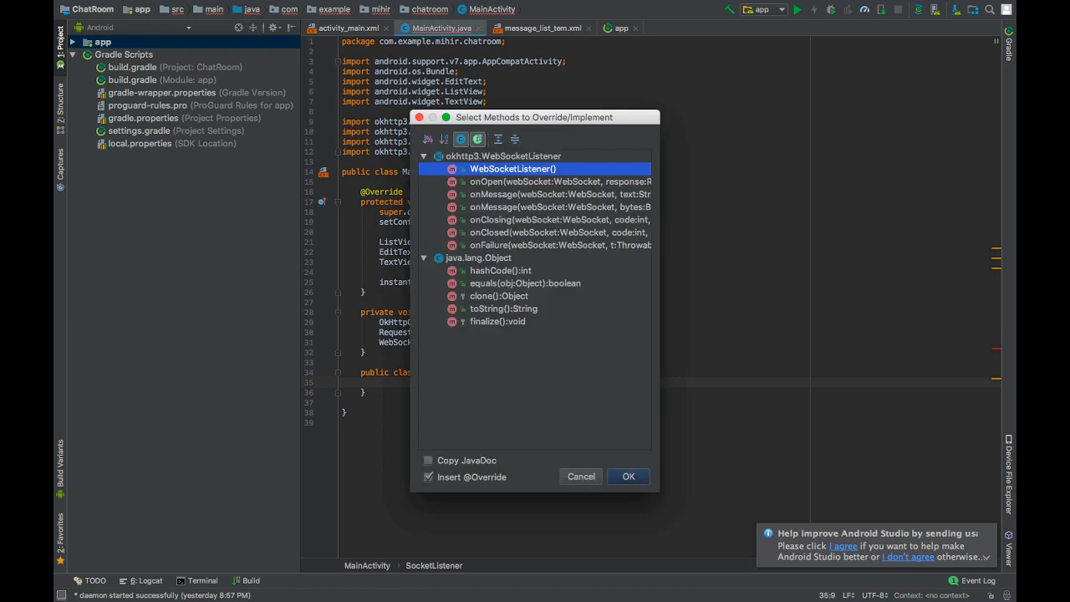
pyautogui.moveTo(594, 231)
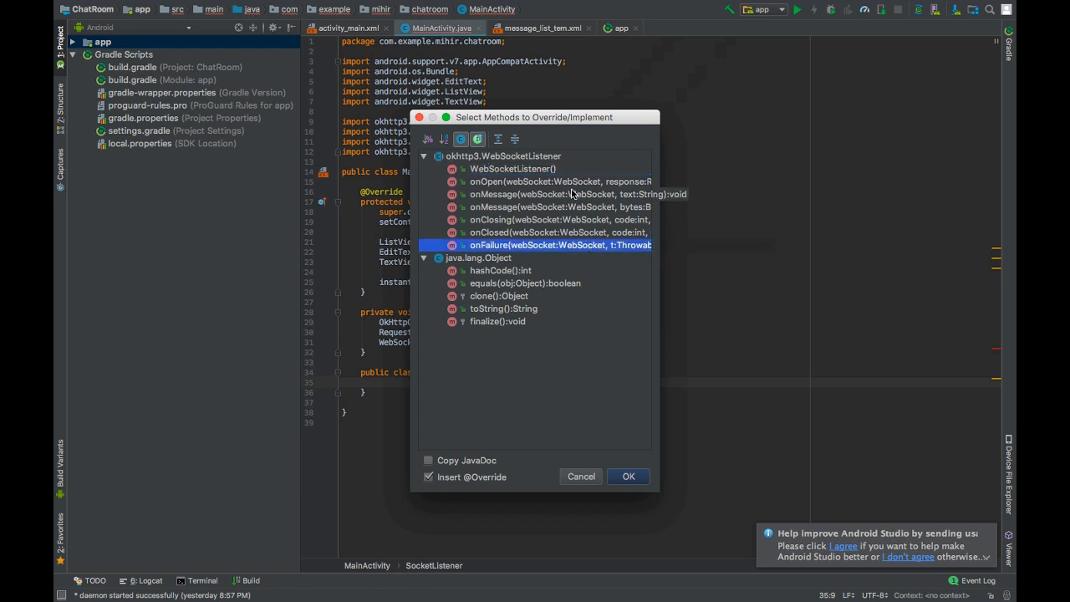
# Override every listener callback from onOpen through onFailure in SocketListener
pyautogui.click(561, 182)
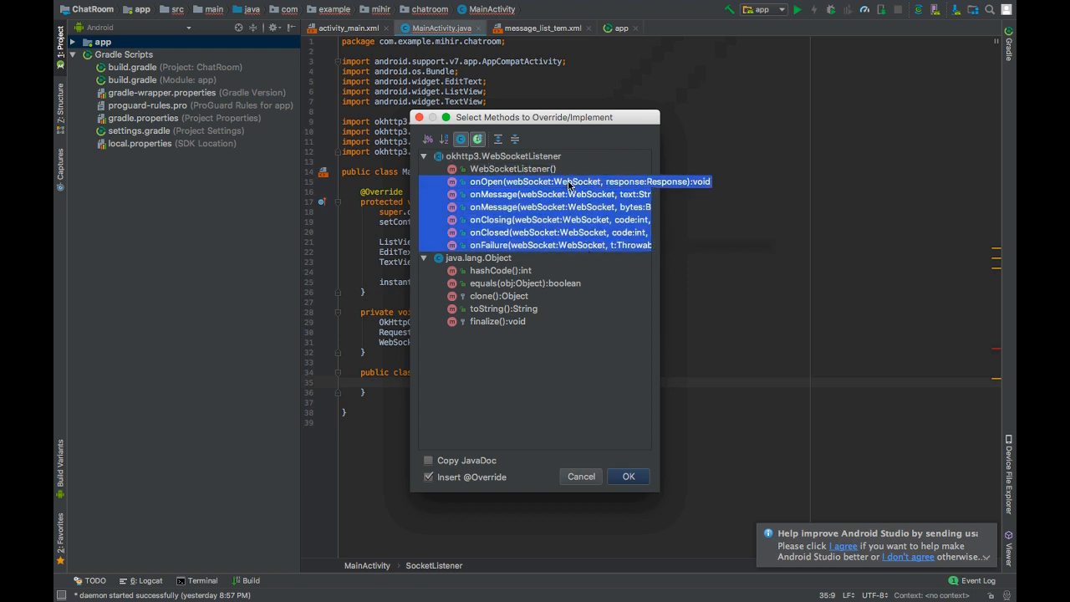
pyautogui.click(628, 476)
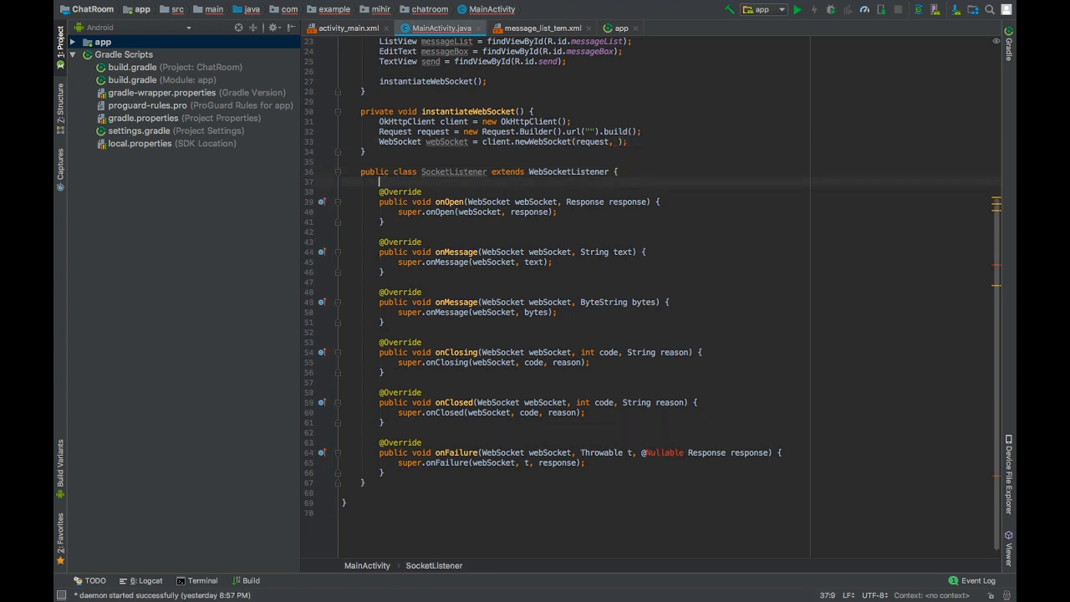
# Add a public MainActivity activity field and a constructor assigning this.activity = activity
pyautogui.write('public SocketListener(')
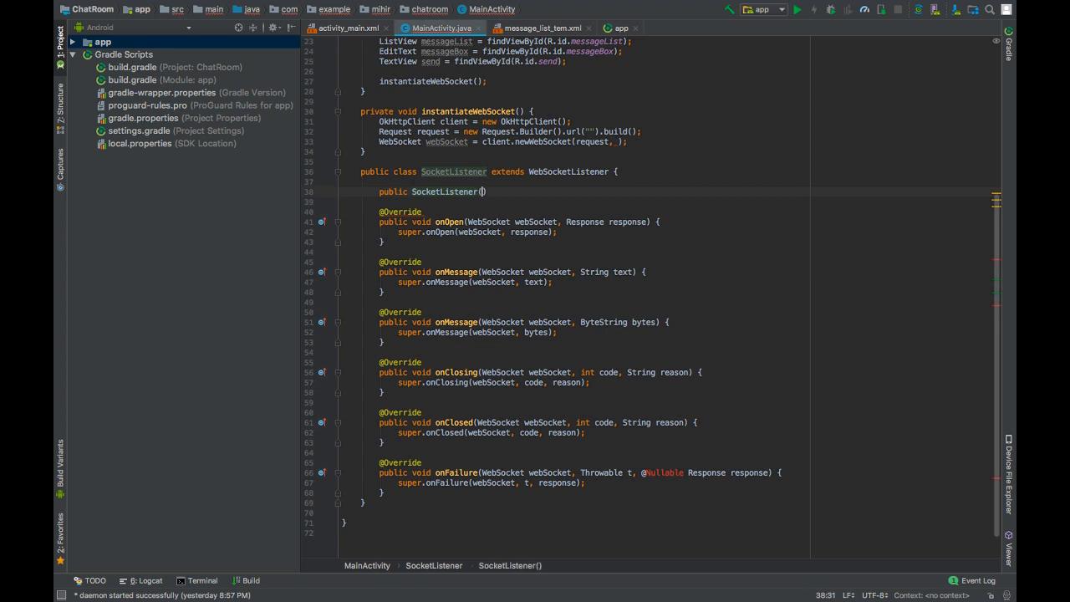
pyautogui.write(')')
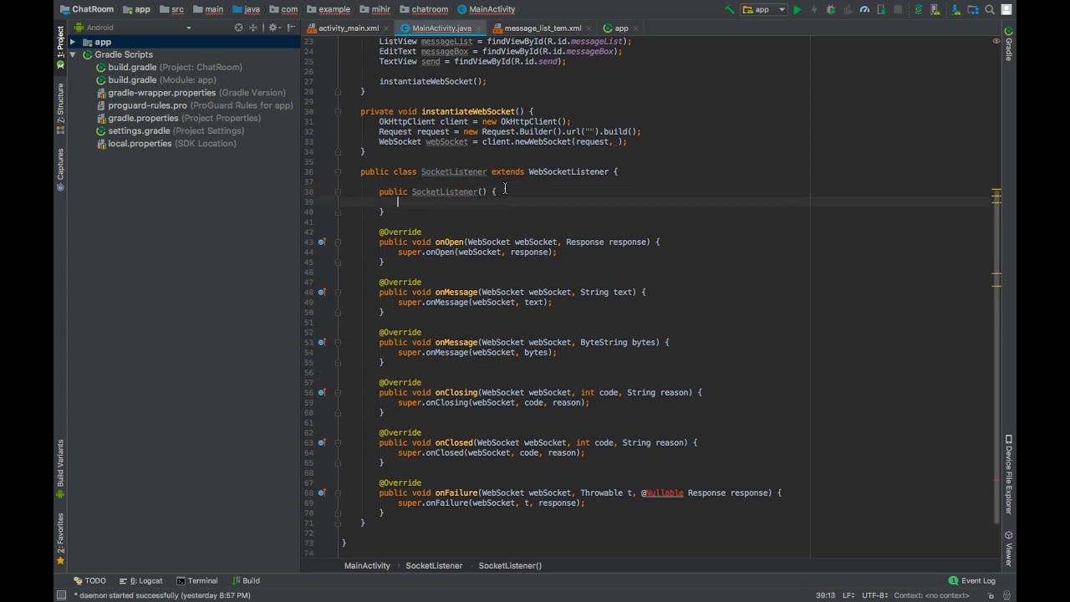
pyautogui.write('MainActivity activity')
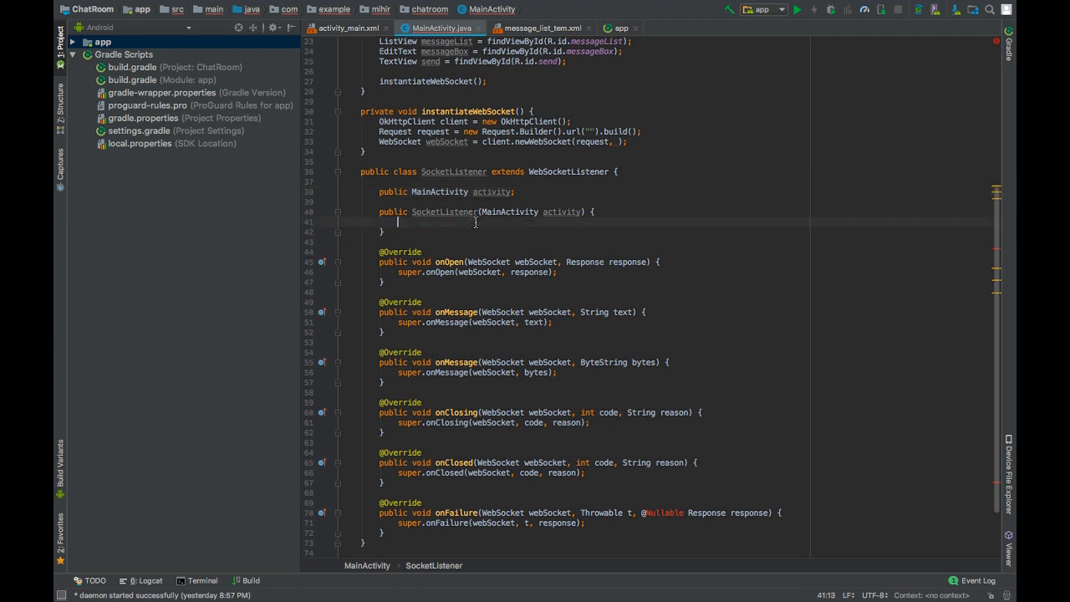
pyautogui.write('this.activity =')
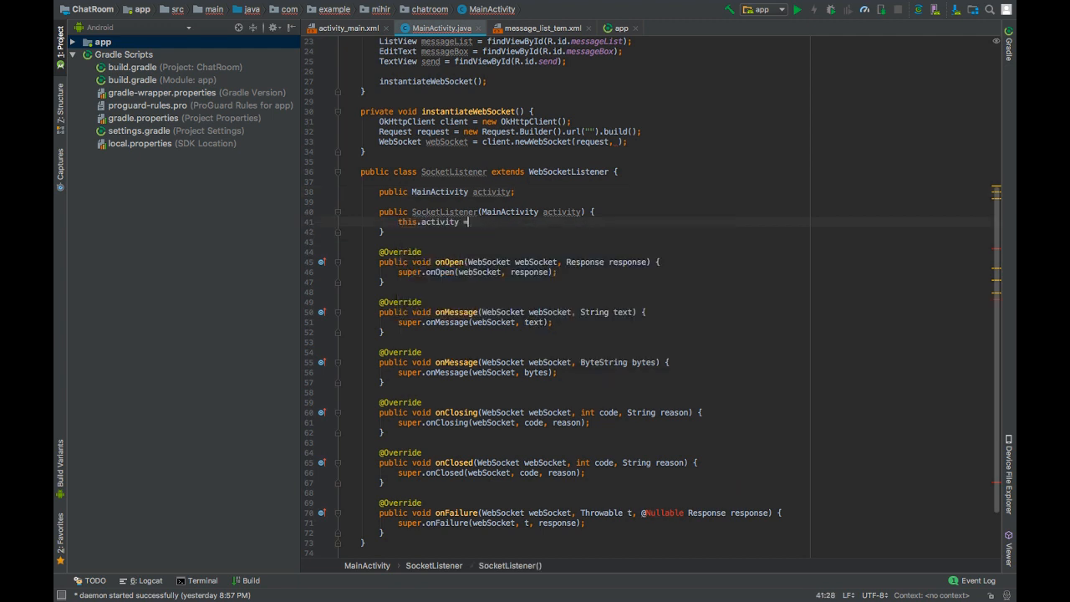
pyautogui.write('activity;')
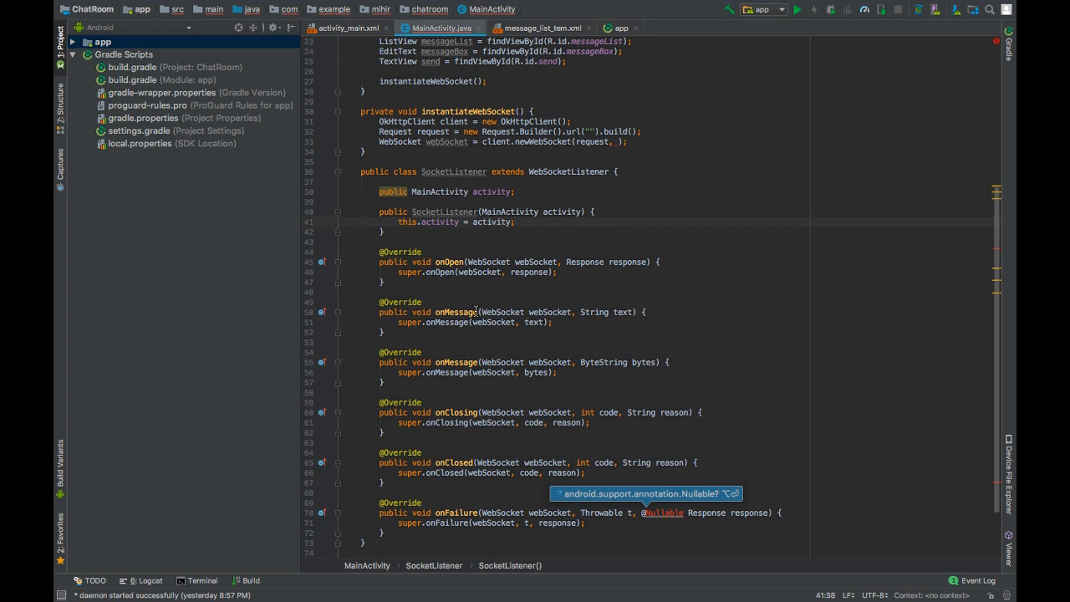
pyautogui.scroll(-3)
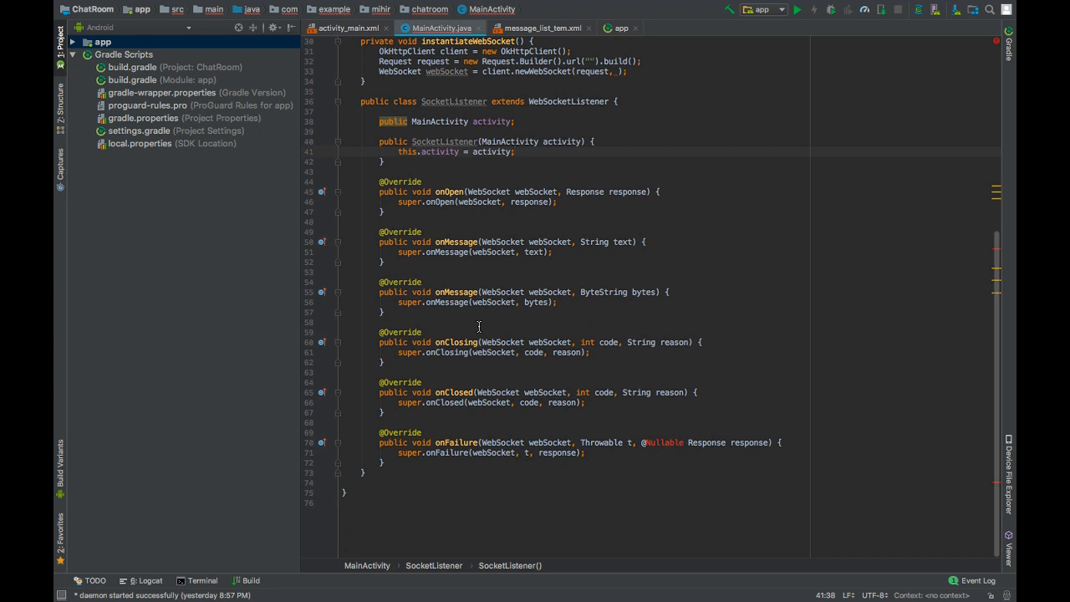
pyautogui.moveTo(487, 324)
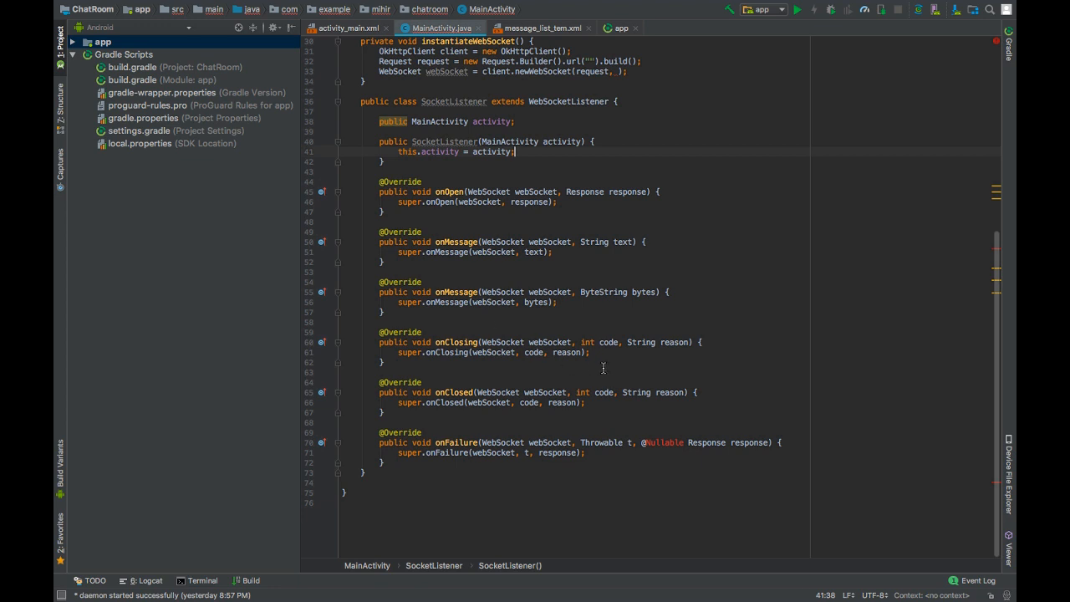
pyautogui.moveTo(608, 361)
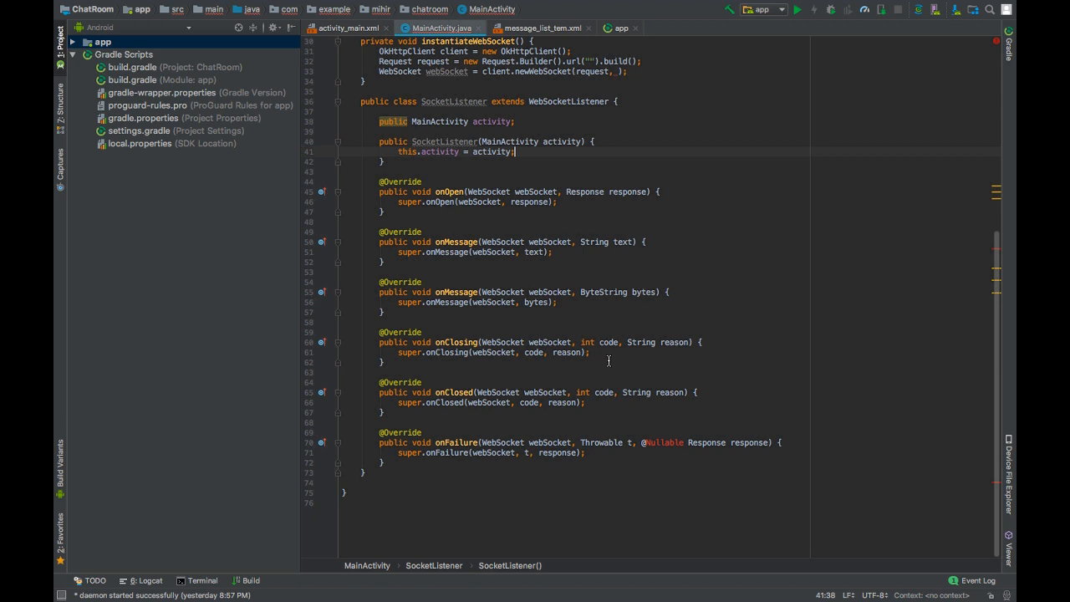
pyautogui.moveTo(663, 442)
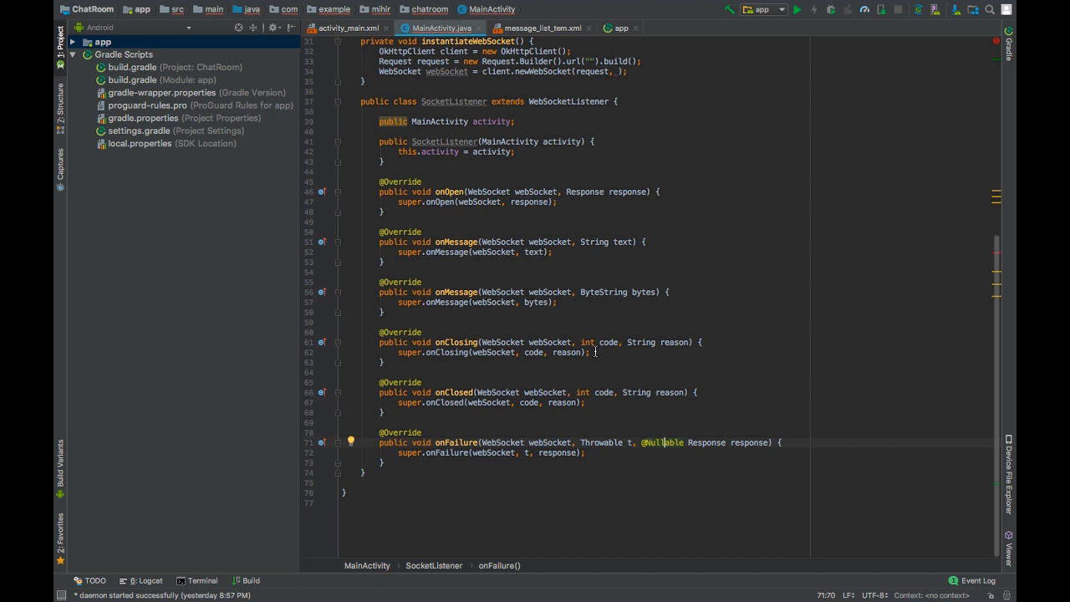
pyautogui.moveTo(580, 207)
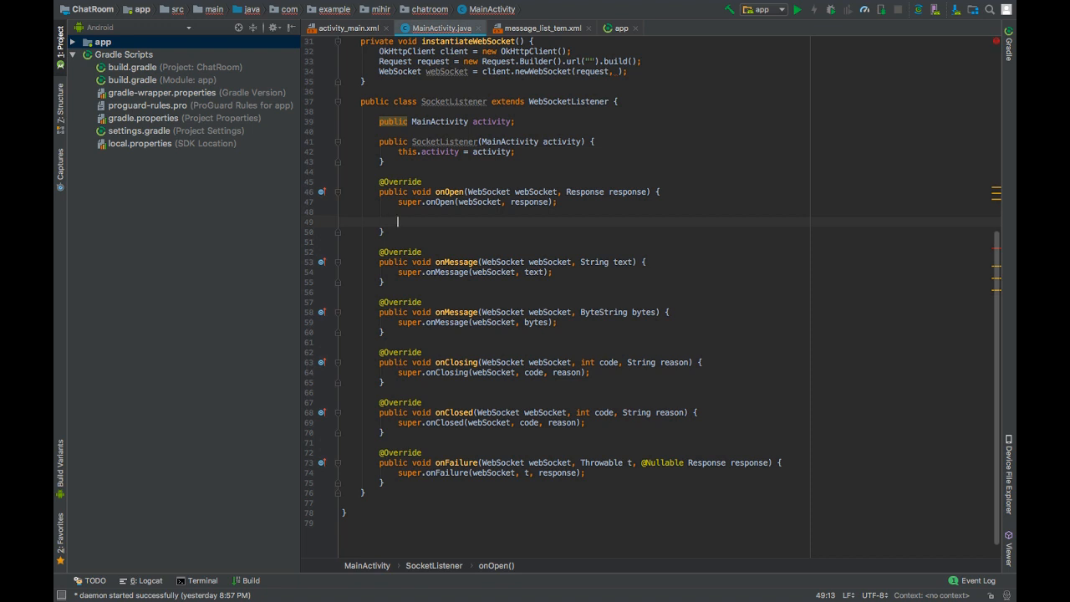
# Make onOpen show a 'Connection Established!' toast for the activity on the UI thread
pyautogui.write('activity.')
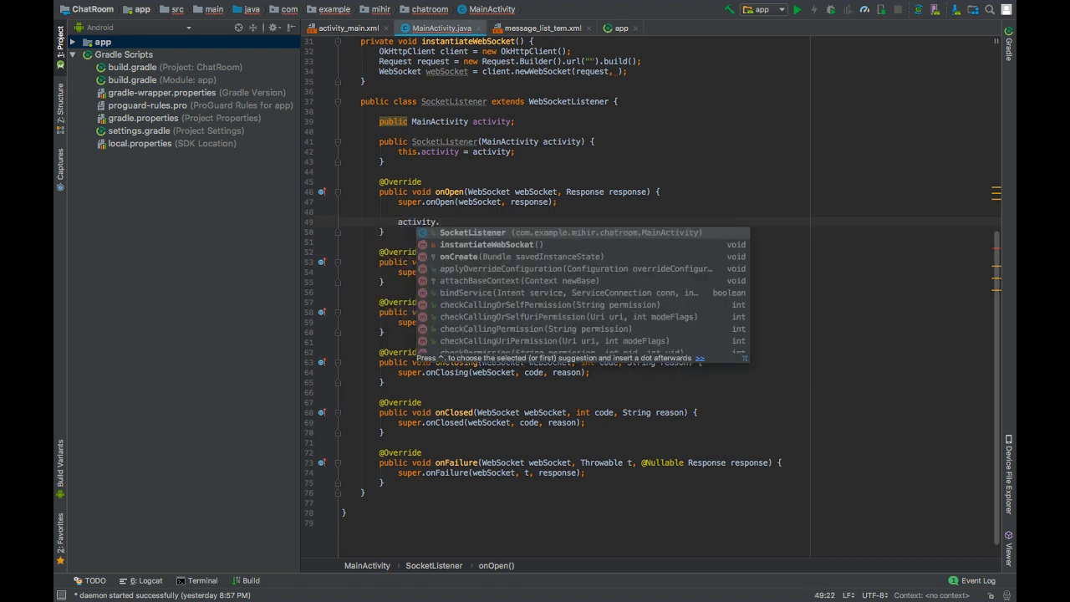
pyautogui.write('runOnUiThread(new R);')
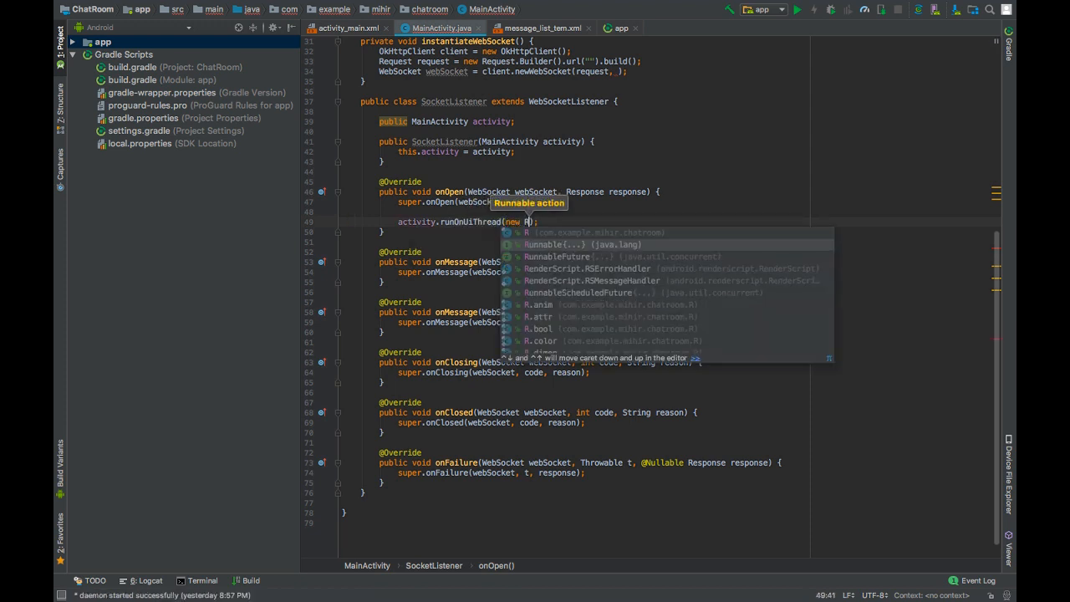
pyautogui.write('Toas')
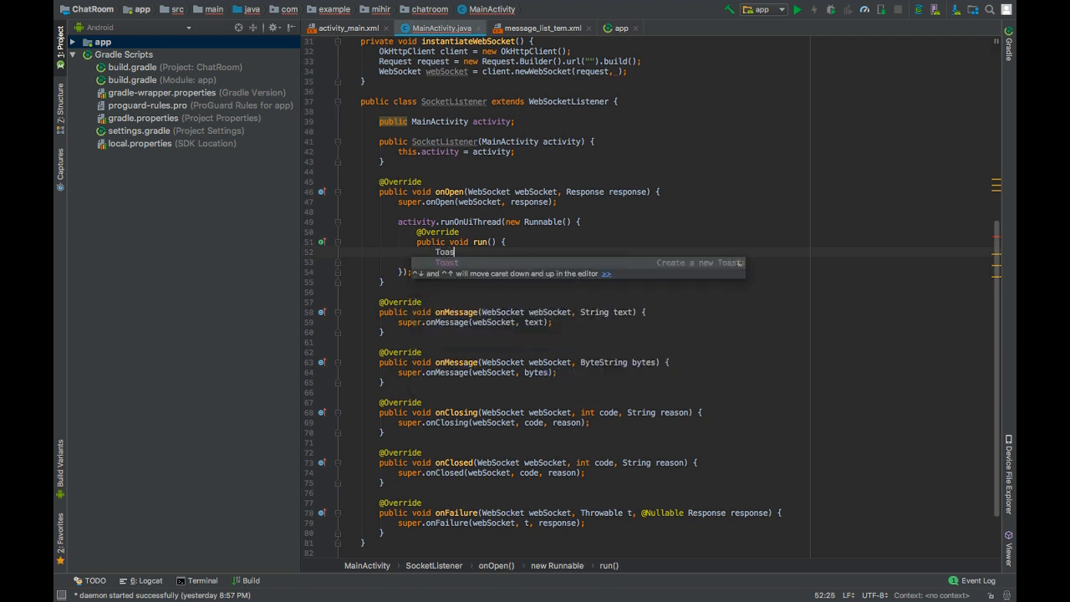
pyautogui.write('t.makeText(this)')
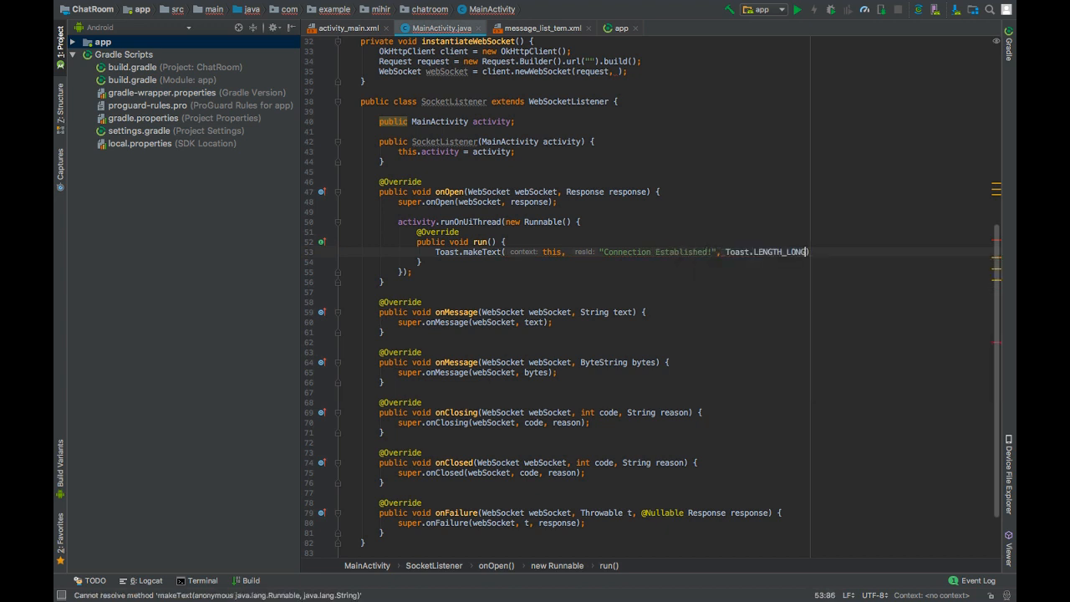
pyautogui.write('.show();')
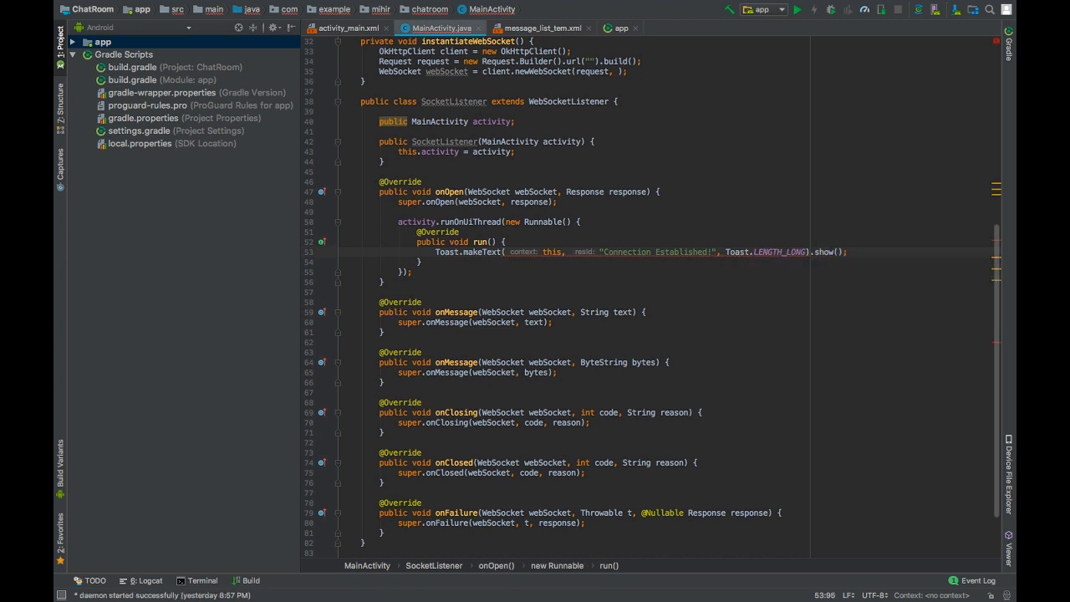
pyautogui.click(543, 251)
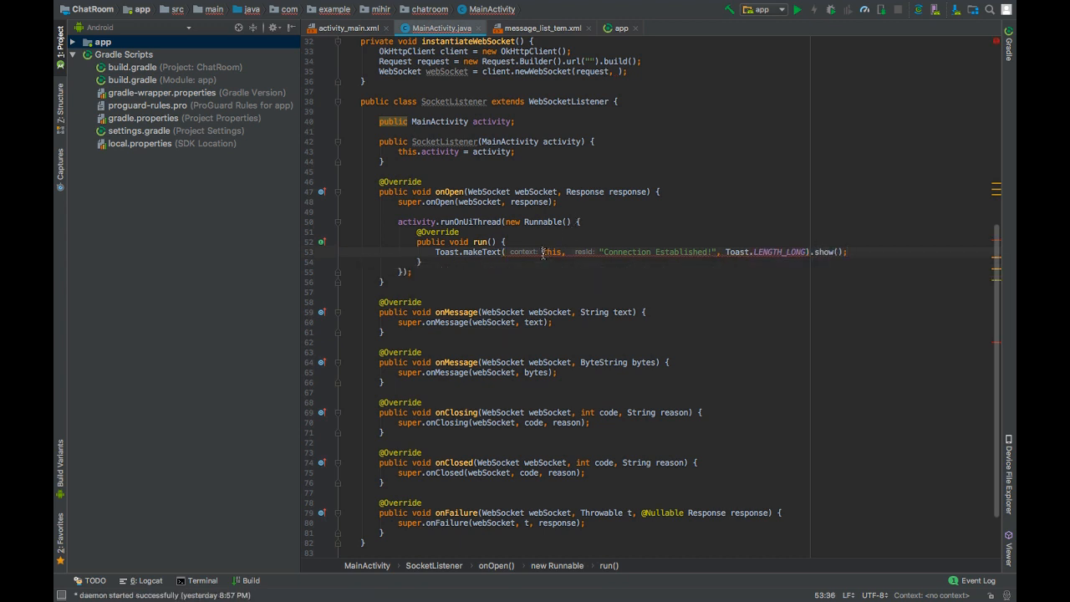
pyautogui.write('ad')
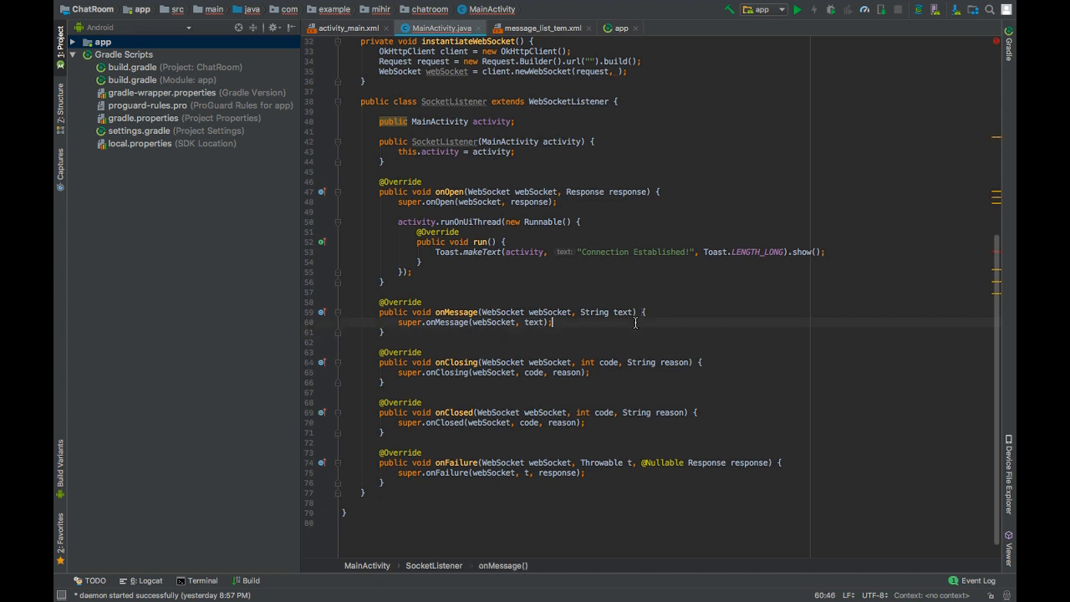
# In onMessage, run a UI-thread Runnable creating a JSONObject and putting text under "message"
pyautogui.press('enter')
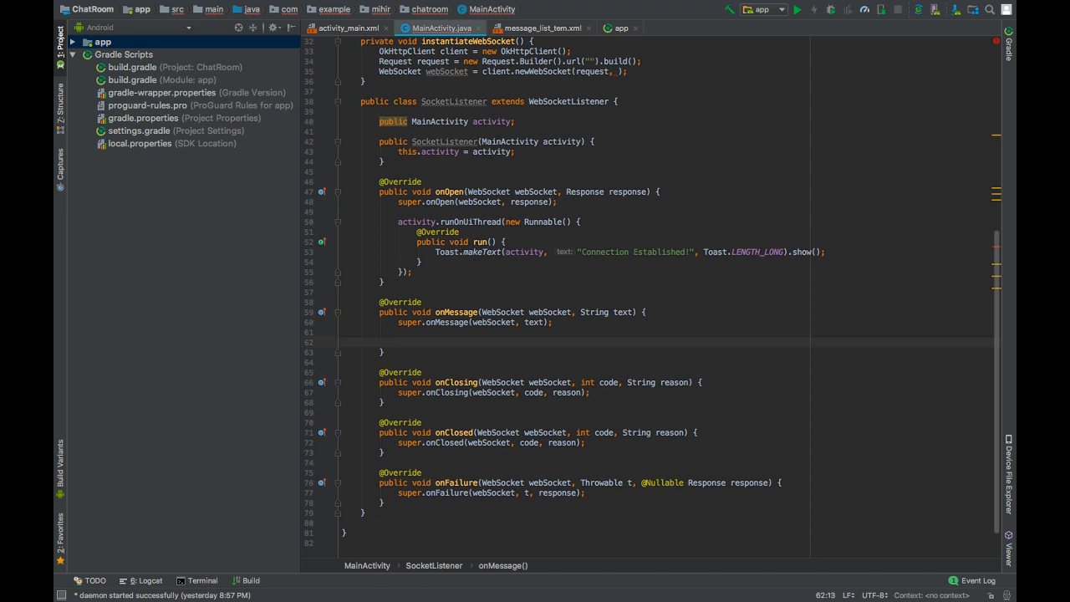
pyautogui.write('ad')
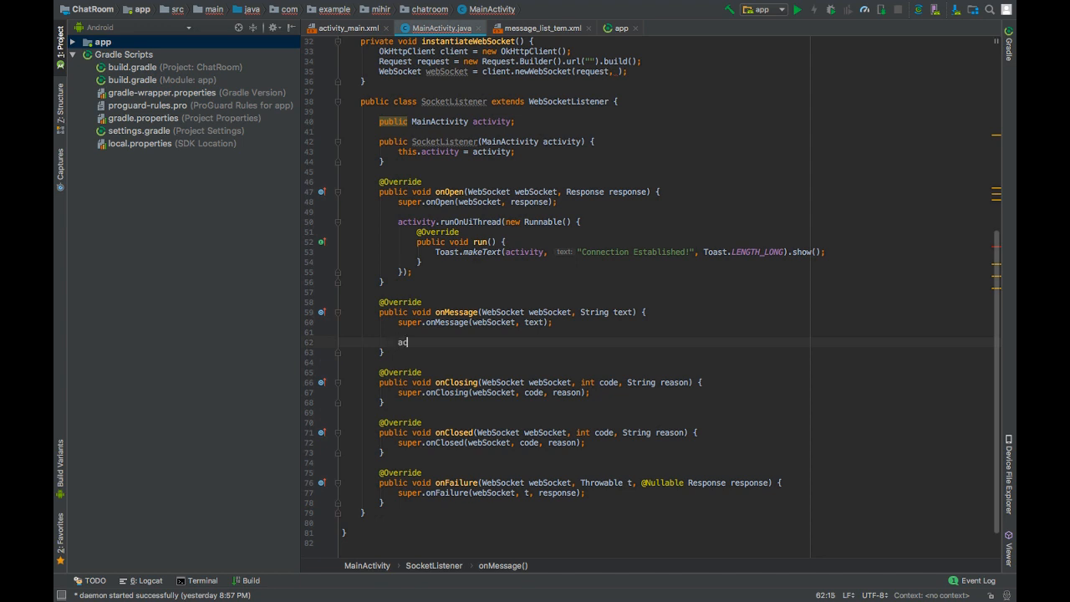
pyautogui.write('activity.runOnUiThread(new Runnable() {')
pyautogui.write('JSONObject j')
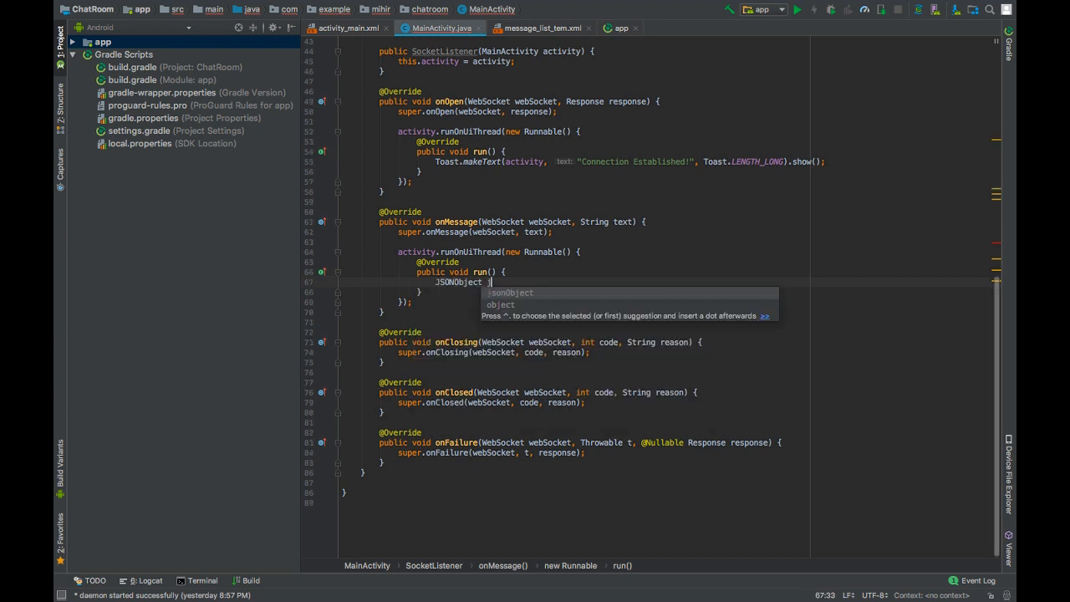
pyautogui.write('sonObject = new')
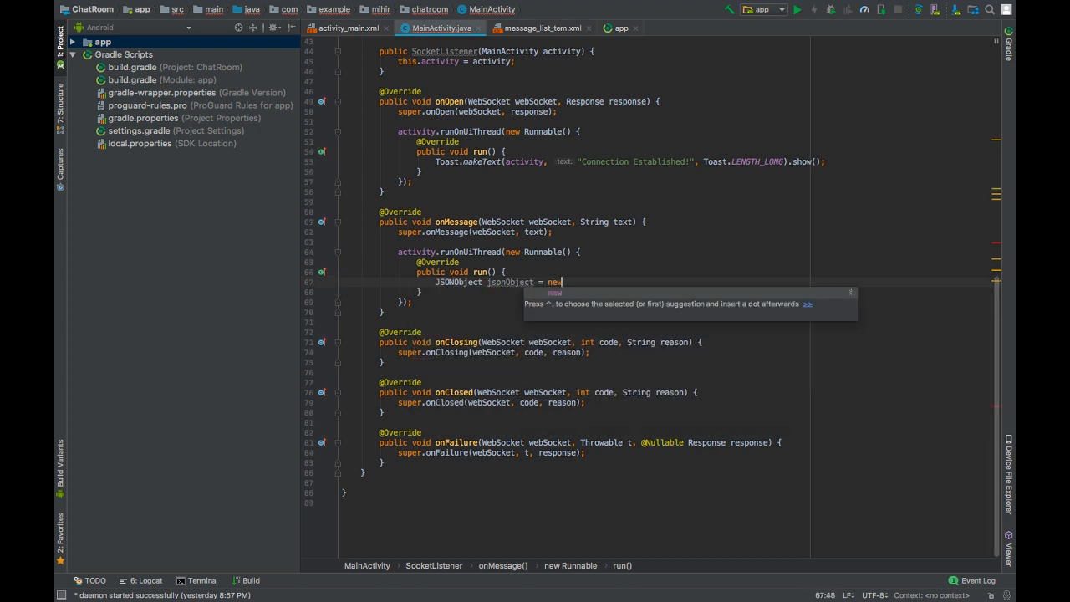
pyautogui.write('JSONObject();')
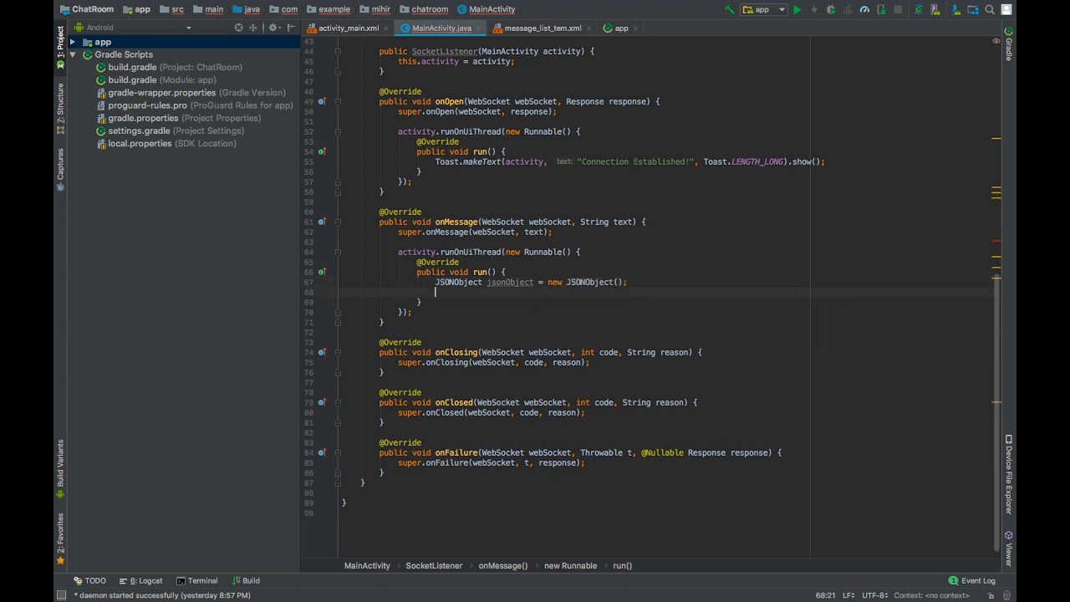
pyautogui.write('jsonObject.put("message')
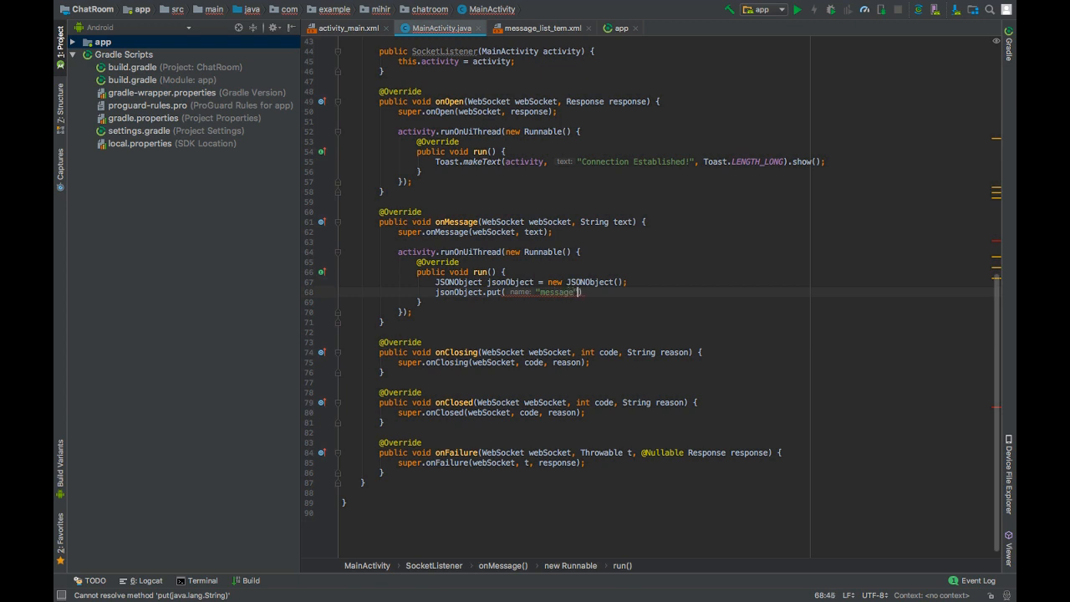
pyautogui.write(',')
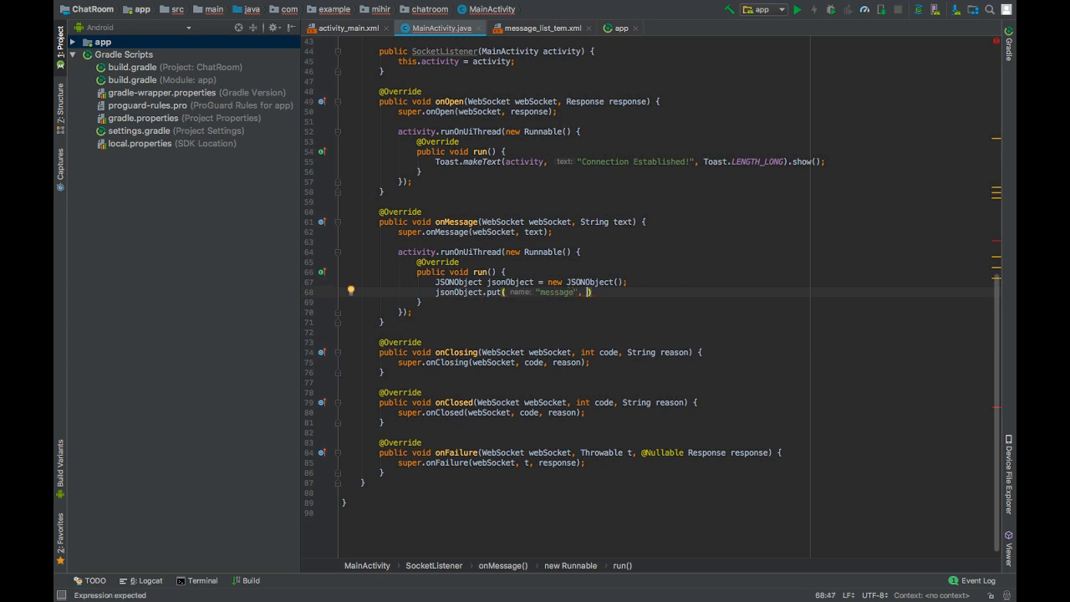
pyautogui.write('text')
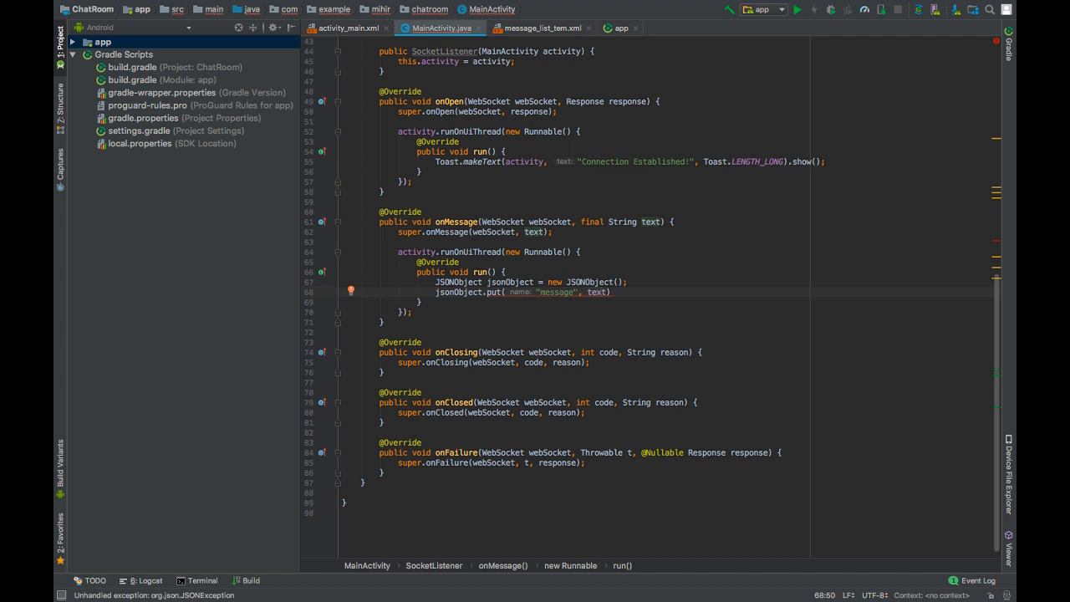
# Wrap the put in try/catch for JSONException and add a put of "byServer" as true
pyautogui.click(351, 291)
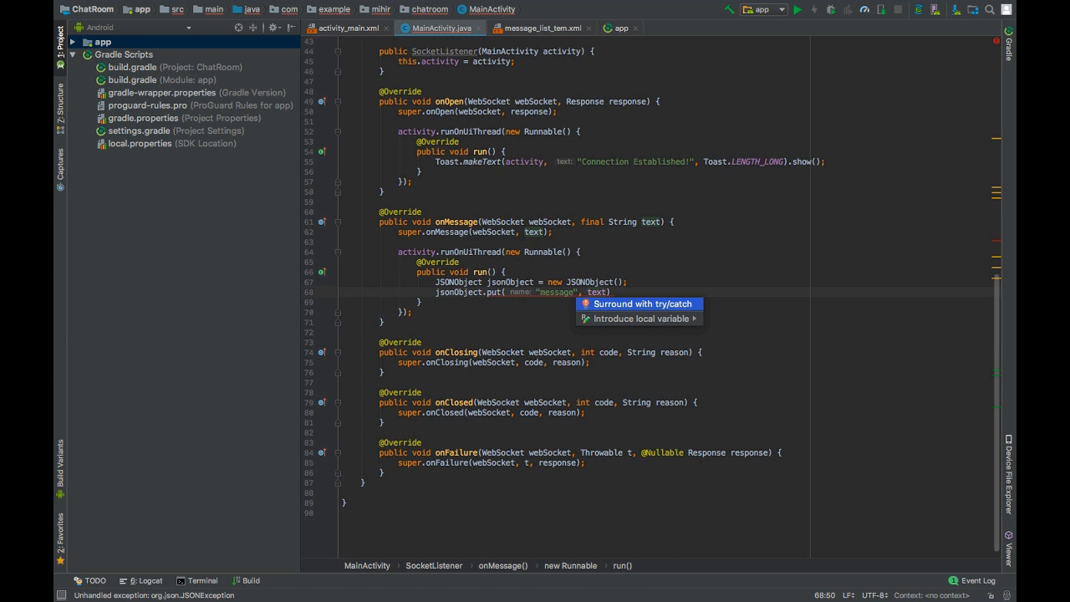
pyautogui.click(643, 304)
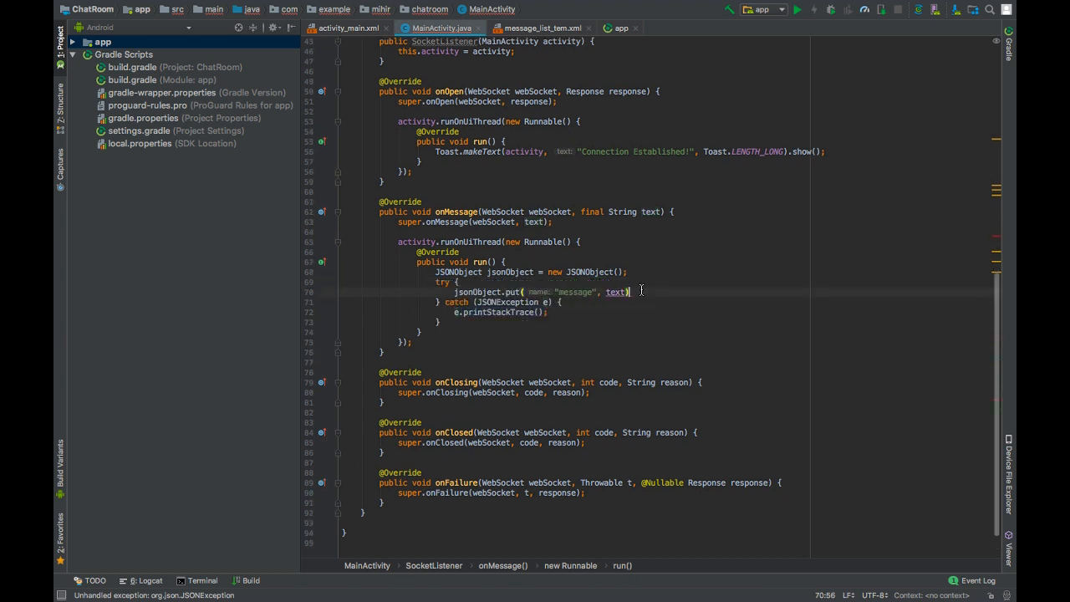
pyautogui.write('jsonObject.put("')
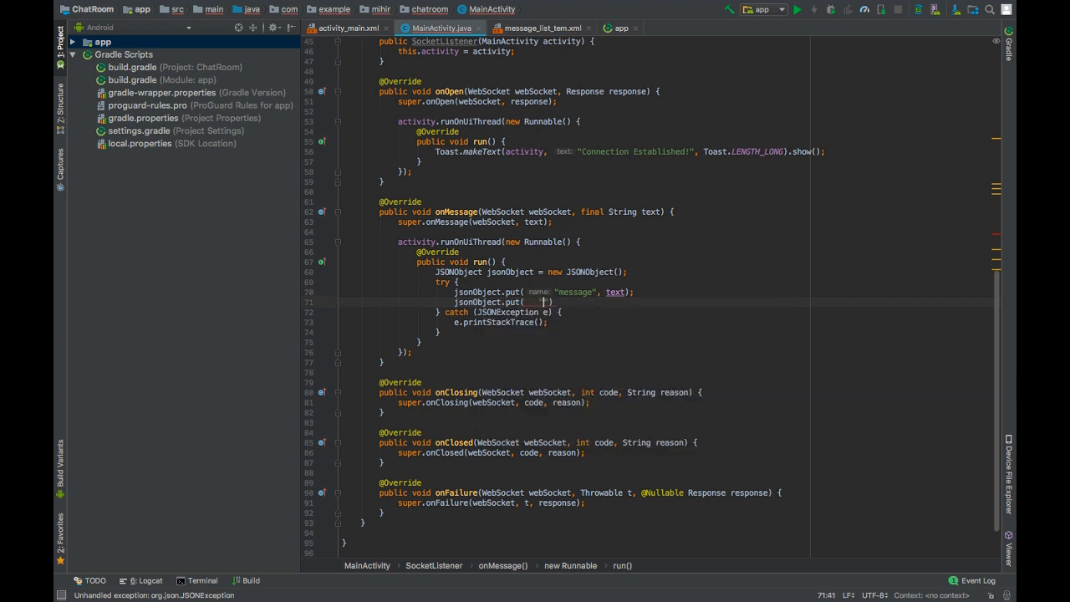
pyautogui.write('name:')
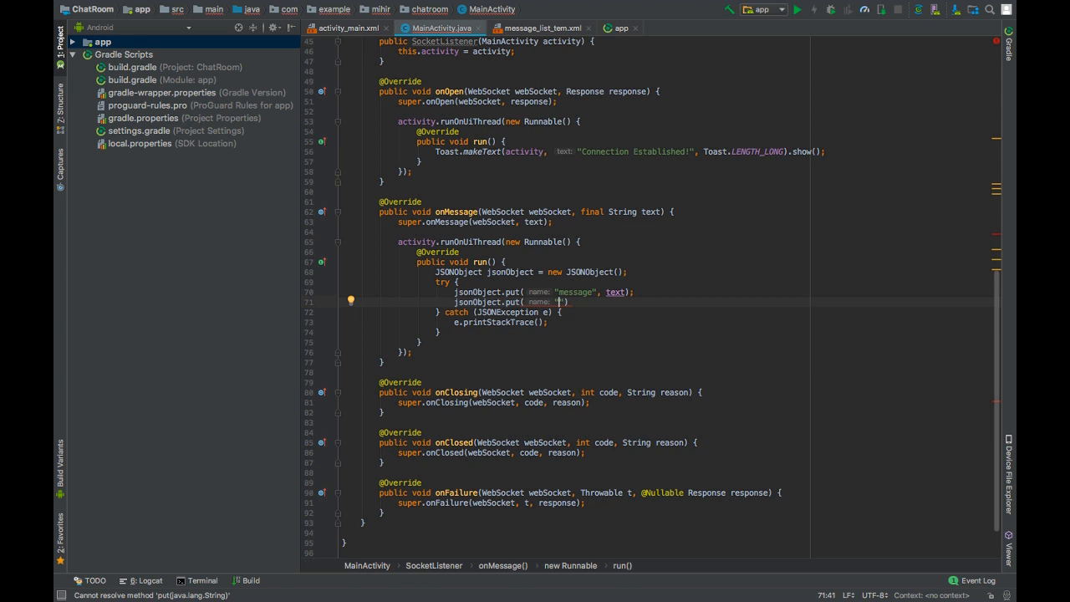
pyautogui.write('byServer')
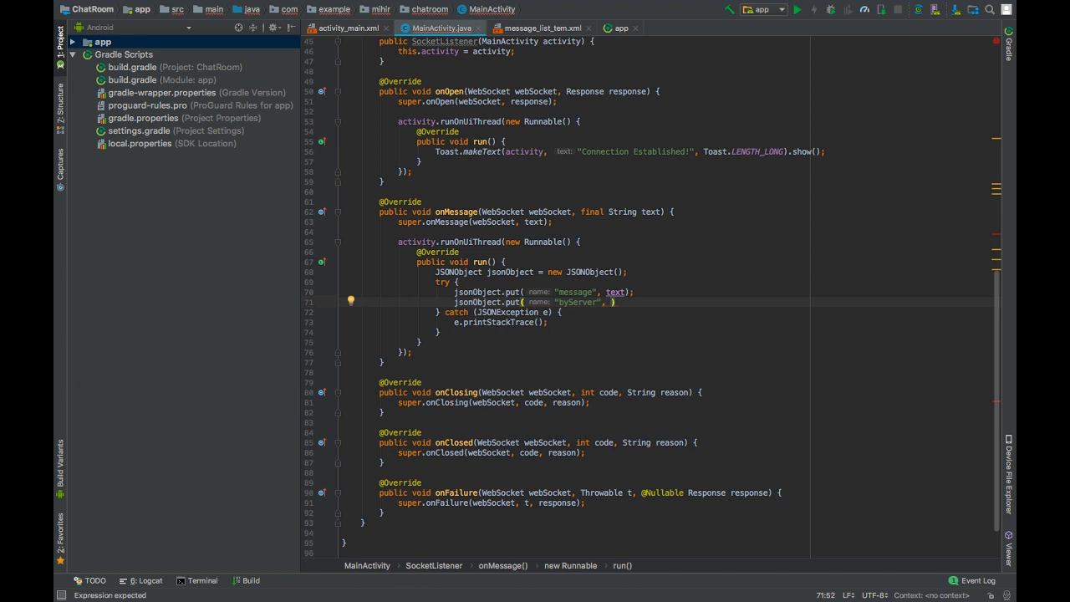
pyautogui.write('true')
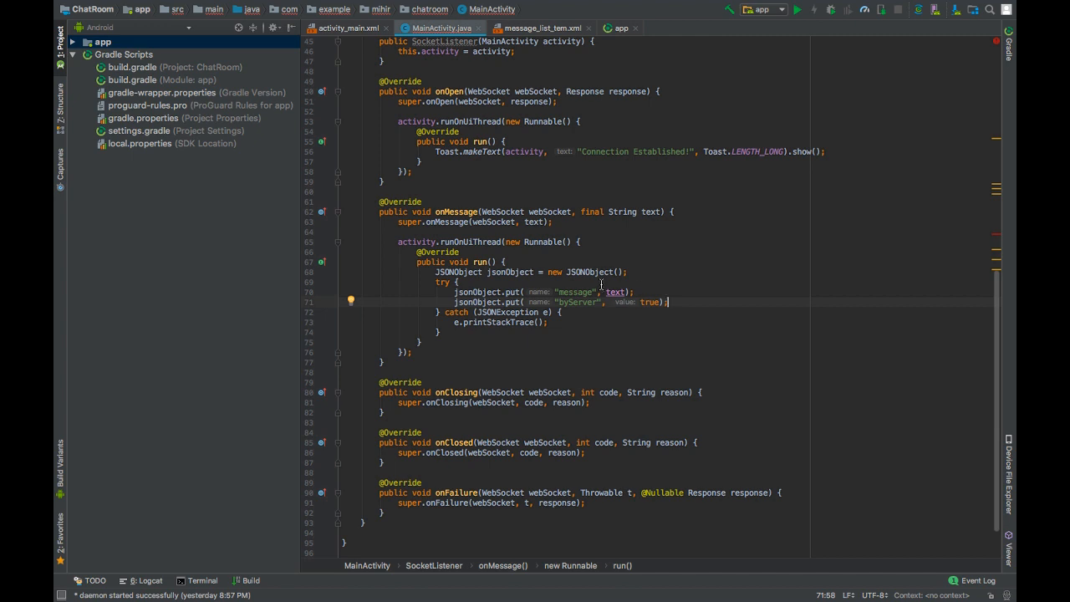
pyautogui.moveTo(609, 492)
pyautogui.write('public class Me')
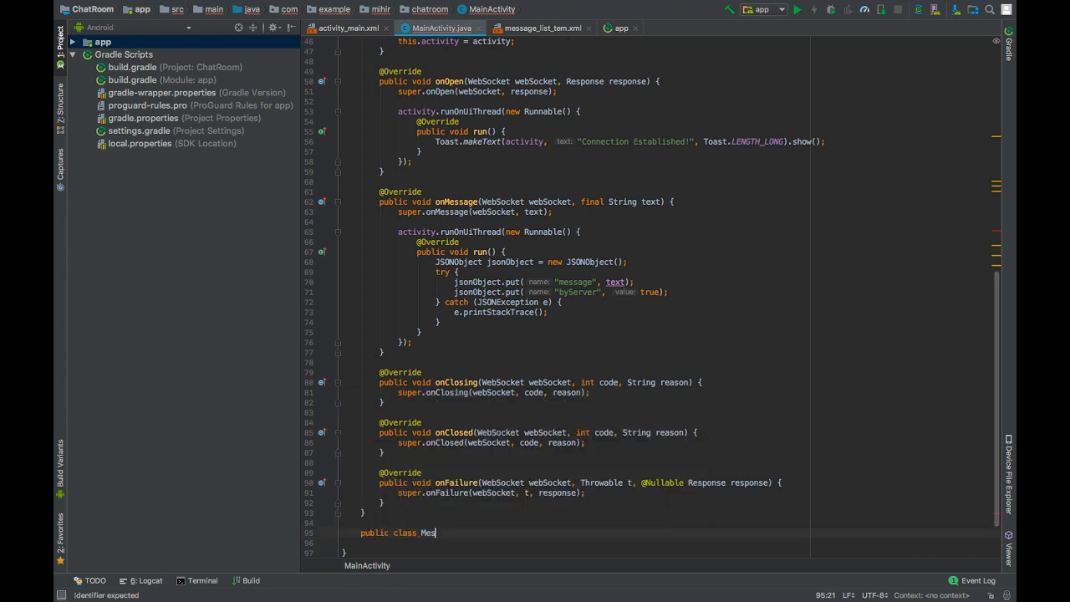
# Declare MessageAdapter extending BaseAdapter and implement all four required method stubs
pyautogui.write('sageAdapter extends')
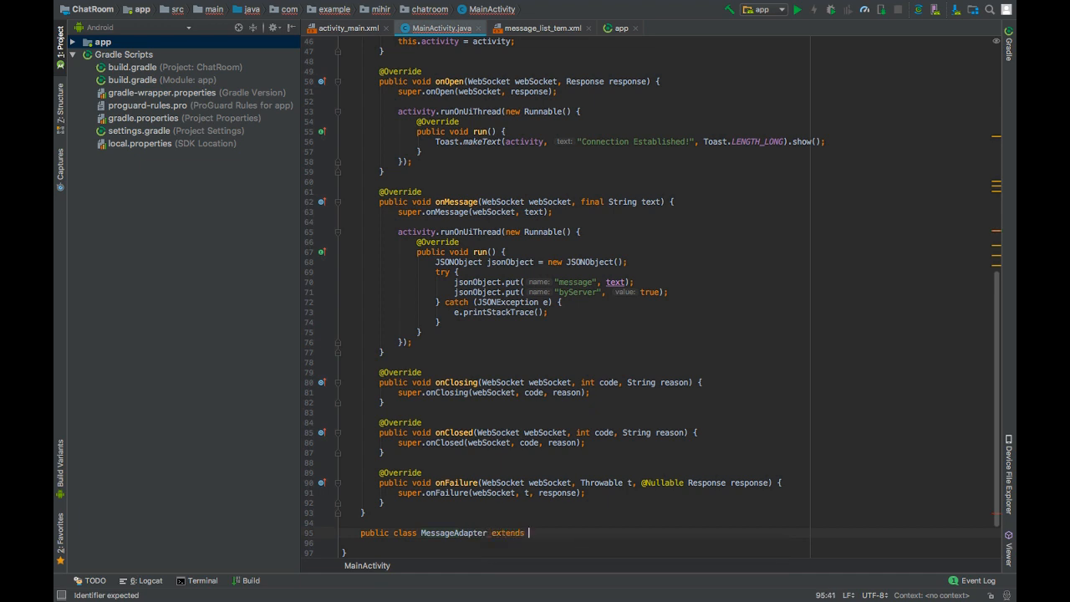
pyautogui.write('BaseAdapter {')
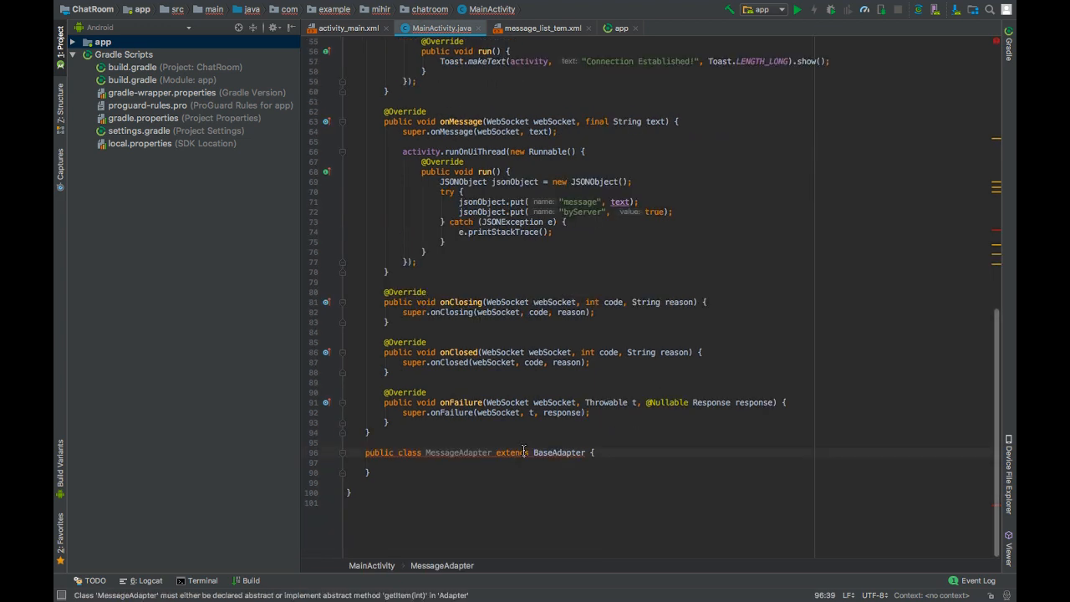
pyautogui.click(522, 452)
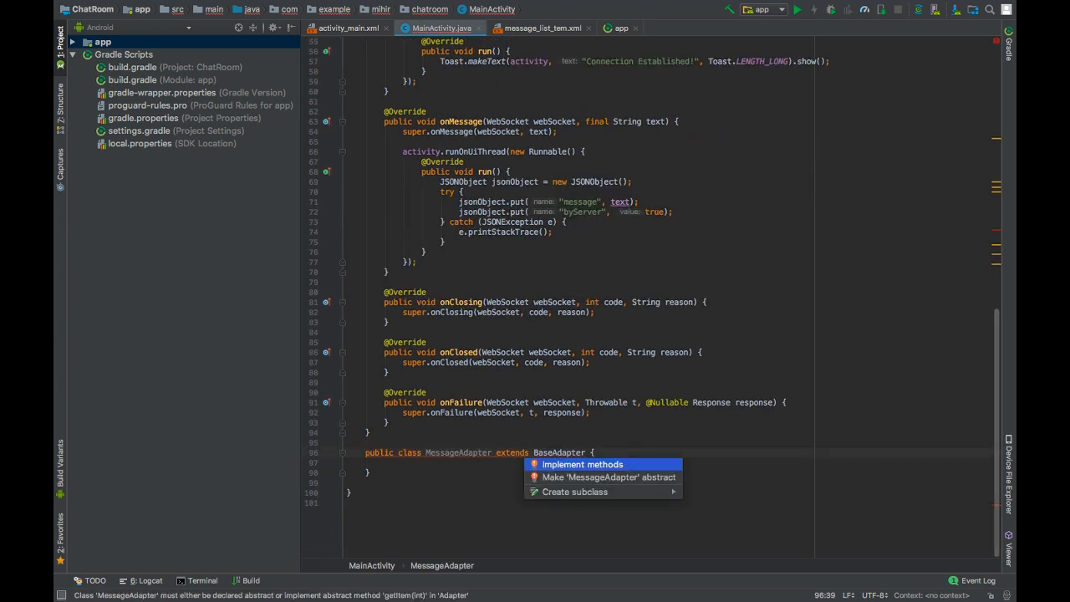
pyautogui.click(583, 464)
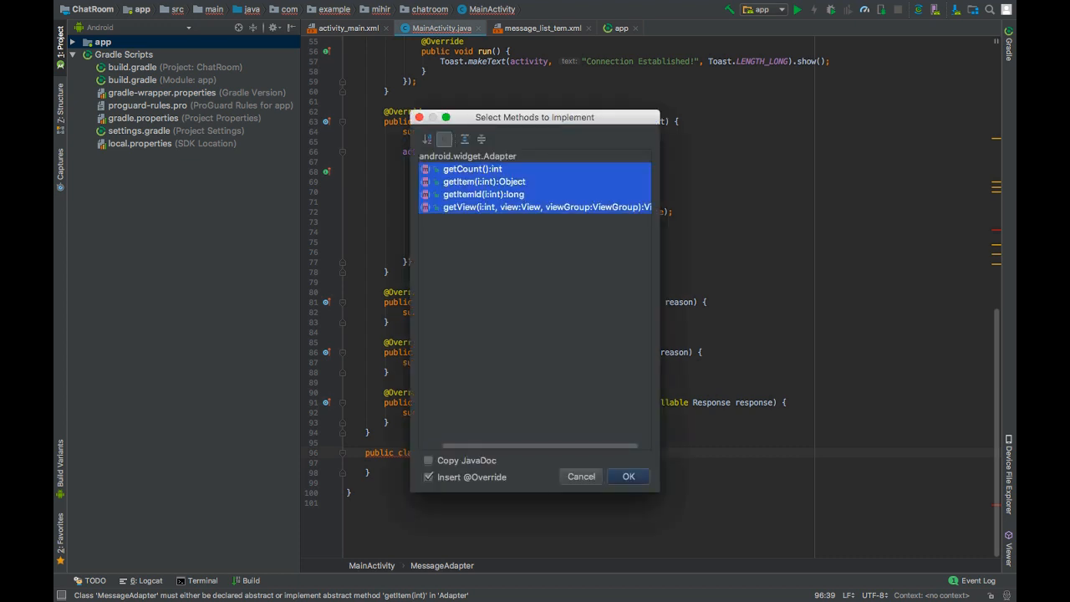
pyautogui.click(628, 476)
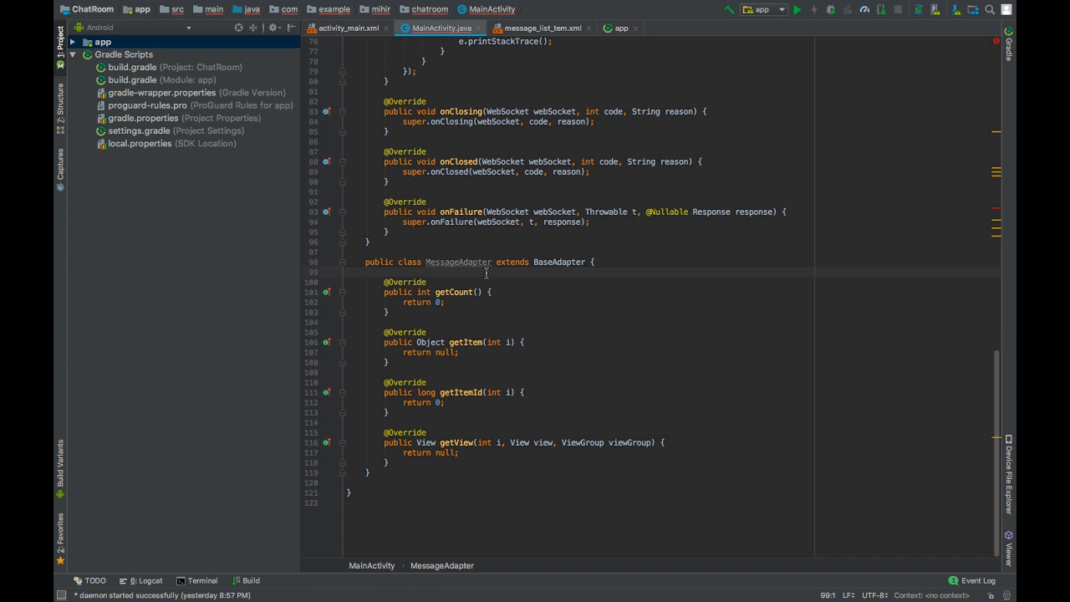
# Declare a List<JSONObject> messagesList field in MessageAdapter
pyautogui.write('List')
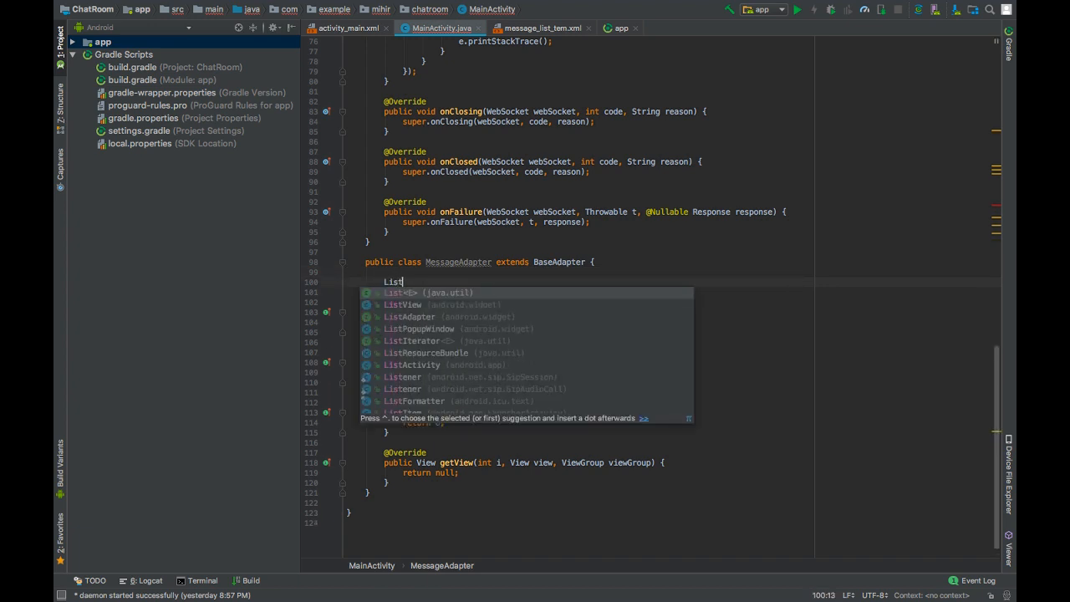
pyautogui.write('<JSONObject>')
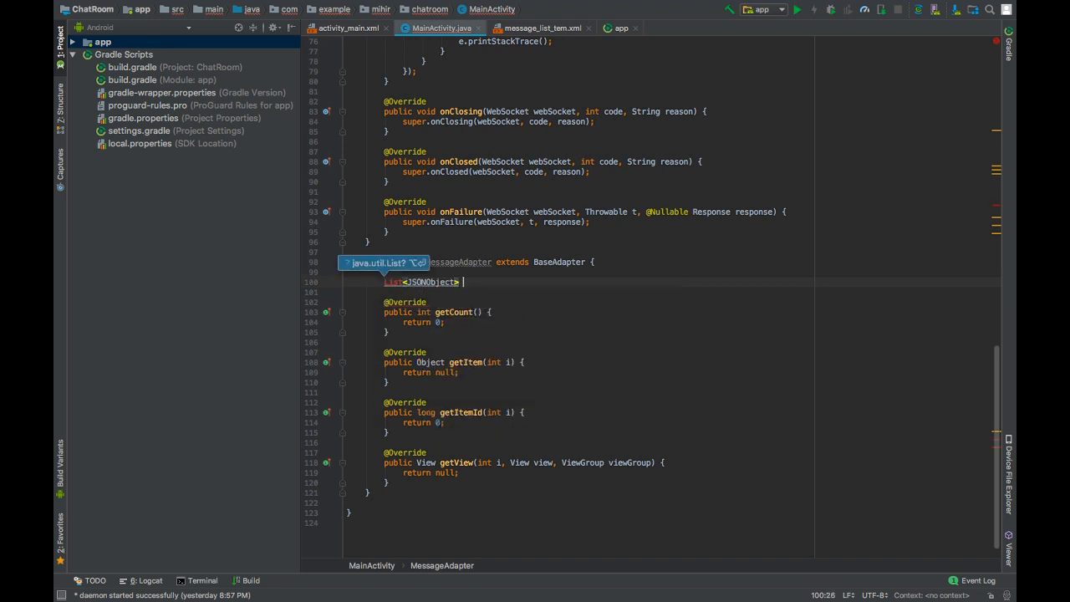
pyautogui.write('mes')
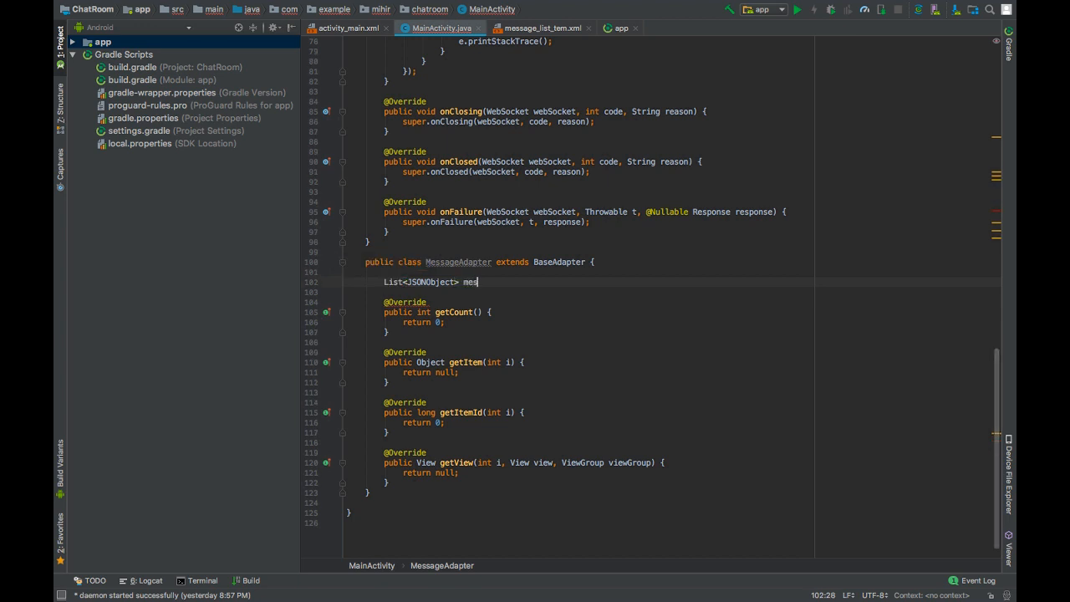
pyautogui.write('sagesList = new ArrayList<>(')
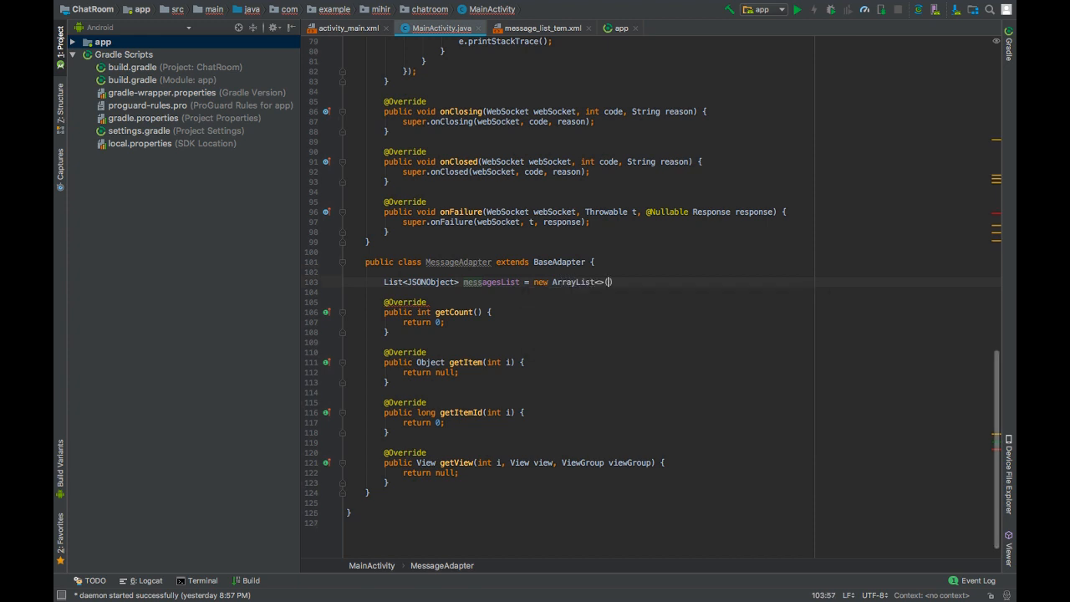
pyautogui.write(';')
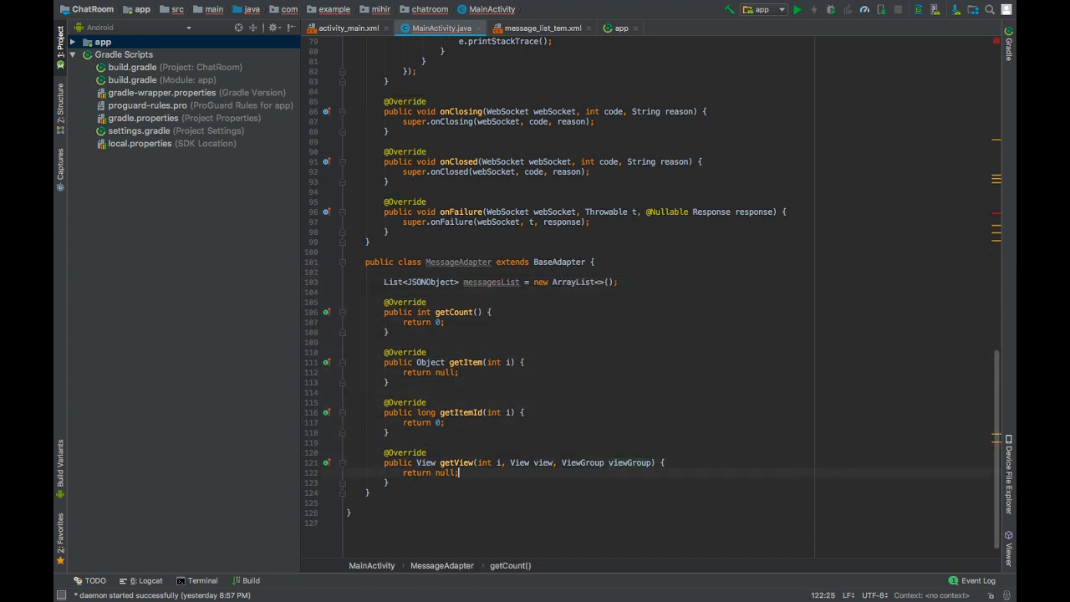
# Add an addItem(JSONObject item) method that adds to messagesList and calls notifyDataSetChanged()
pyautogui.write('void a')
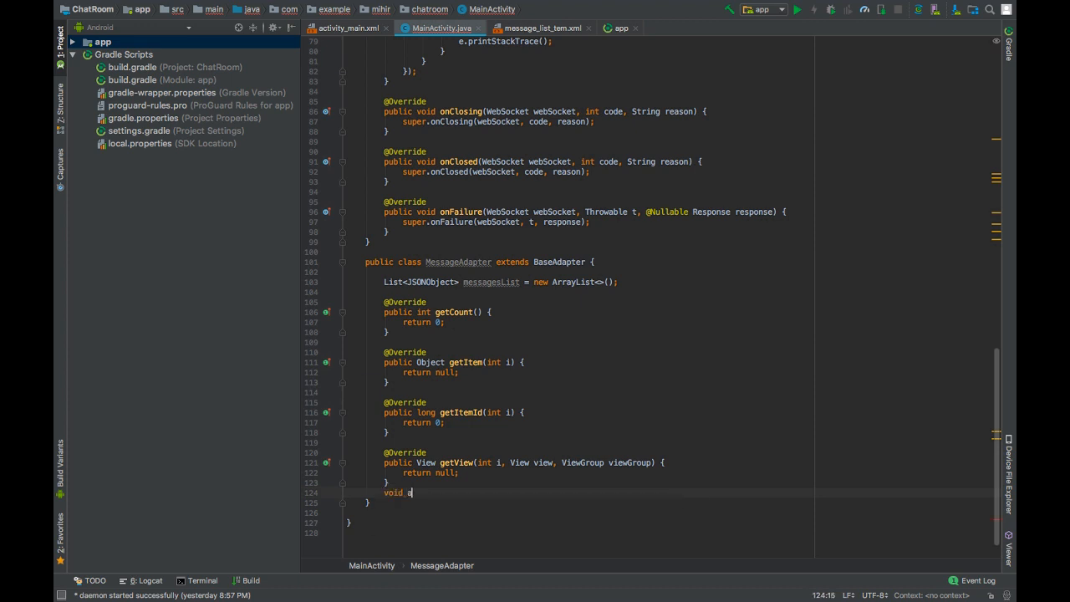
pyautogui.write('ddItem')
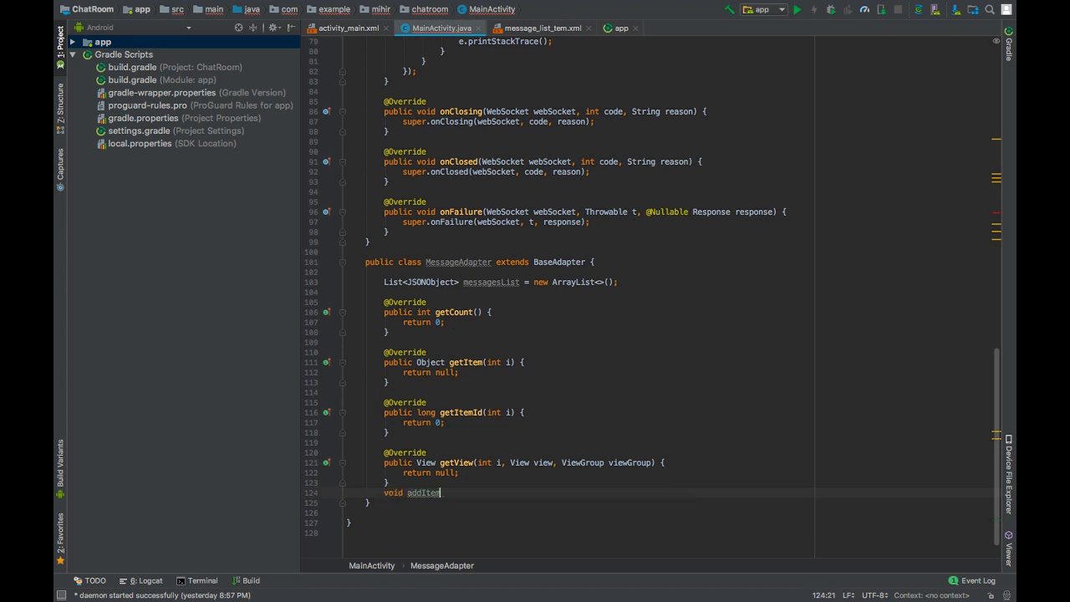
pyautogui.write('()')
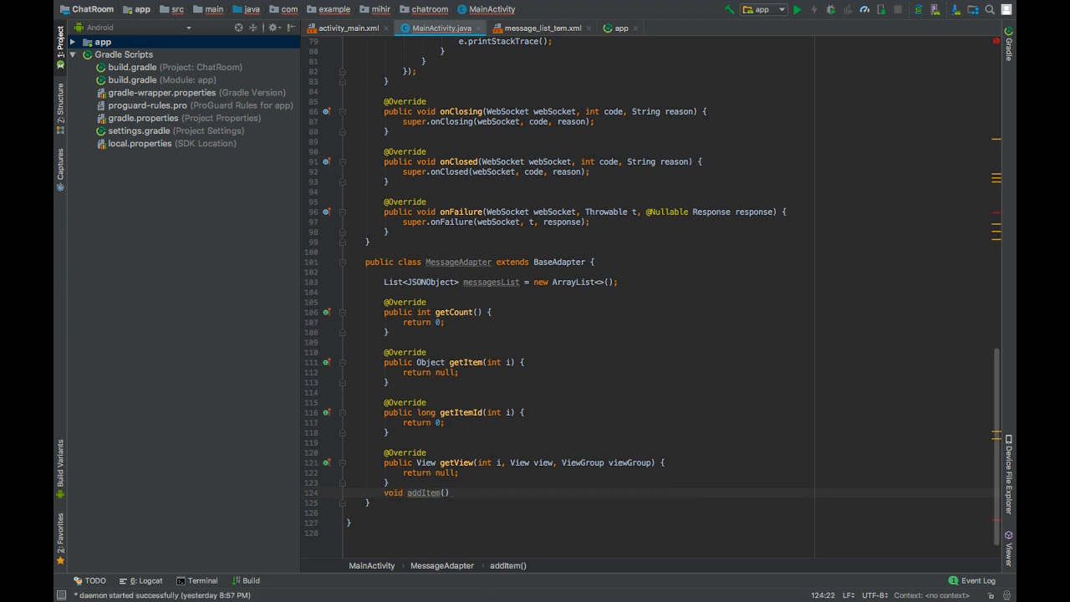
pyautogui.write('JSONObject ite')
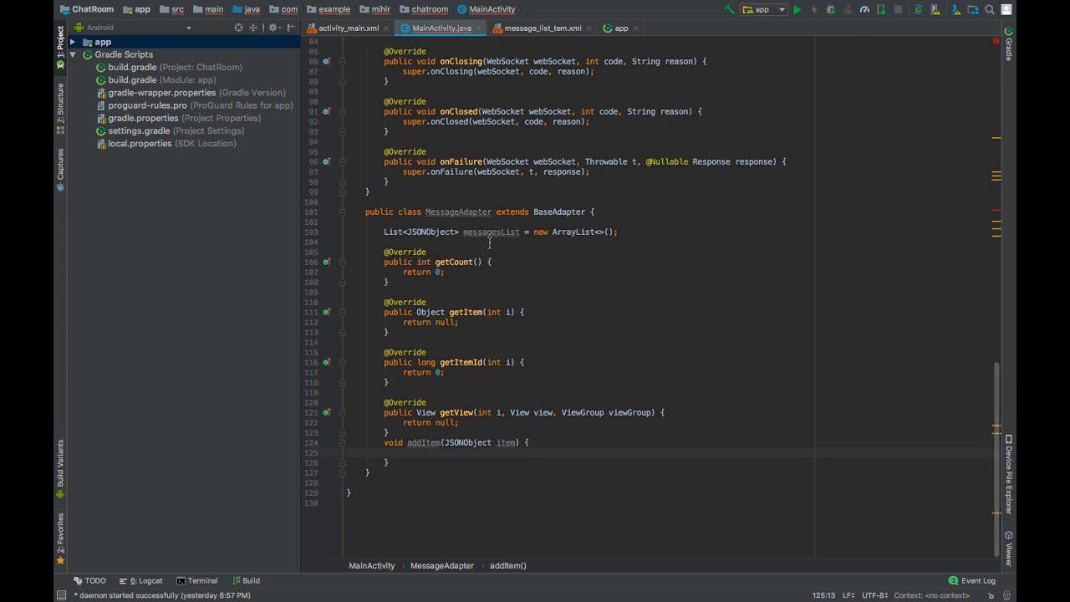
pyautogui.write('messagesList.add(item);')
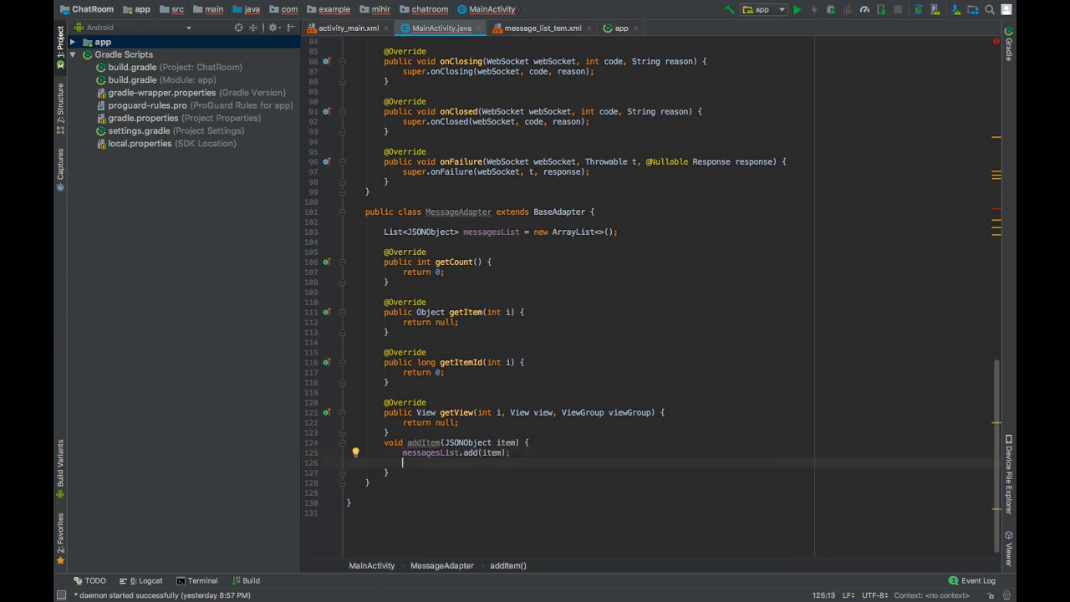
pyautogui.write('notifyDataSetChanged();')
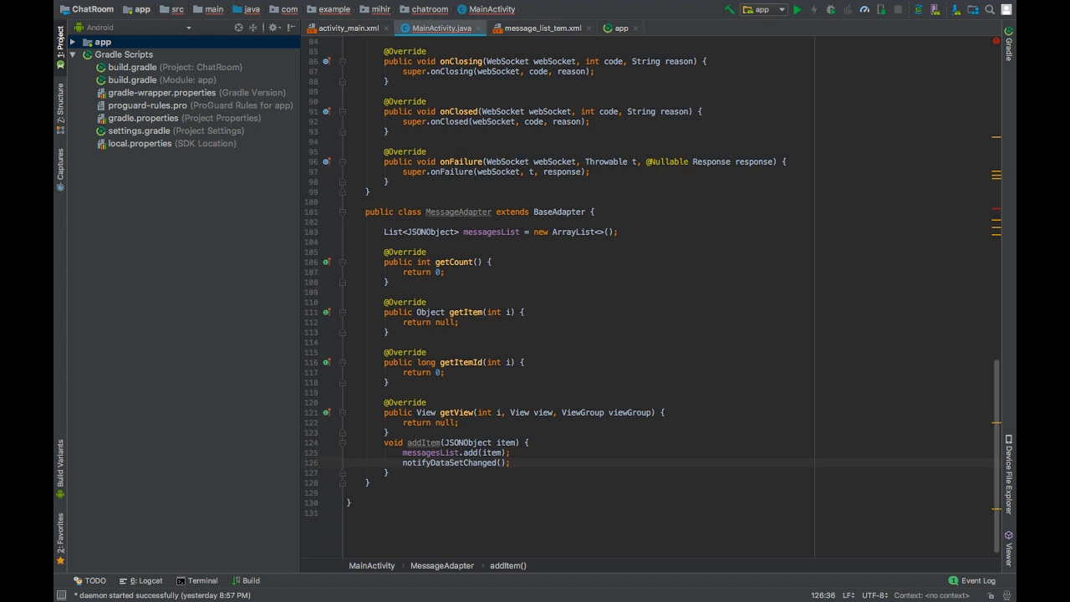
pyautogui.moveTo(464, 329)
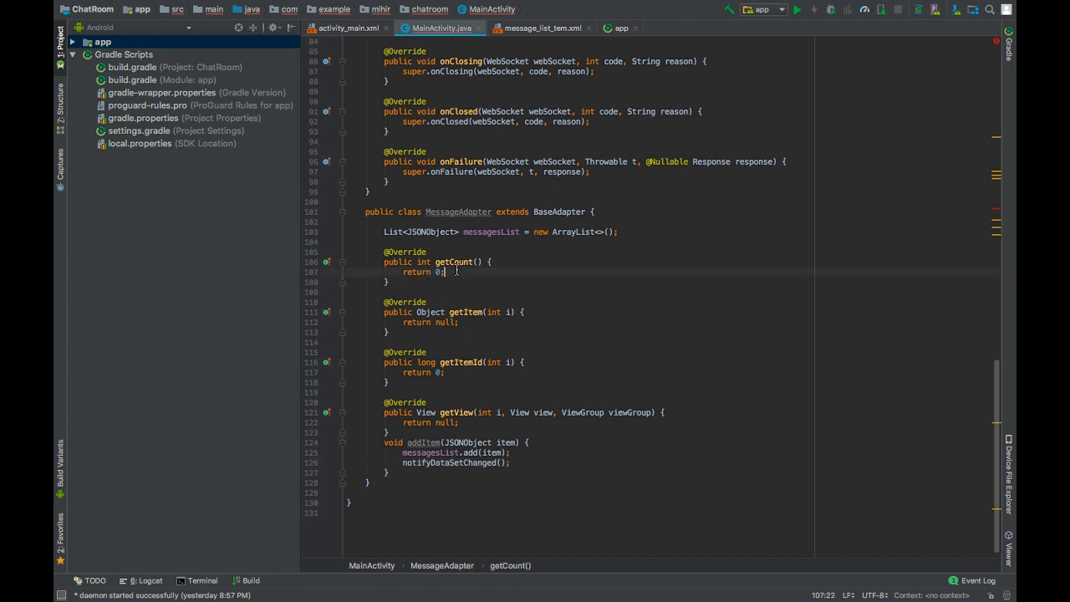
# Make getCount return messagesList.size(), getItem messagesList.get(i), and getItemId i
pyautogui.press('Backspace')
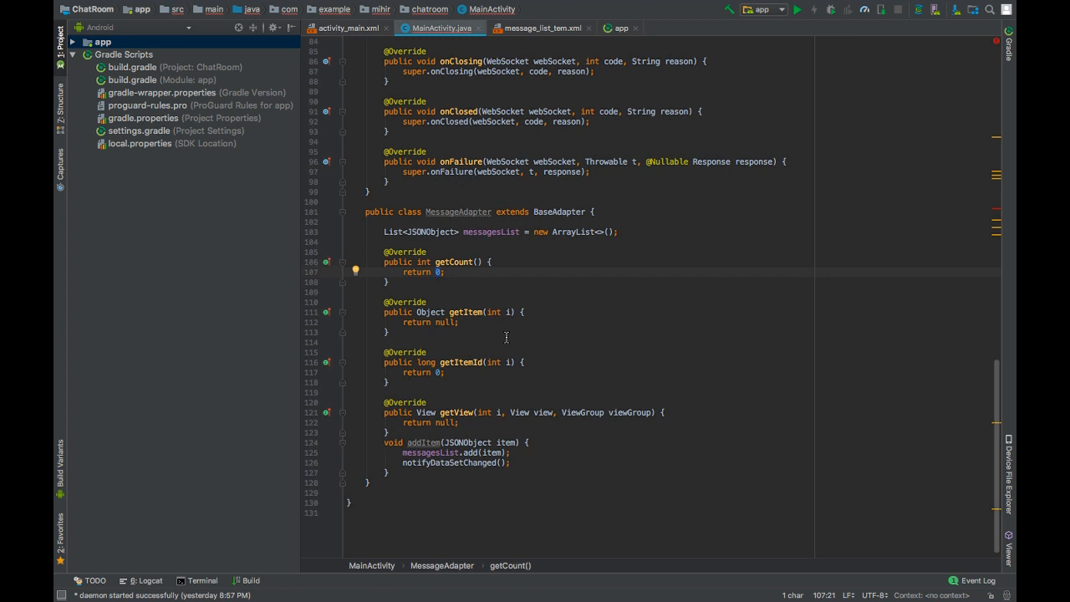
pyautogui.write('messagesList.ge')
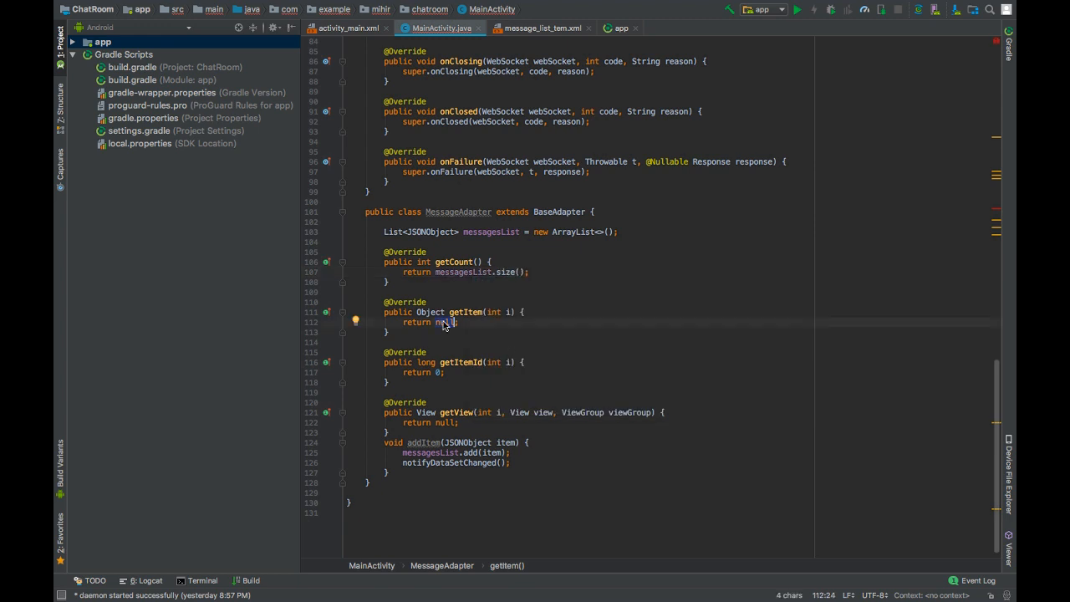
pyautogui.write('me')
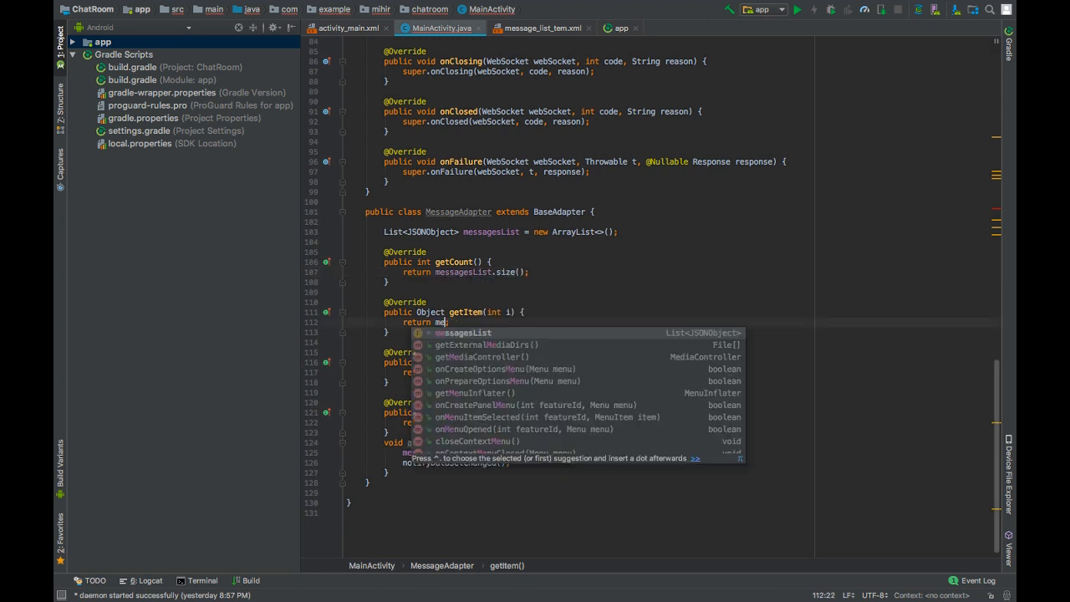
pyautogui.write('.get(i);')
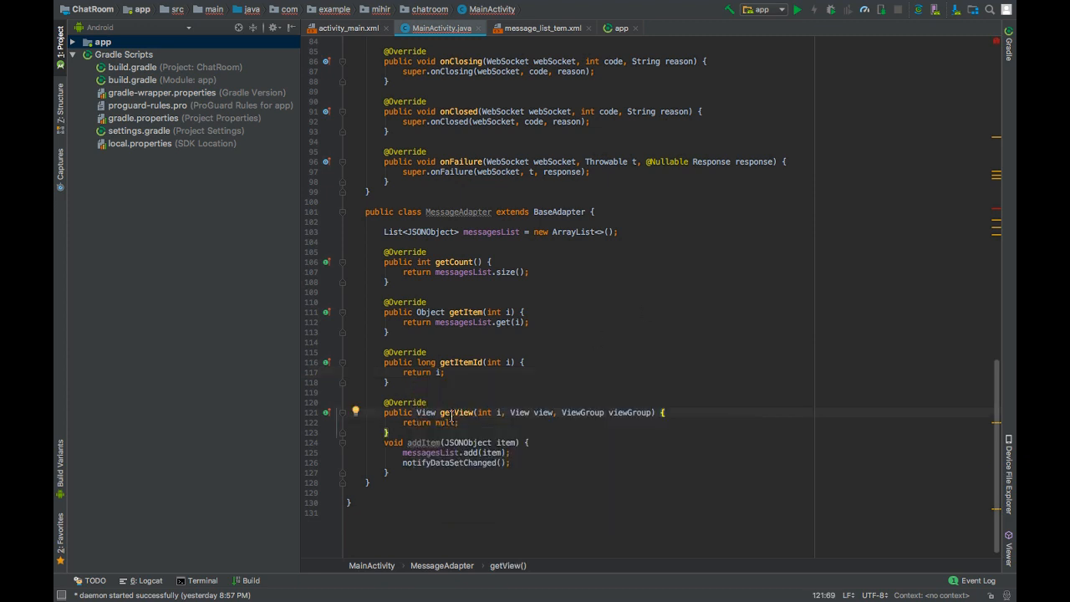
# Change getView's return statement to return view
pyautogui.write('co')
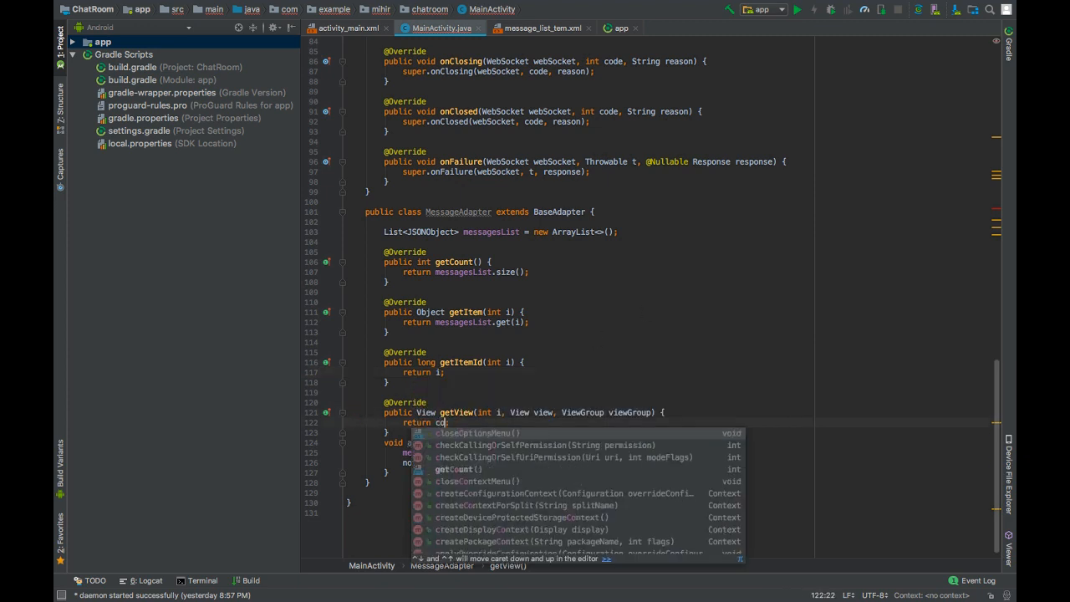
pyautogui.write('view')
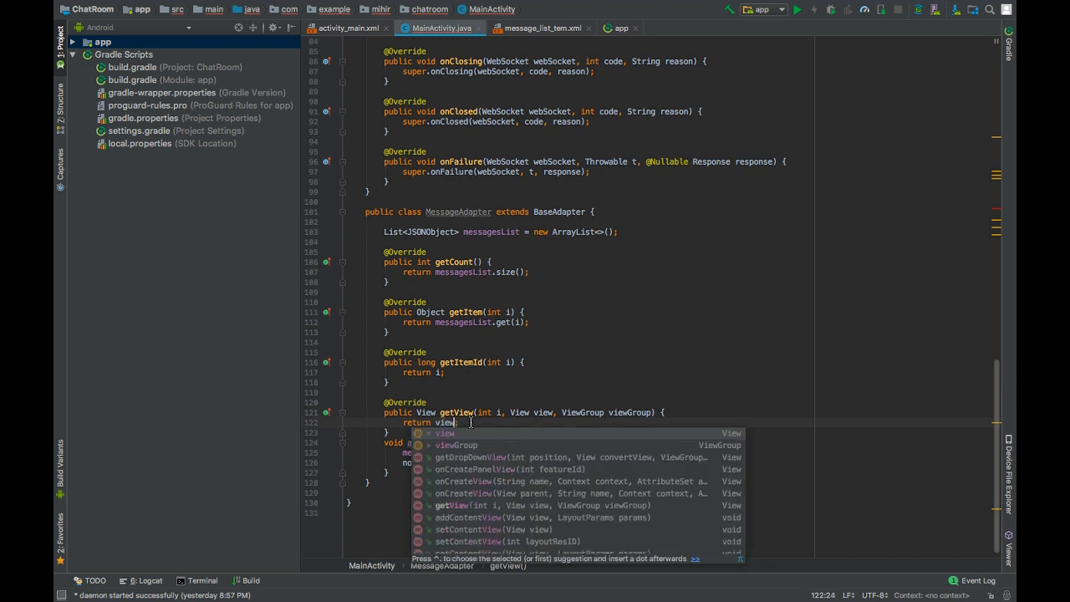
pyautogui.press('Escape')
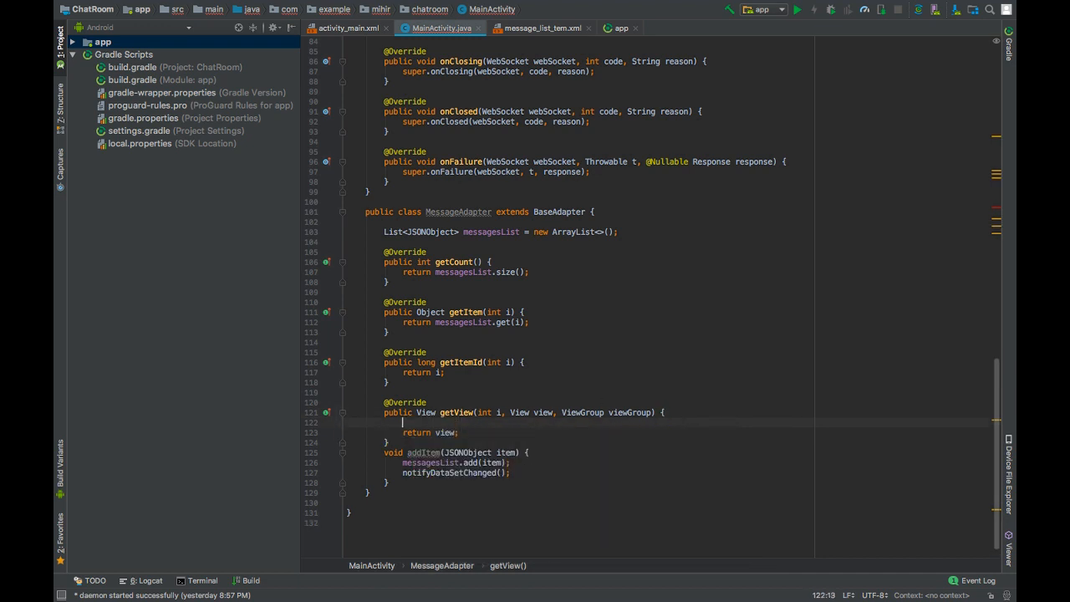
# Add if (view == null) inflating message_list_tem into viewGroup with false
pyautogui.press('enter')
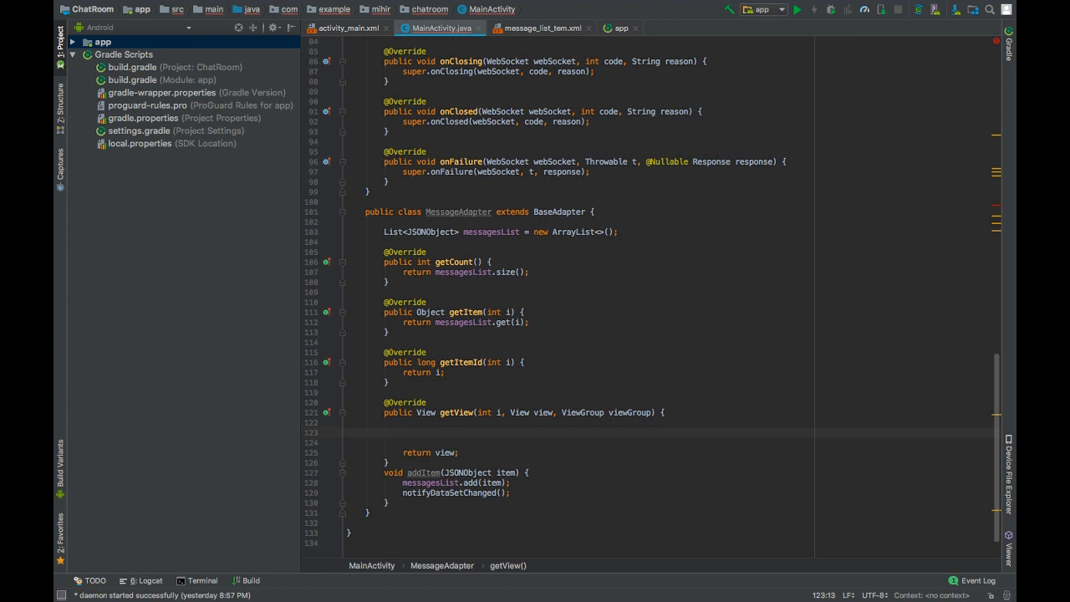
pyautogui.write('if (')
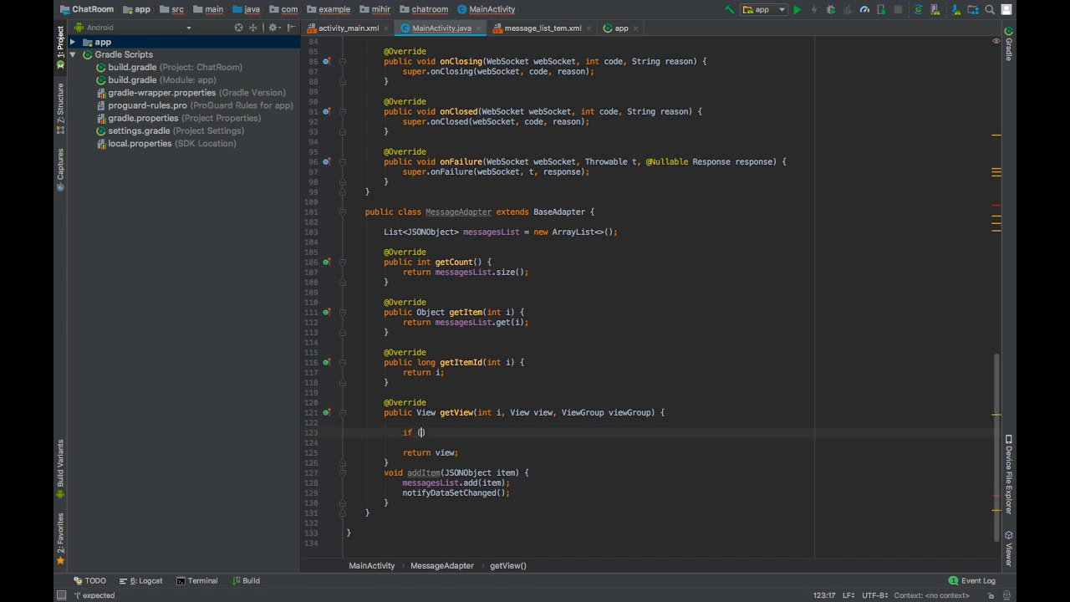
pyautogui.write('view == null')
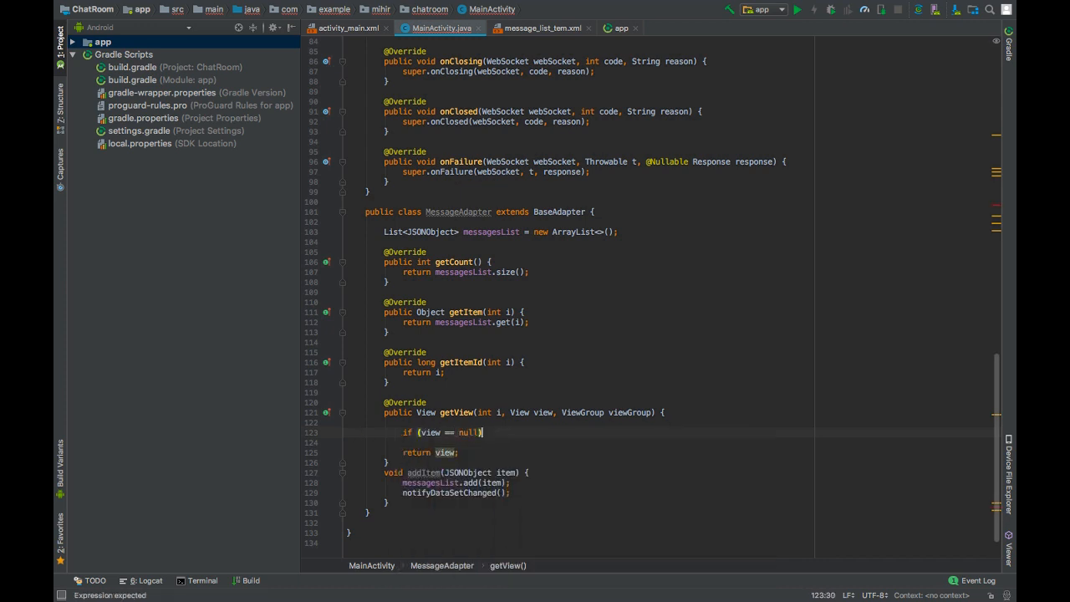
pyautogui.write('vi')
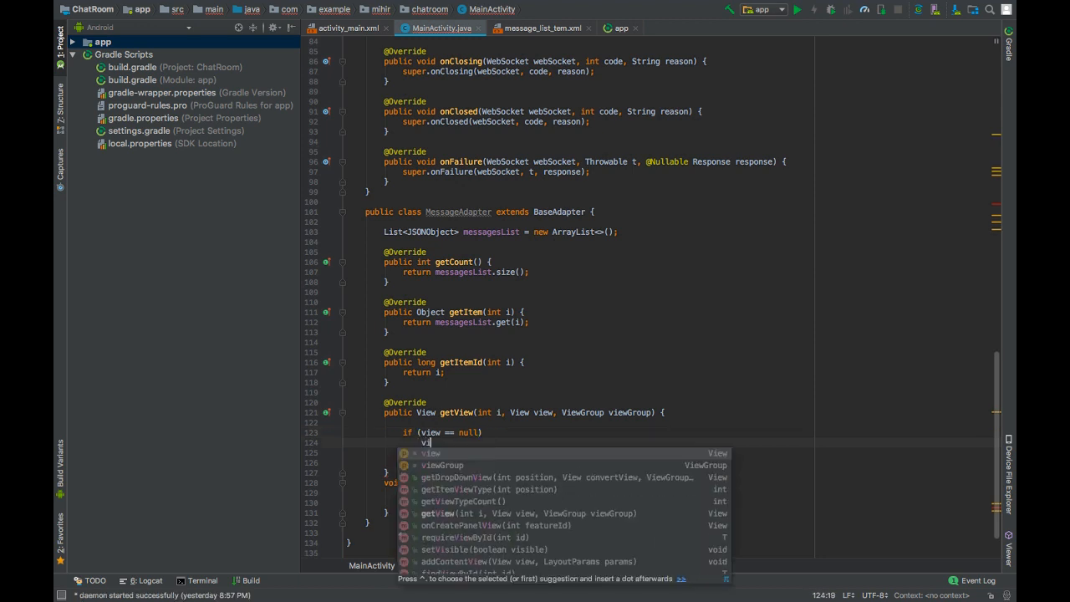
pyautogui.write('view = getLayoutInflater().inflate(R.layout.me')
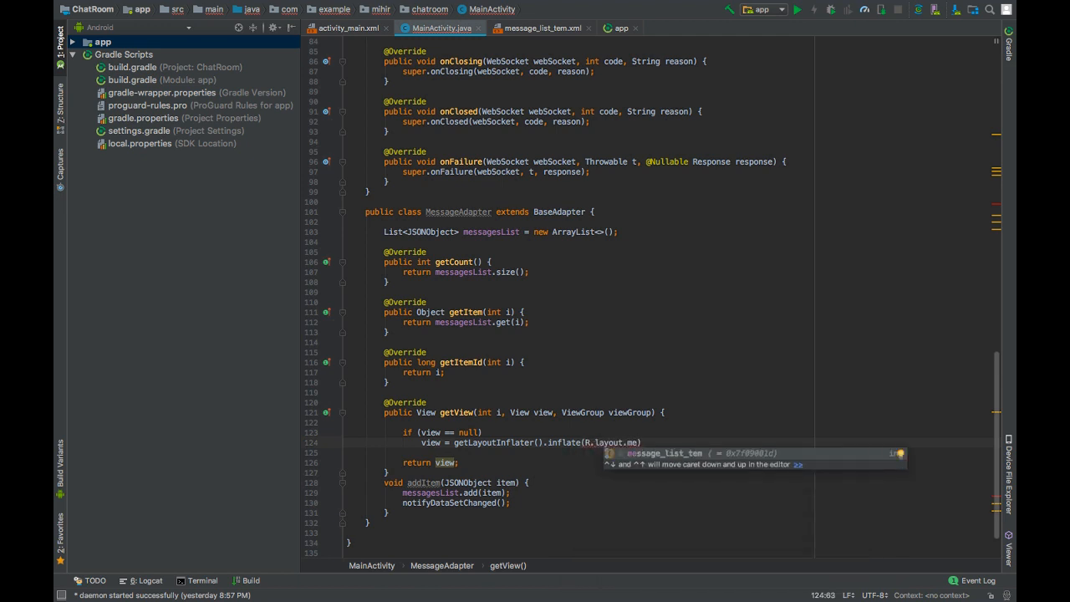
pyautogui.write(', viewGroup, false')
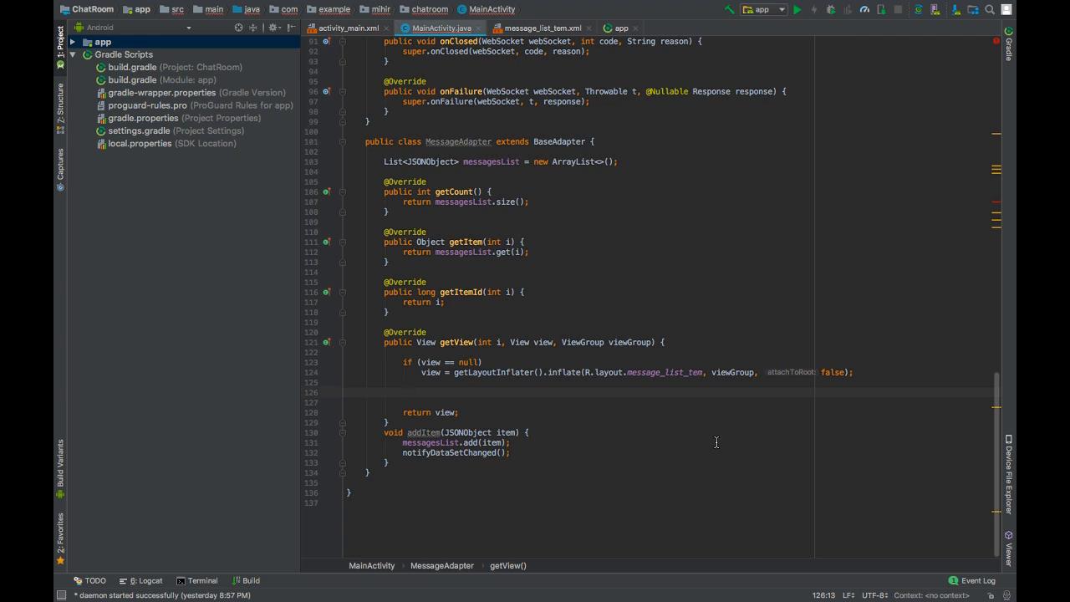
# Declare sentMessage and receivedMessage TextViews and JSONObject item = messagesList.get(i)
pyautogui.write('TextView sentM')
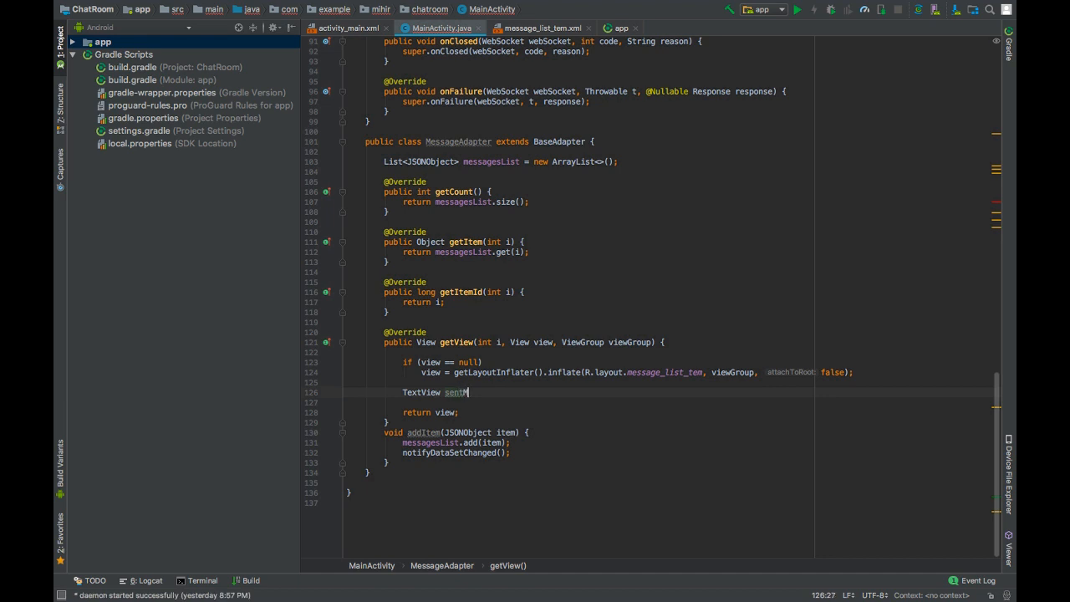
pyautogui.write('essage = view.findViewById(R.id.sentMessage);')
pyautogui.write('TextView receivedMessage = view.findViewById(R.id.receivedMessage);')
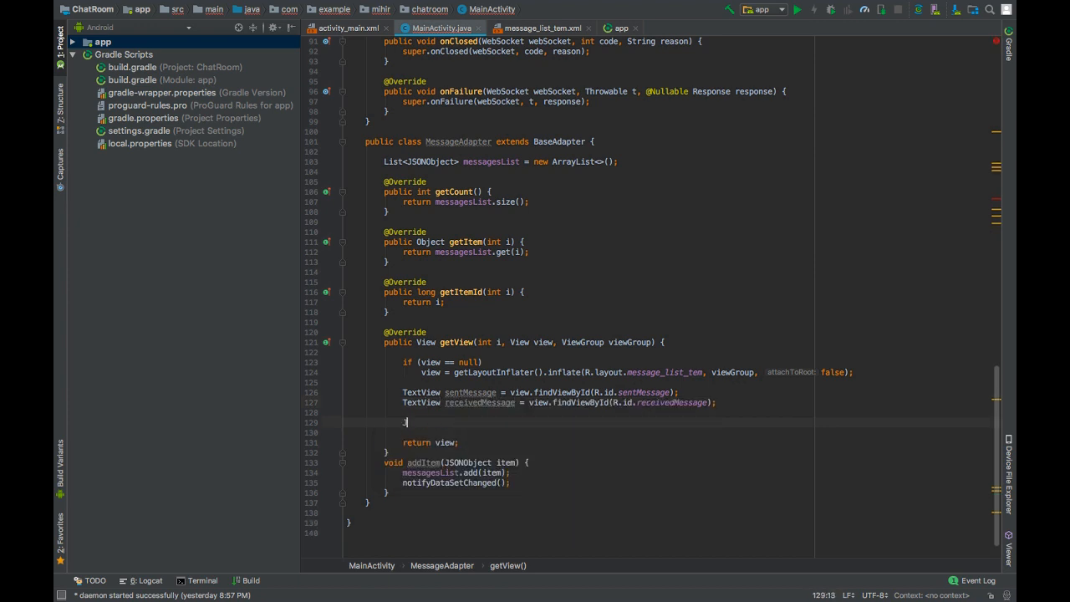
pyautogui.write('JSONObject')
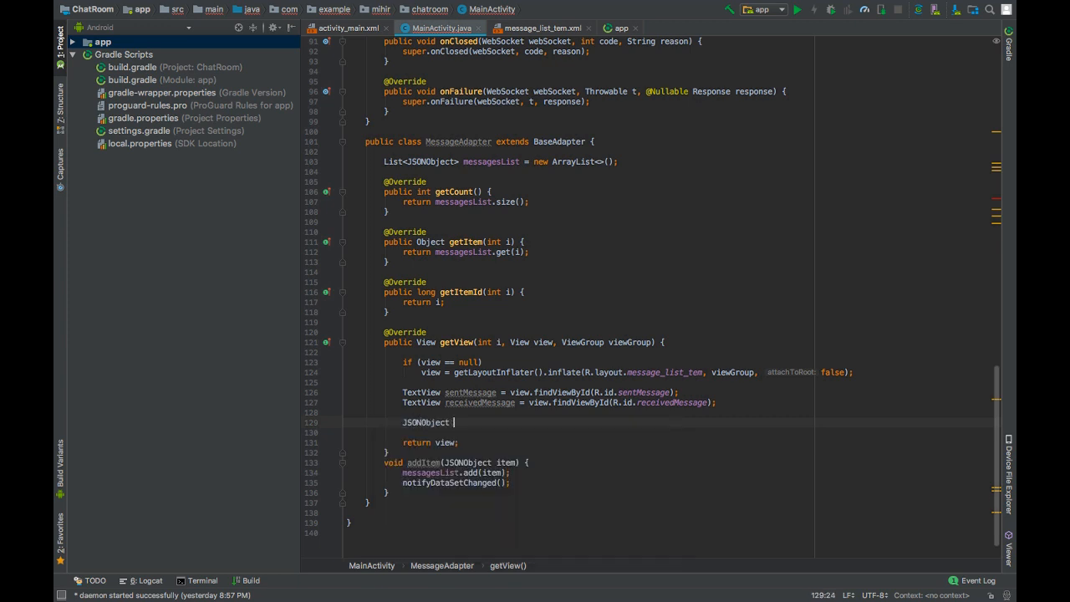
pyautogui.press('Backspace')
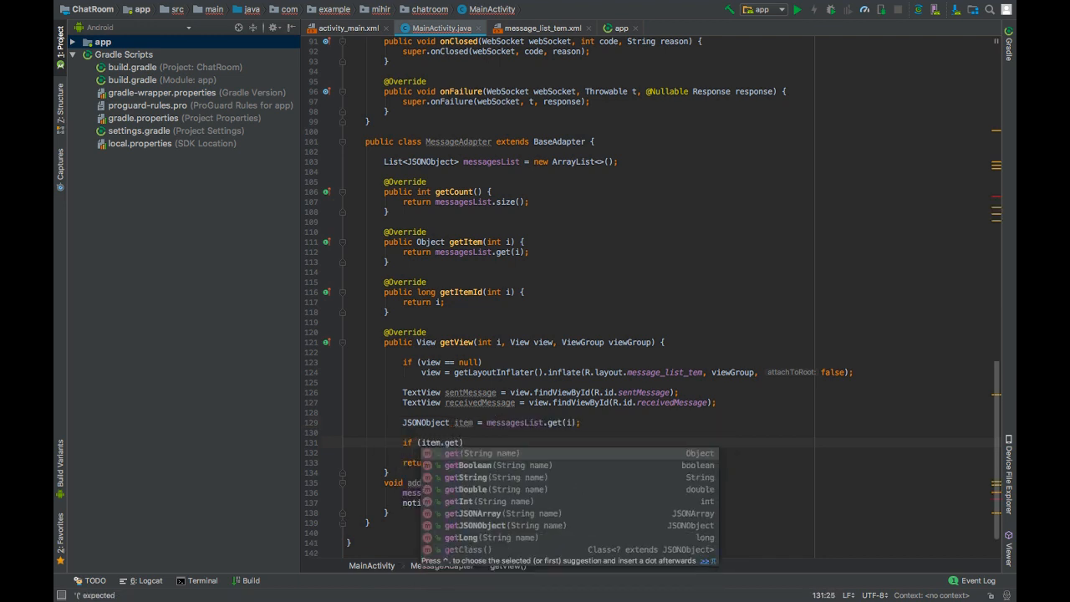
# Add the if (item.getBoolean("byServer")) condition inside a try/catch
pyautogui.click(465, 465)
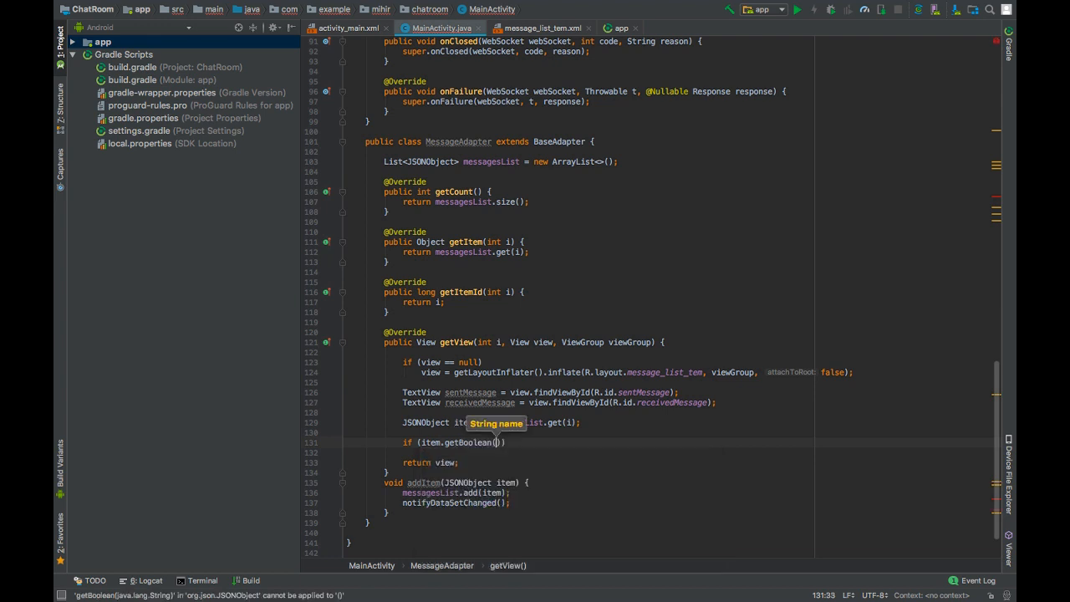
pyautogui.write('name: "')
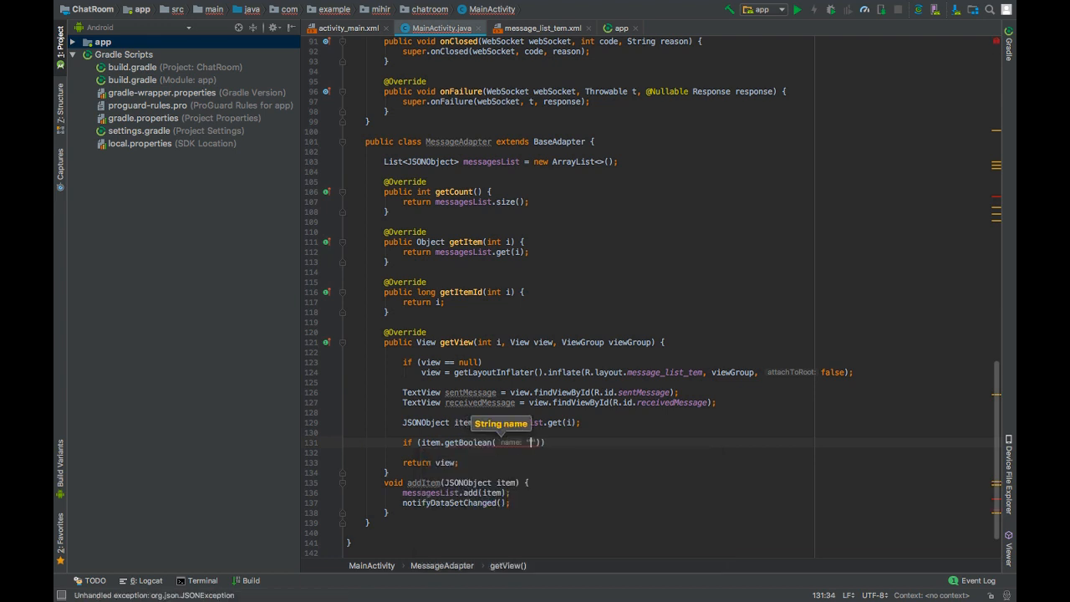
pyautogui.write('bys')
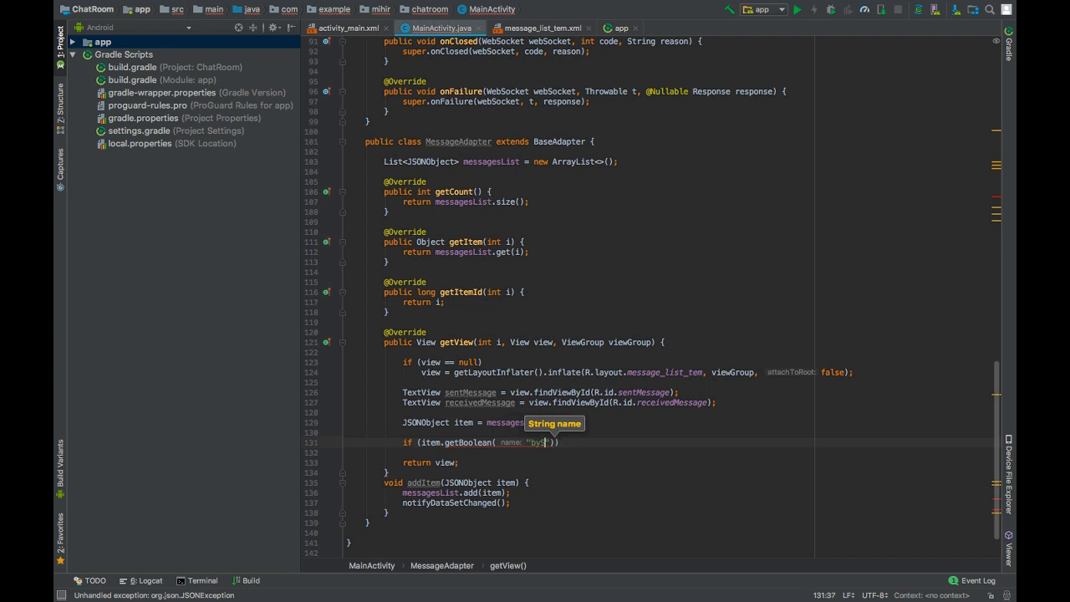
pyautogui.write('erver')
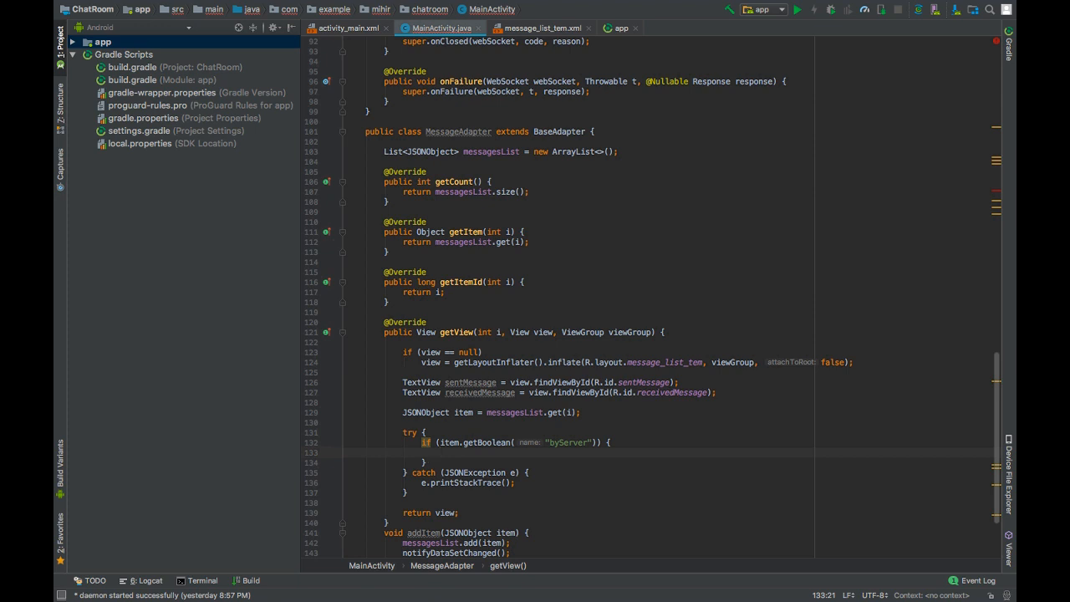
# Set receivedMessage text to item's "message" and make sentMessage View.INVISIBLE
pyautogui.write('receivedMessage.set')
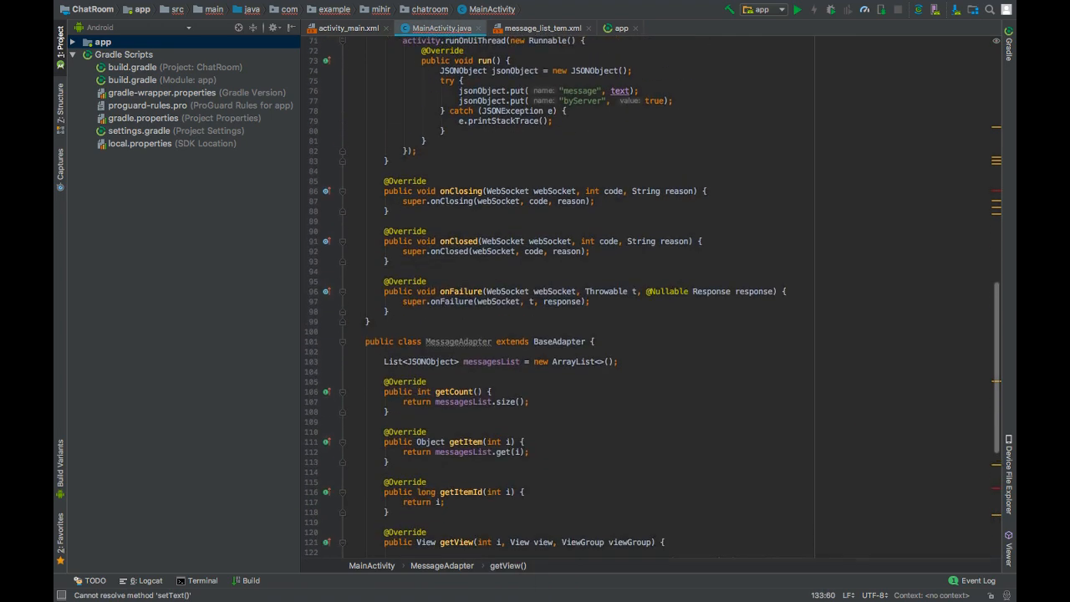
pyautogui.scroll(-3)
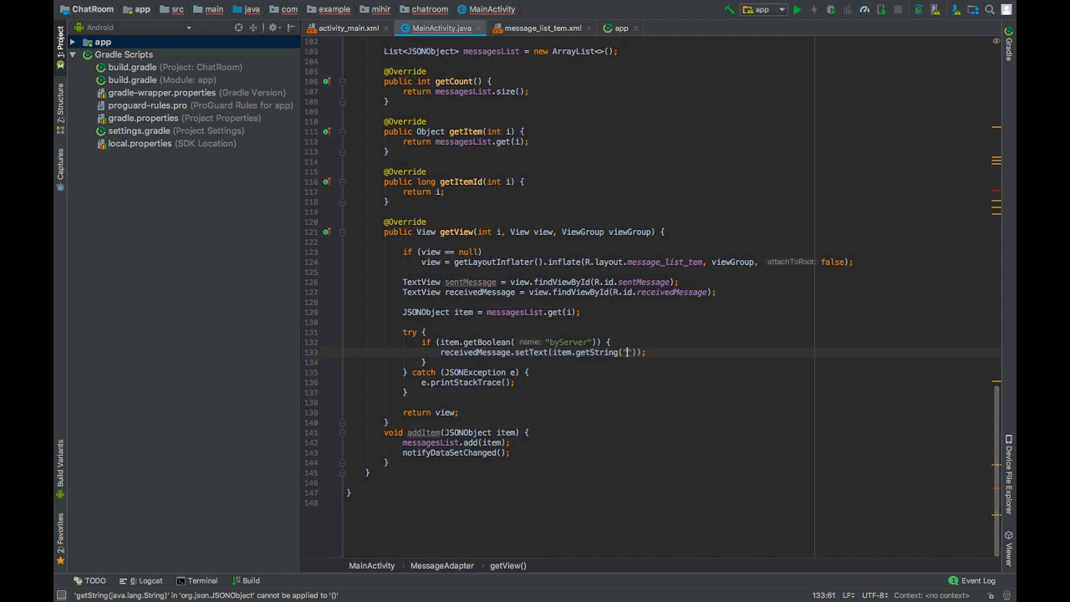
pyautogui.write('message')
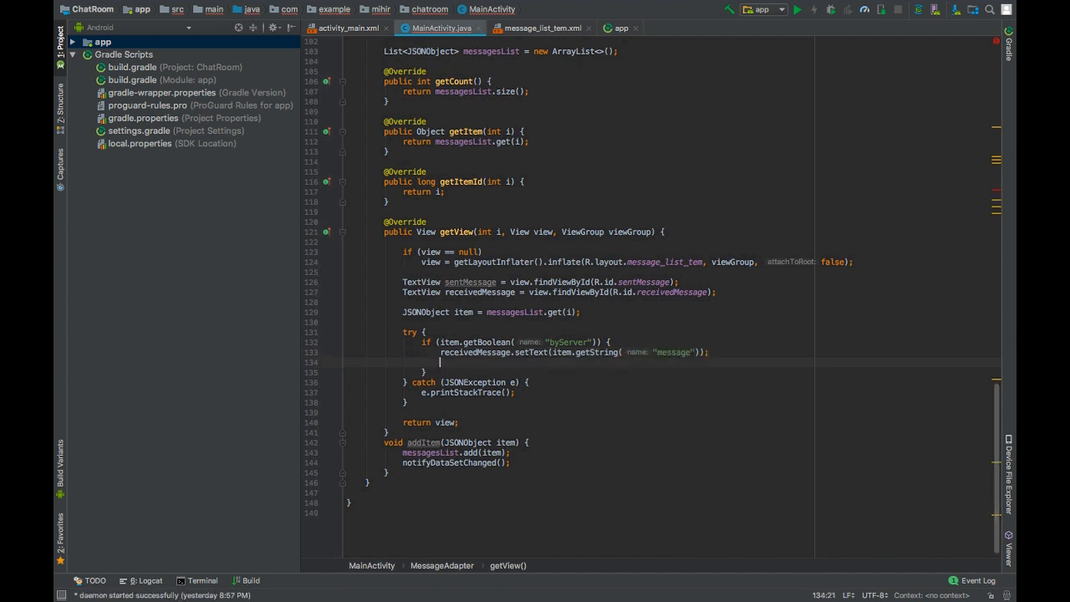
pyautogui.write('sentMessage.setVisibility();')
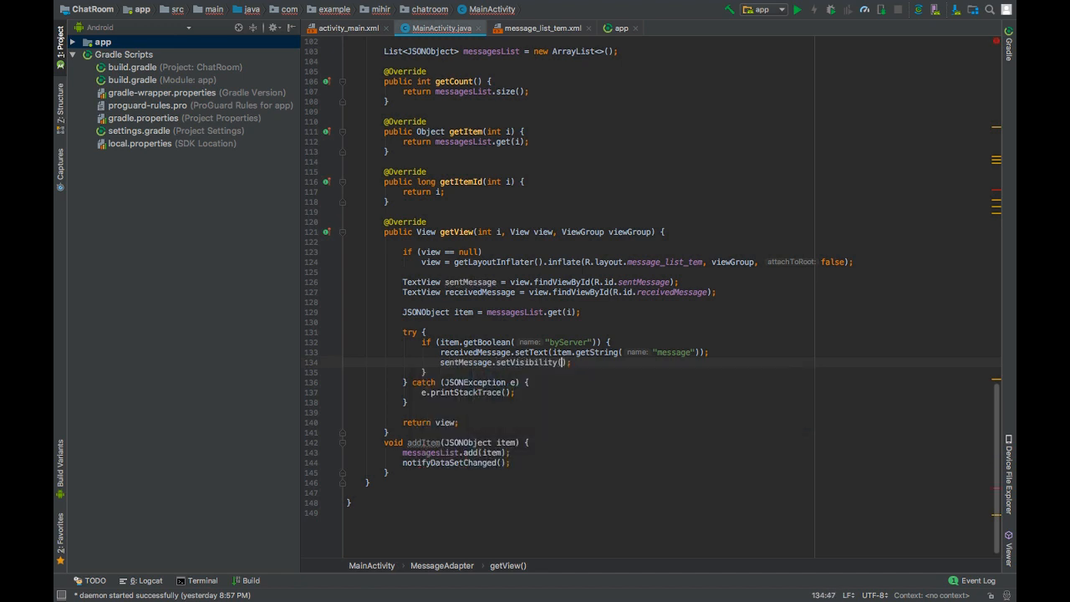
pyautogui.write('View.INVISIBLE')
pyautogui.write('sent')
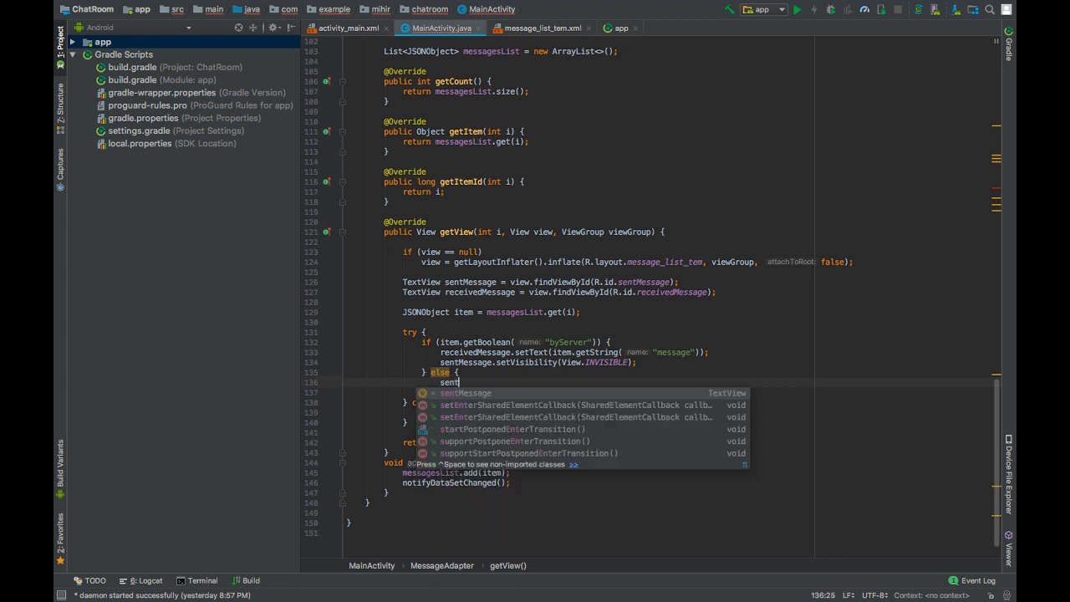
# Add an else branch setting sentMessage text and hiding receivedMessage with View.INVISIBLE
pyautogui.write('set')
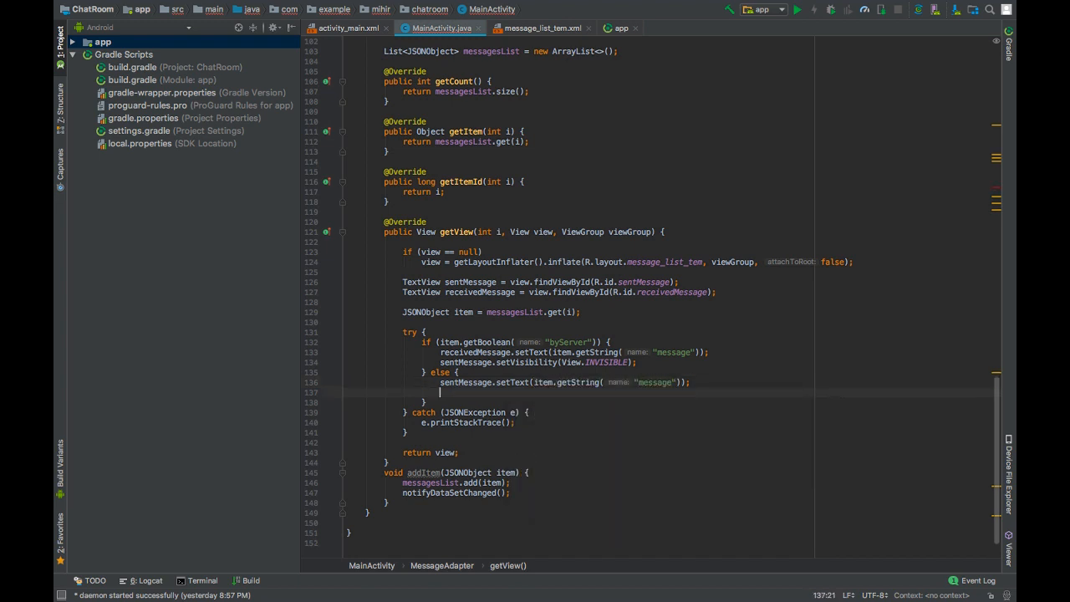
pyautogui.write('sentMessage.')
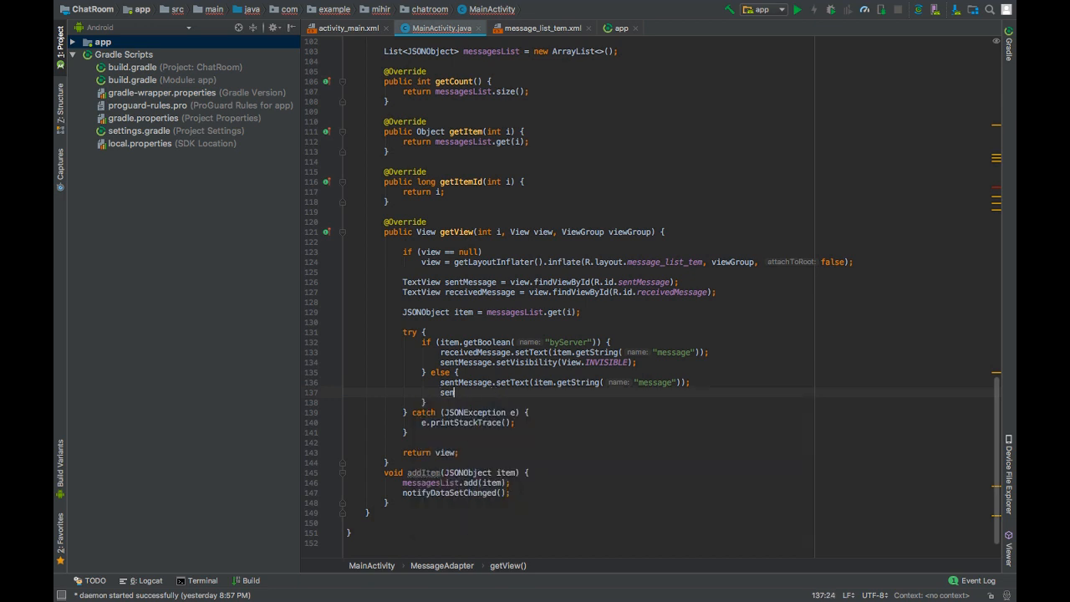
pyautogui.write('receivedMessage')
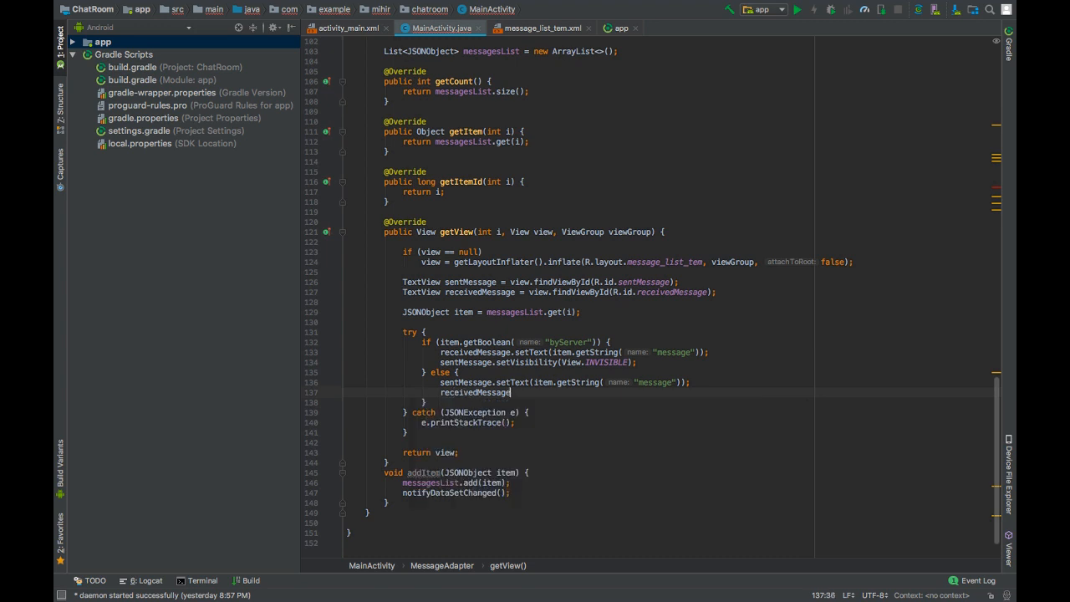
pyautogui.write('.')
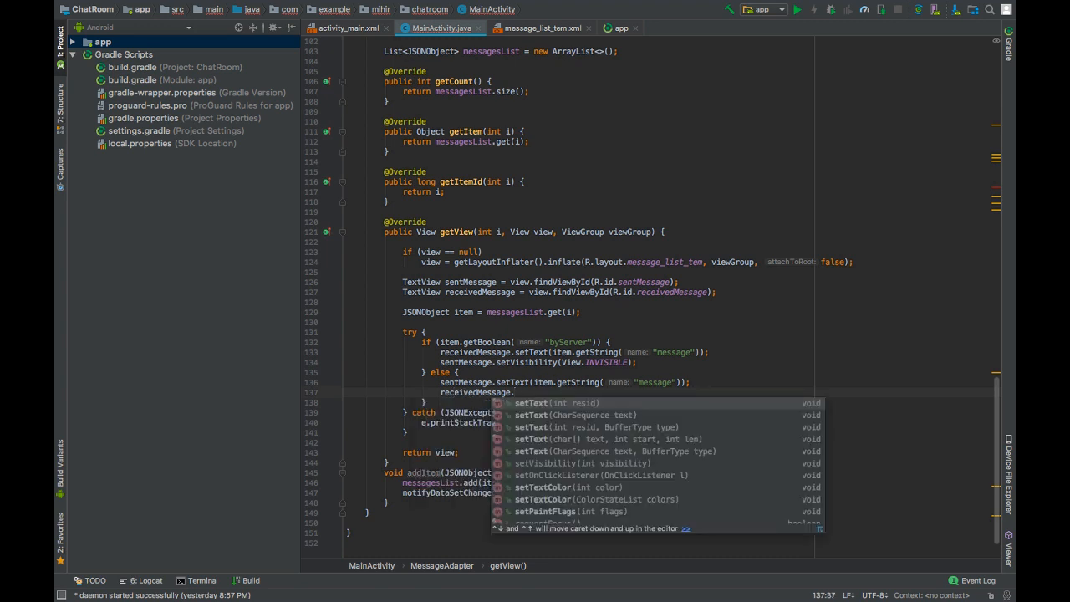
pyautogui.write('setVis')
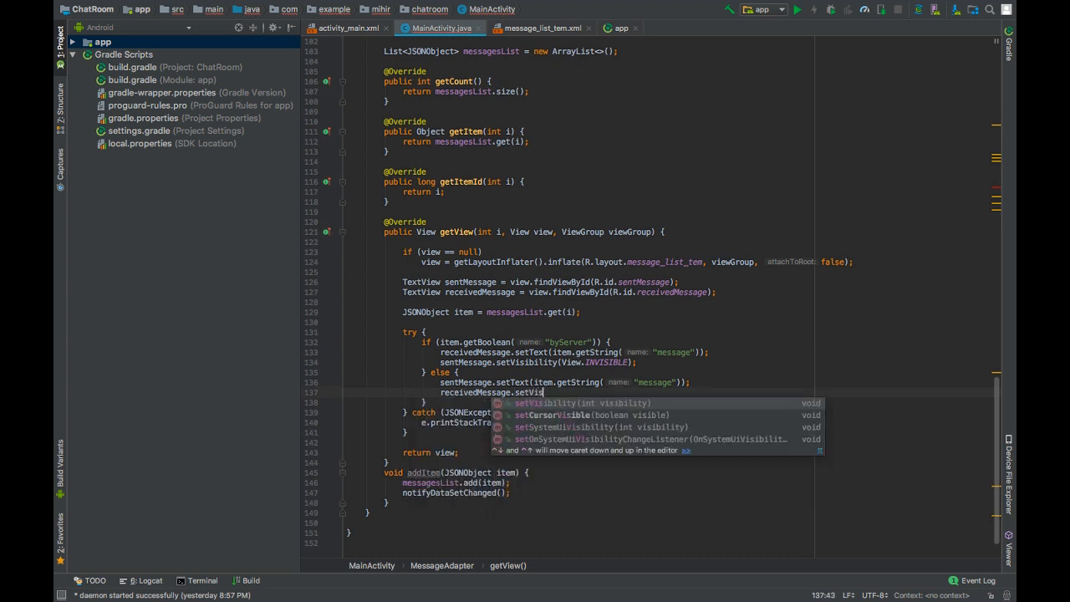
pyautogui.write('INVISIBLE);')
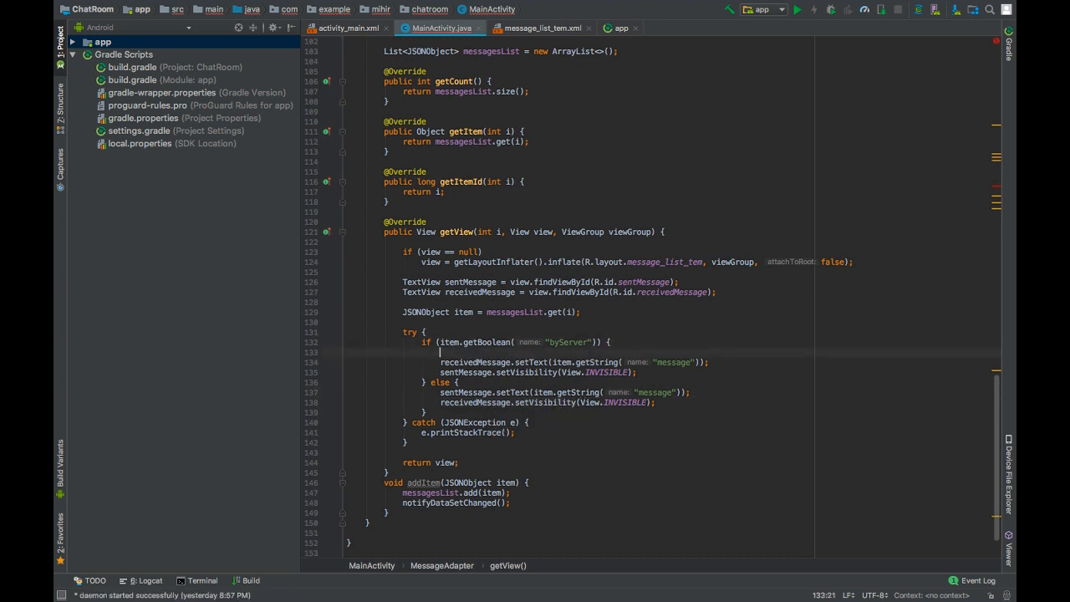
# Make receivedMessage View.VISIBLE in the byServer branch
pyautogui.write('re')
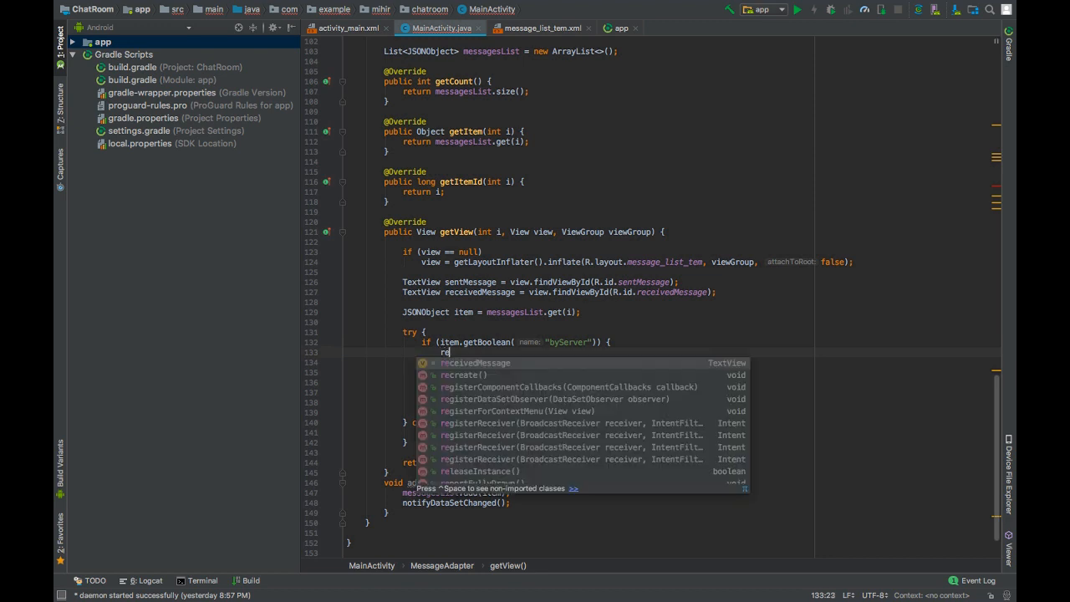
pyautogui.write('c')
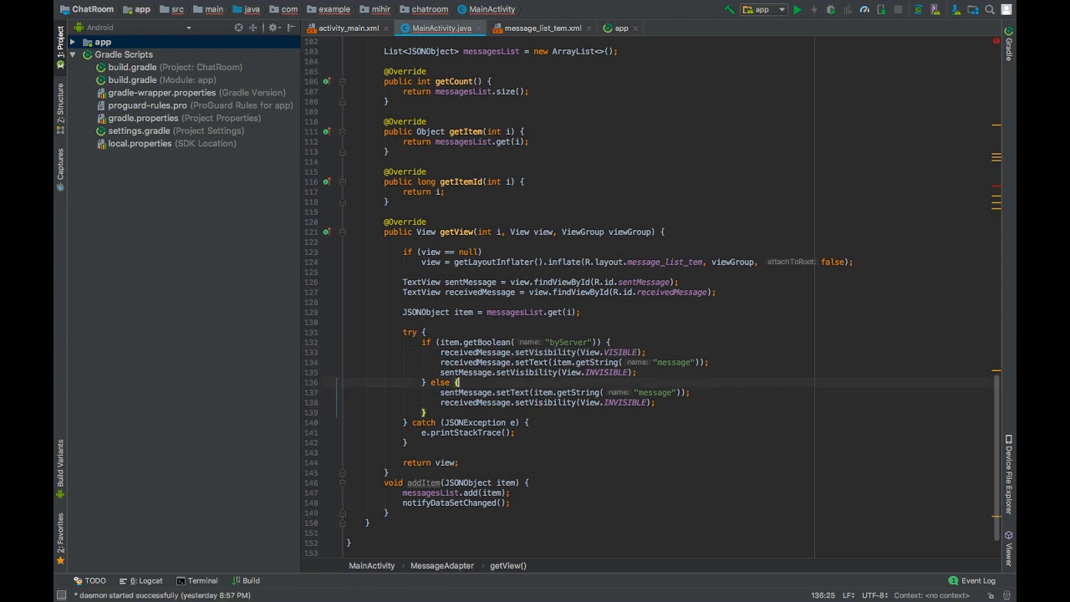
pyautogui.write('sentMessage')
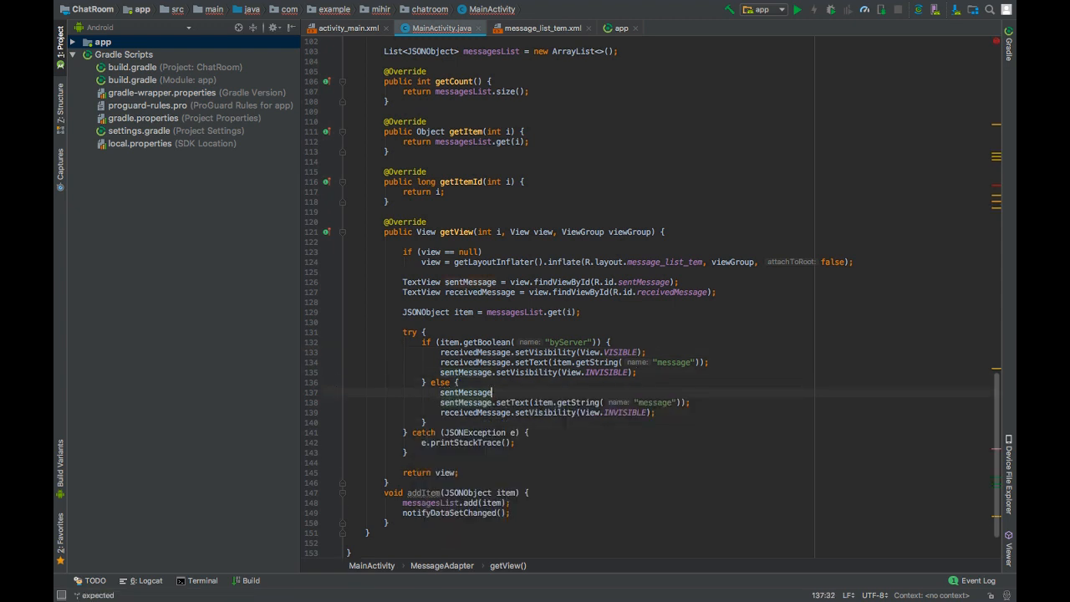
pyautogui.write('.set')
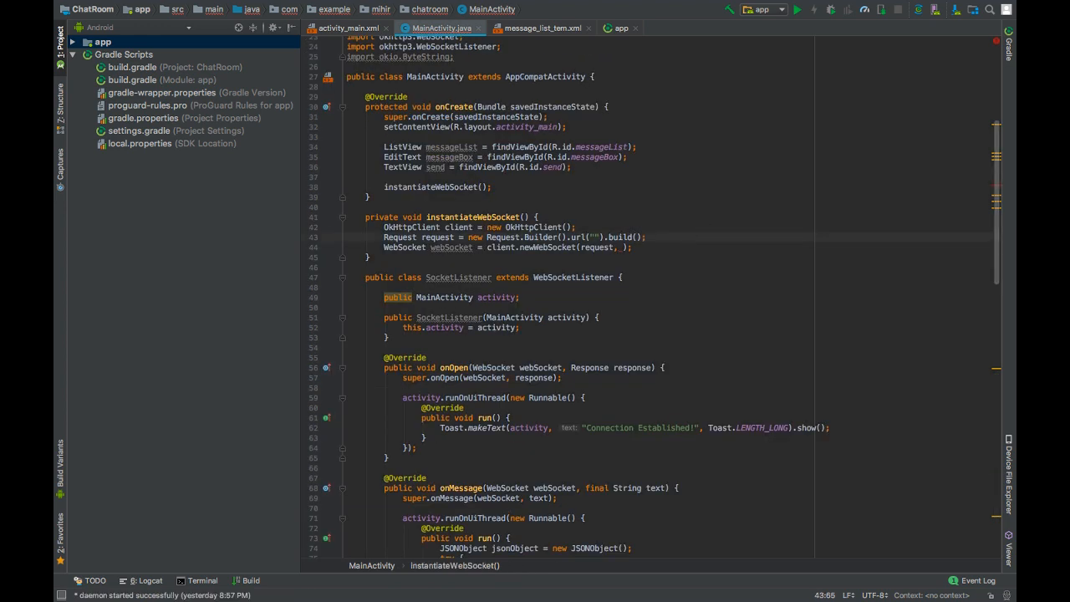
# Create SocketListener(this), pass it to newWebSocket, and store the result in private webSocket
pyautogui.write('SocketListener socketListener = new SocketListener(this);')
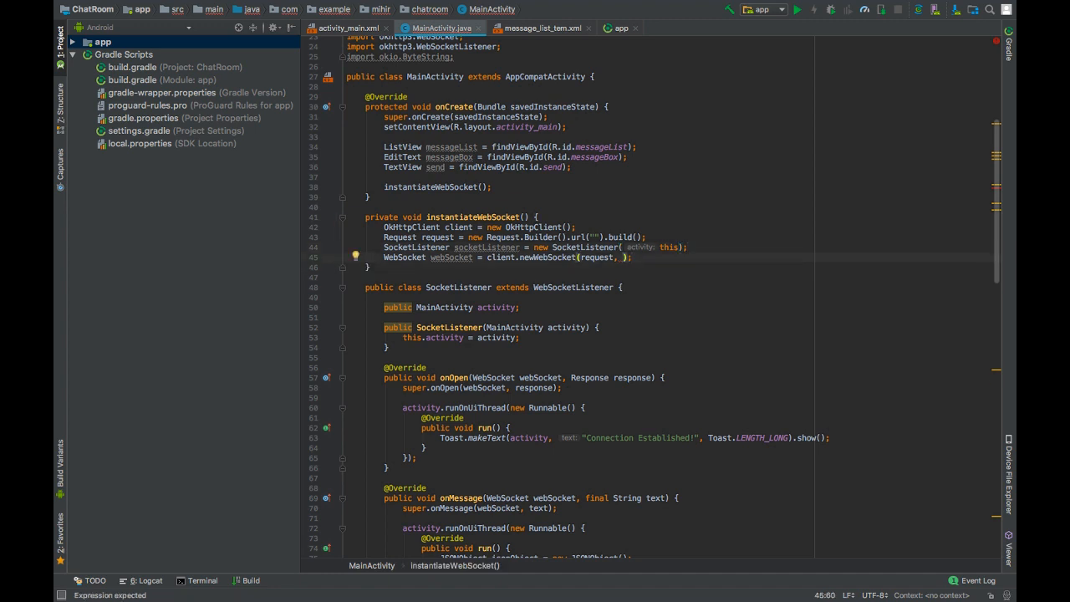
pyautogui.write('sd')
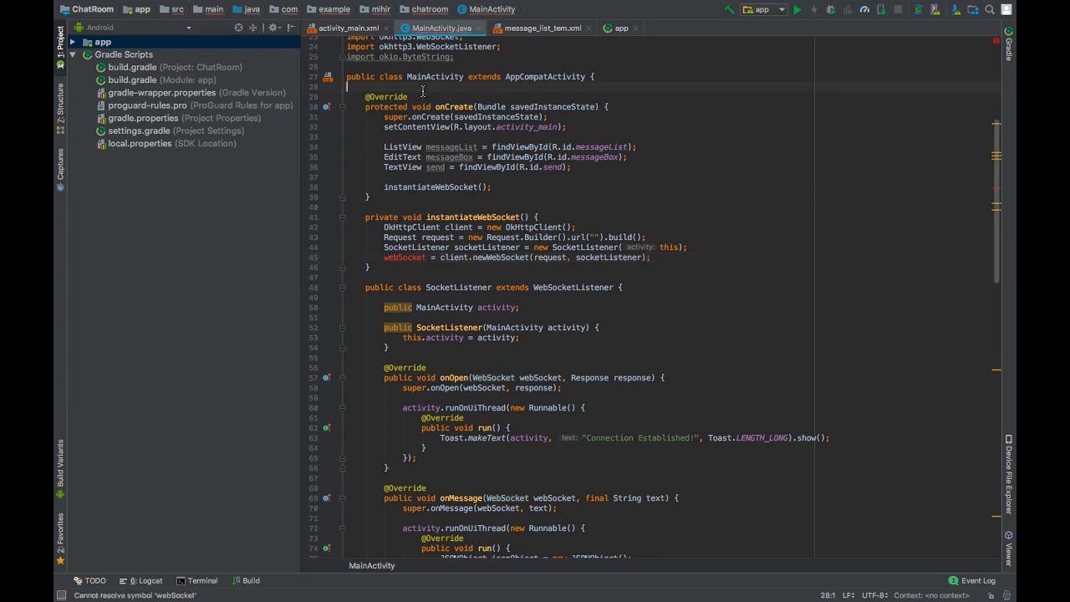
pyautogui.write('private WebSocket webSocket;')
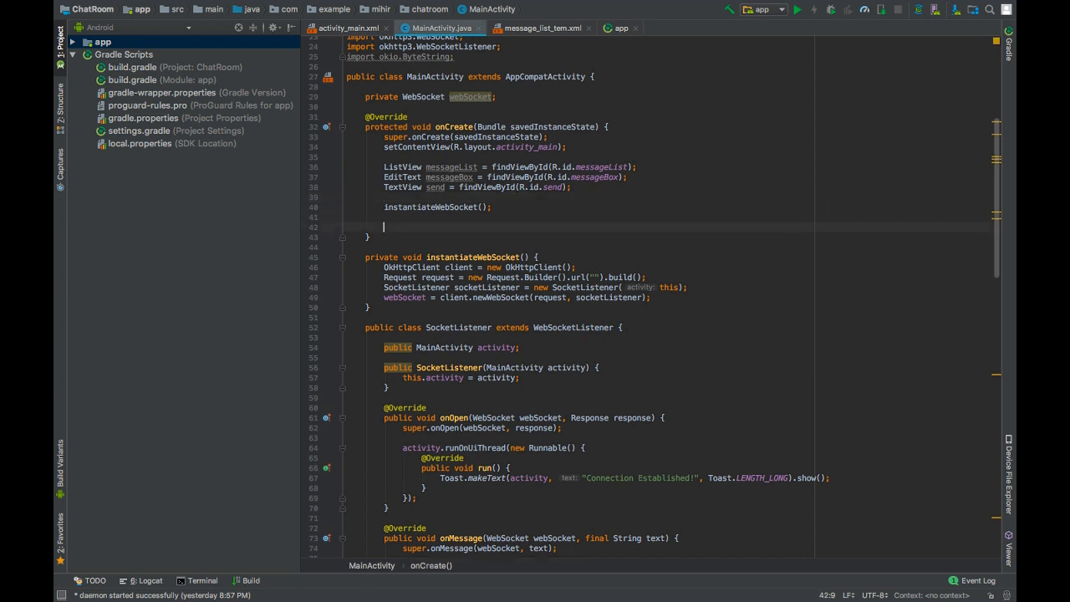
# Create MessageAdapter adapter in onCreate and call messageList.setAdapter(adapter)
pyautogui.write('MessageAdapter')
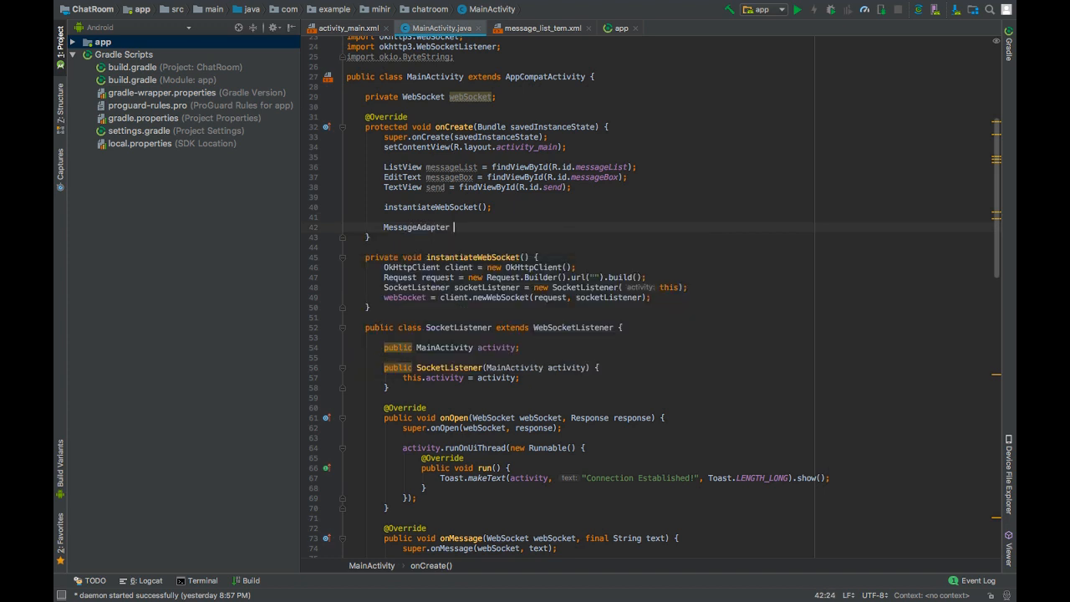
pyautogui.write('adapter = new MessageAdapter();')
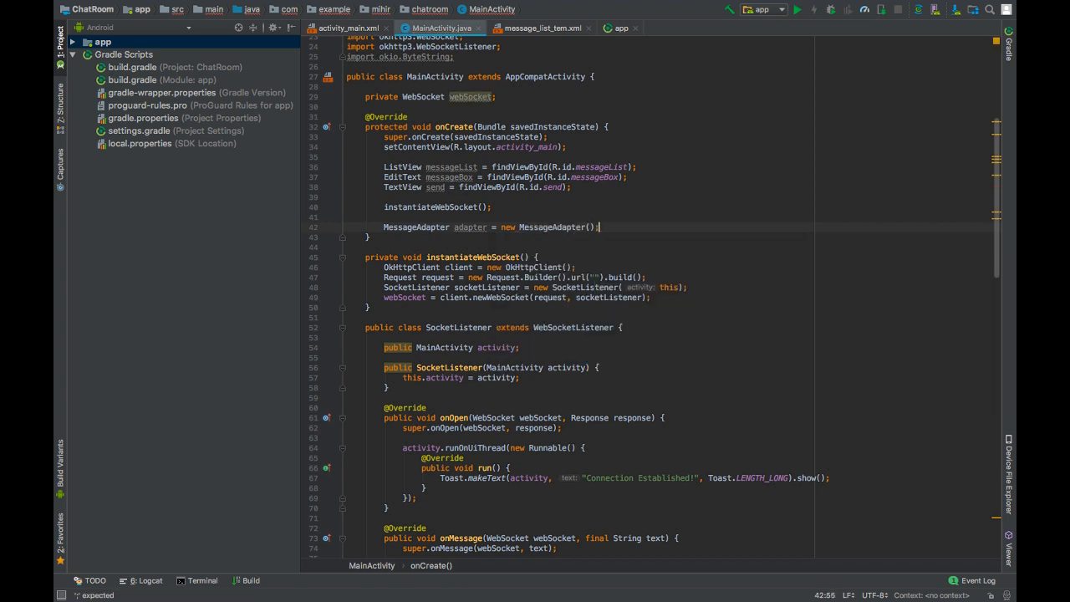
pyautogui.write('mes')
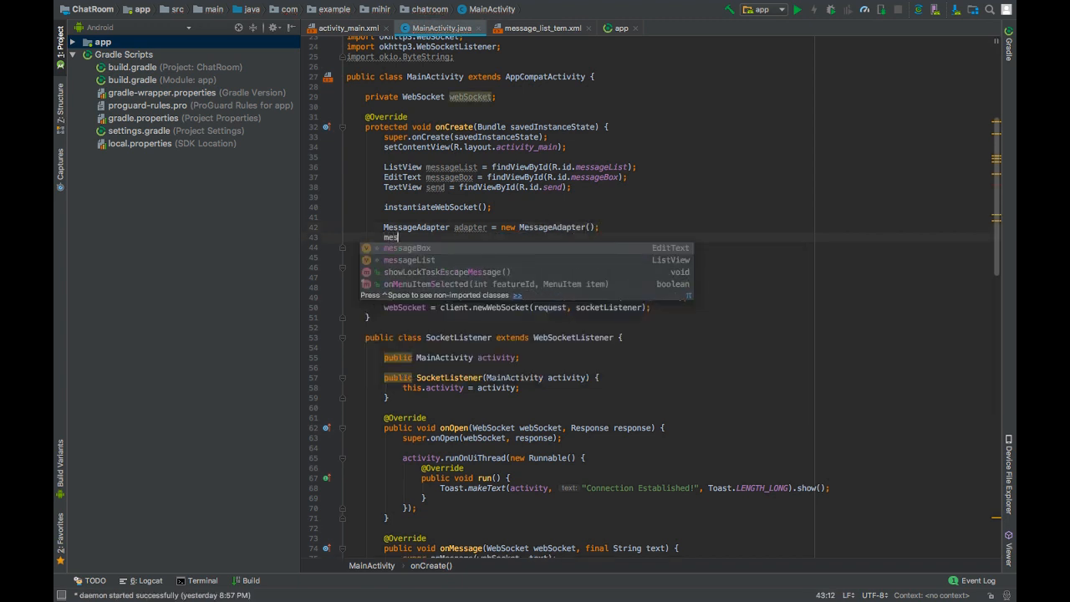
pyautogui.write('messageList.')
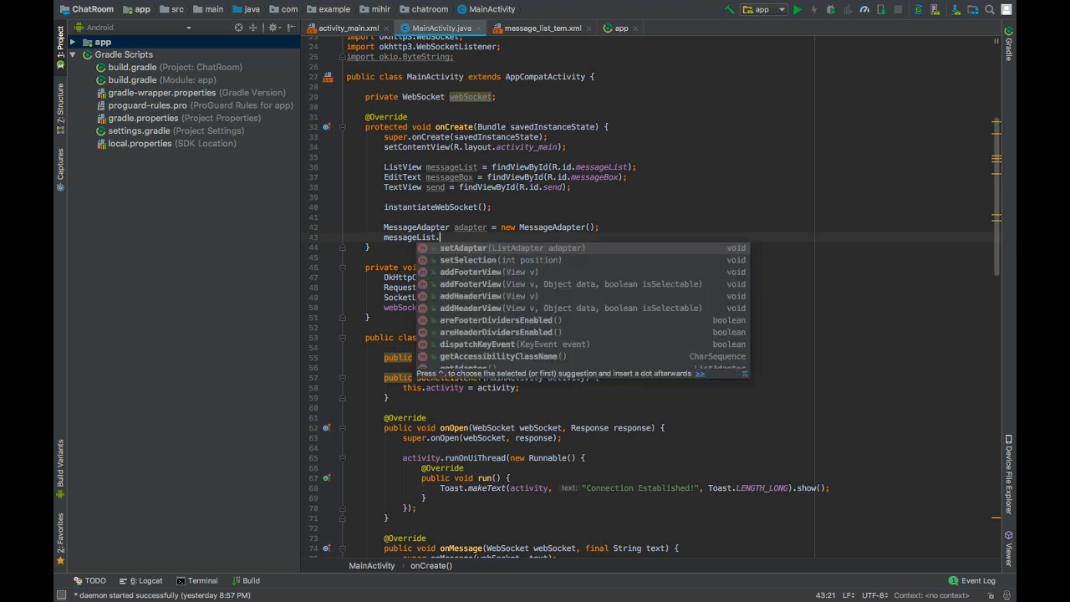
pyautogui.write('setAdapter(adapter);')
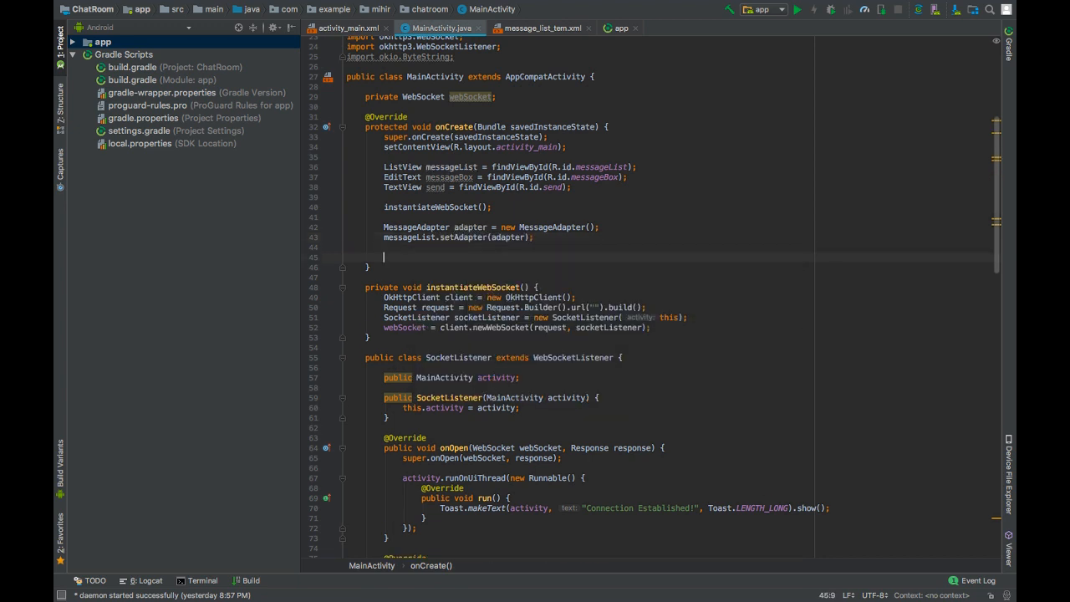
# Give the send button a click listener that reads the messageBox text into String message
pyautogui.write('send.')
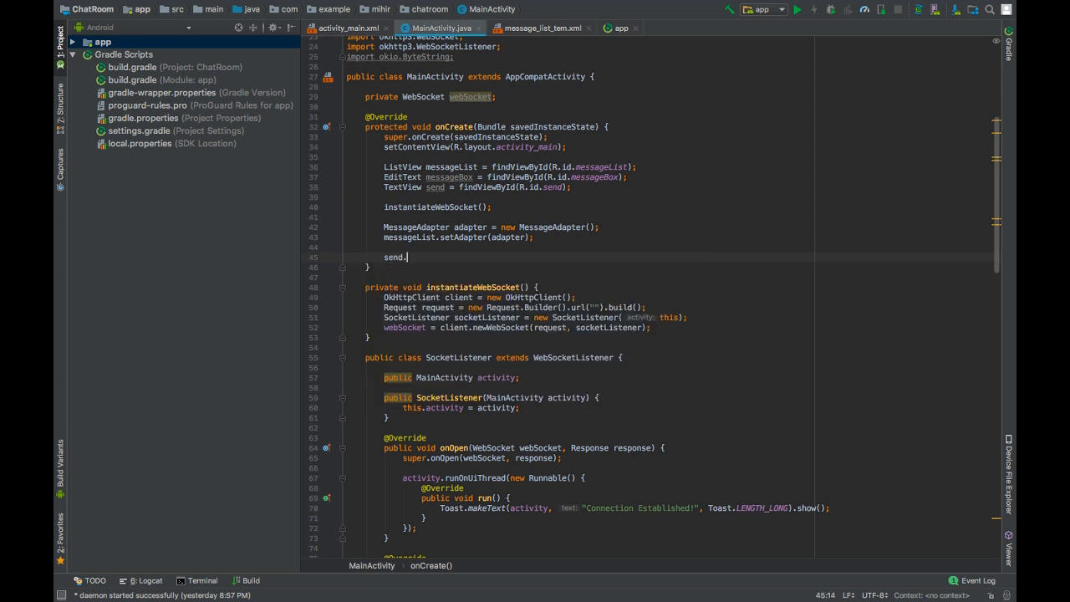
pyautogui.write('.OnClickListener() {')
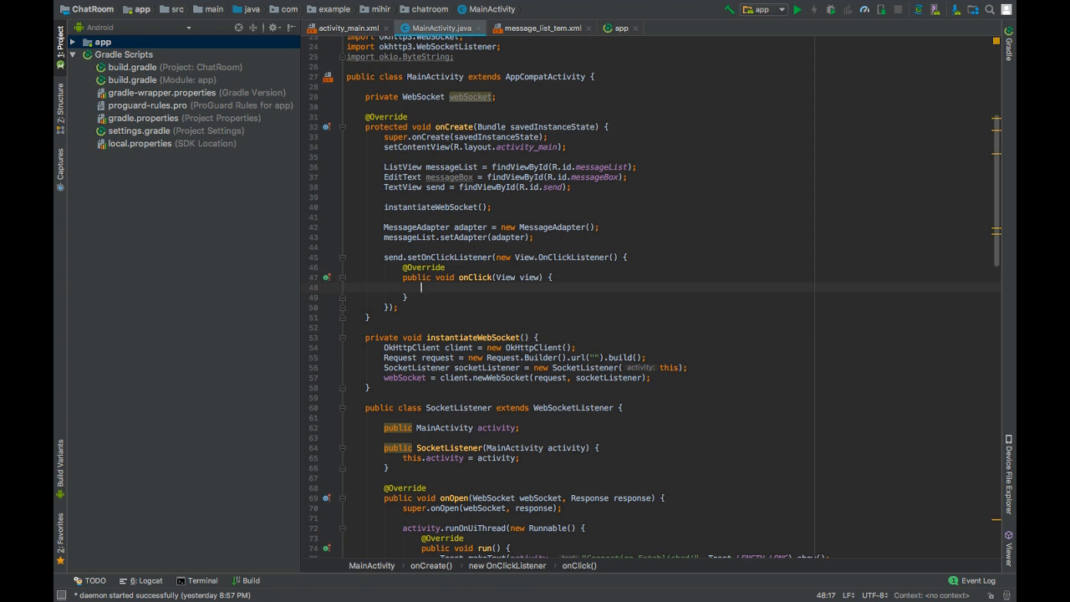
pyautogui.write('Strin')
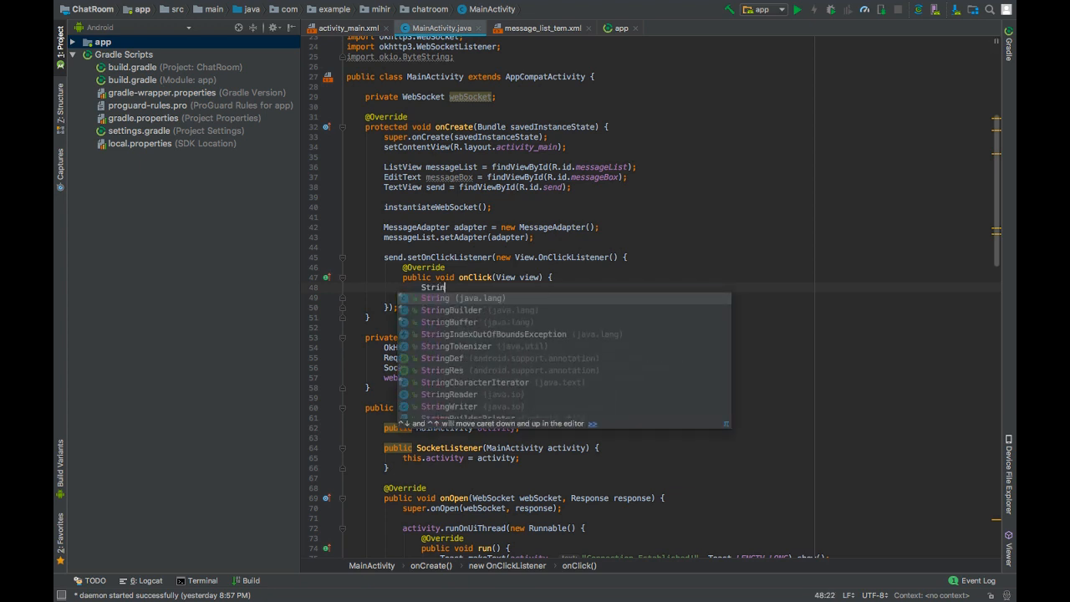
pyautogui.write('message = messageBox.getText().toString();')
pyautogui.click(670, 298)
pyautogui.write('if')
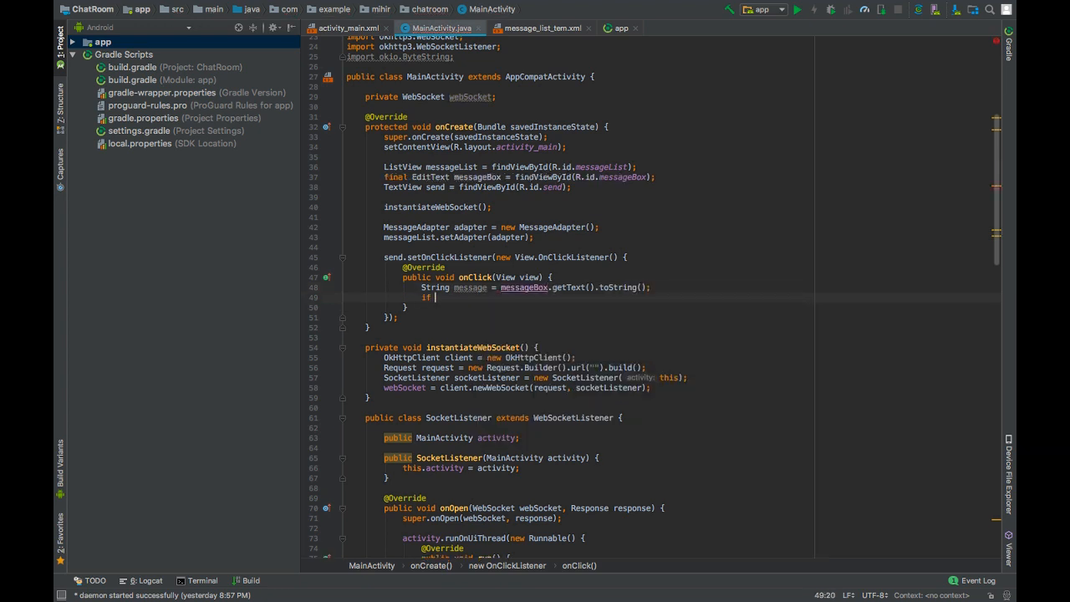
pyautogui.write('mess)')
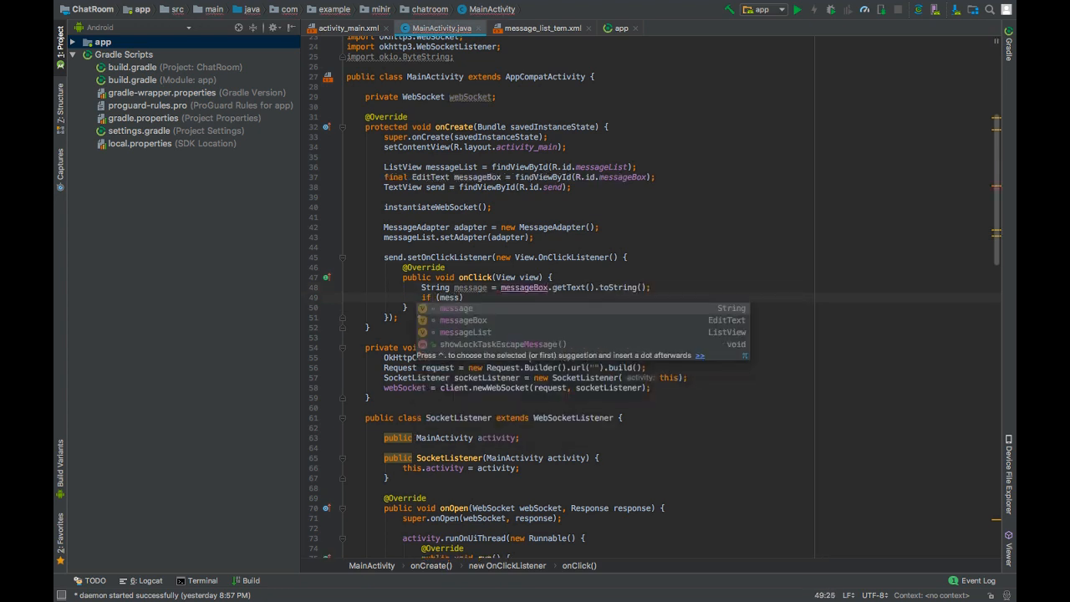
pyautogui.write('isEmpty(')
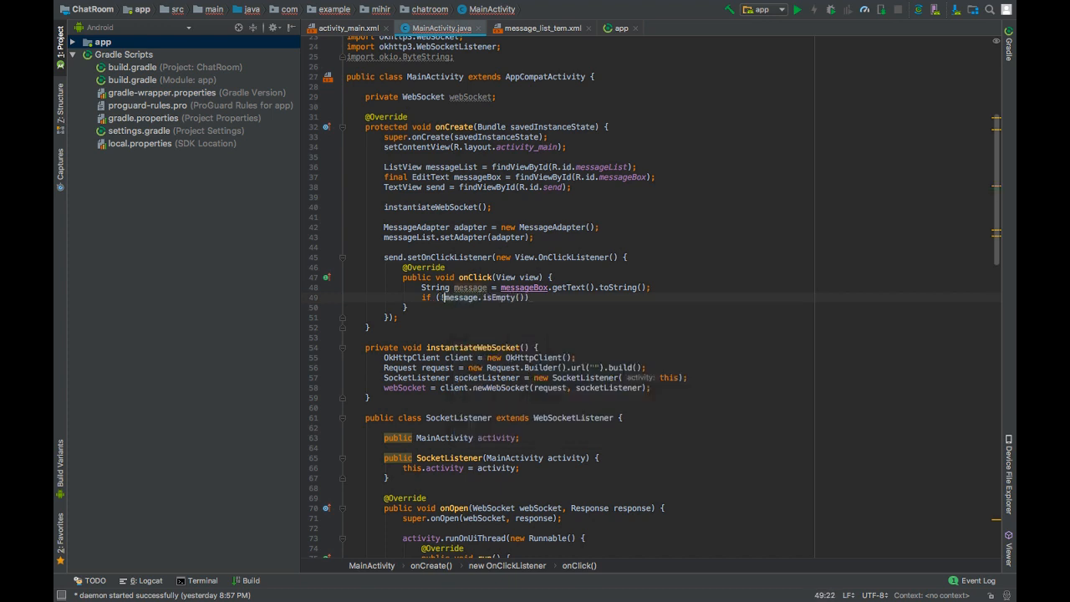
# Send the message with webSocket.send(message) when !message.isEmpty()
pyautogui.write('!message.isEmpty()) {')
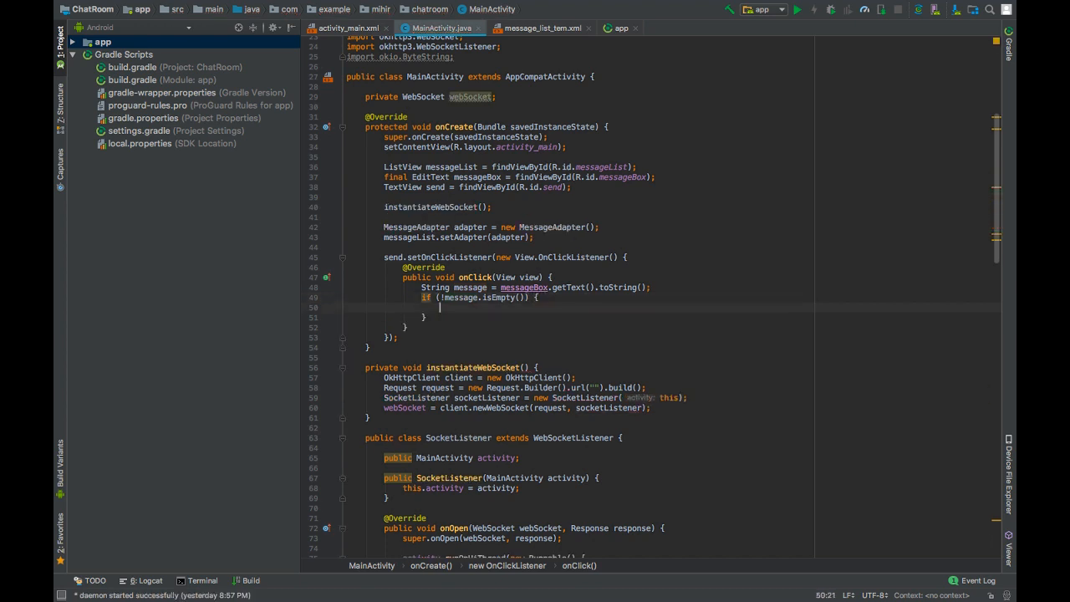
pyautogui.write('webSocket.')
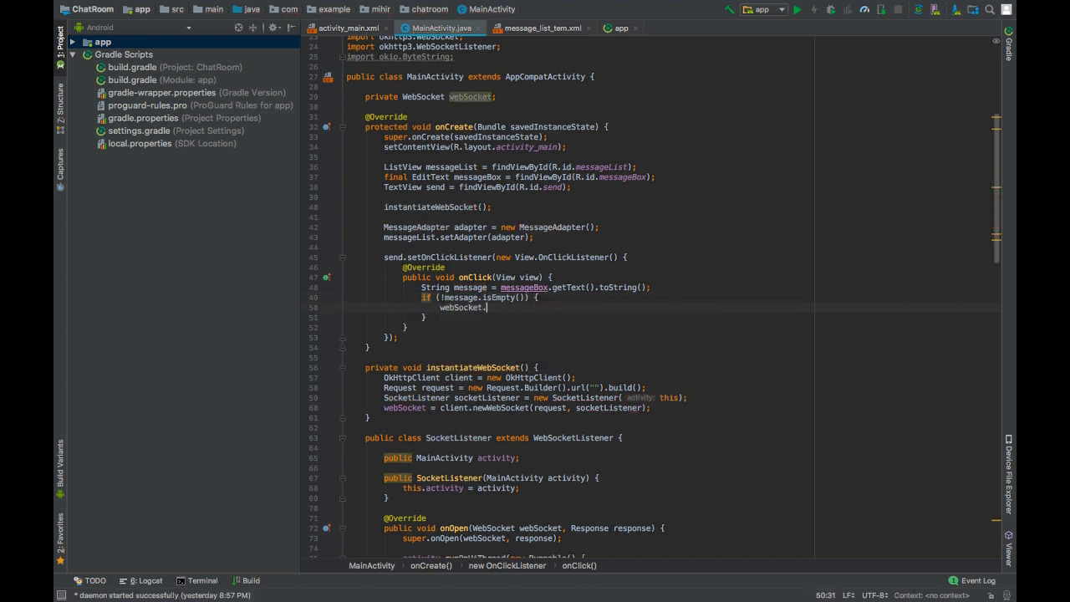
pyautogui.write('send()')
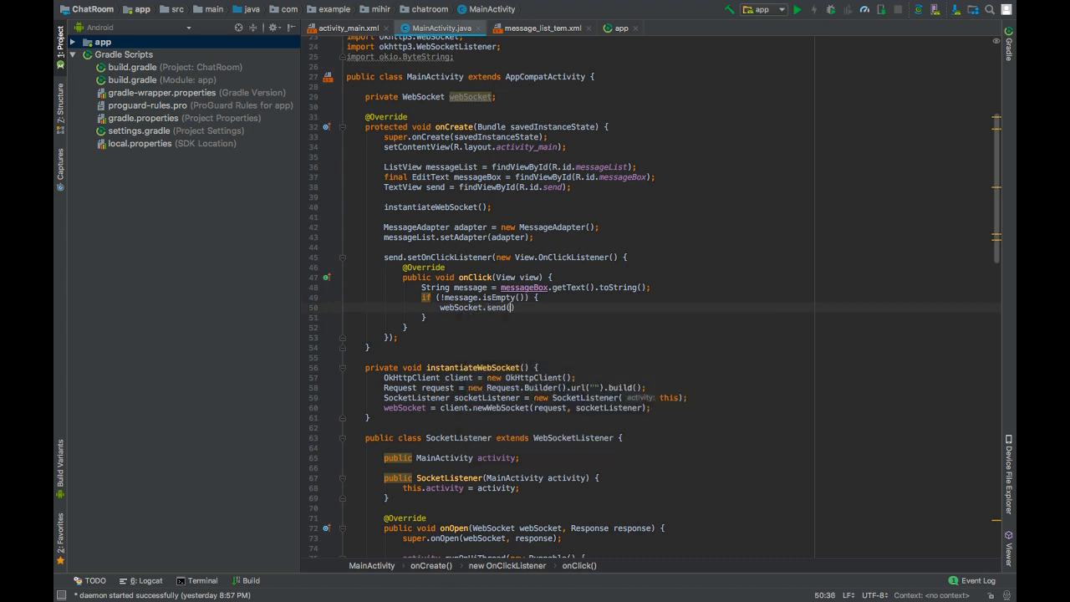
pyautogui.write('message')
pyautogui.write('JSONObject jsonObject')
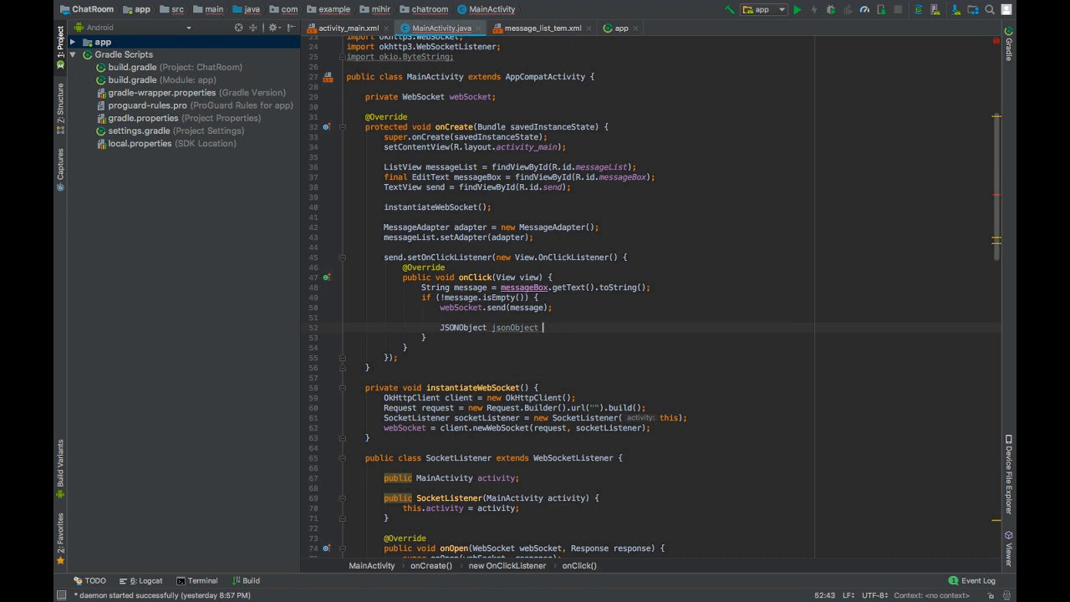
# Create a new JSONObject, put "message", and surround the put with try/catch
pyautogui.write('= new JSONObject();')
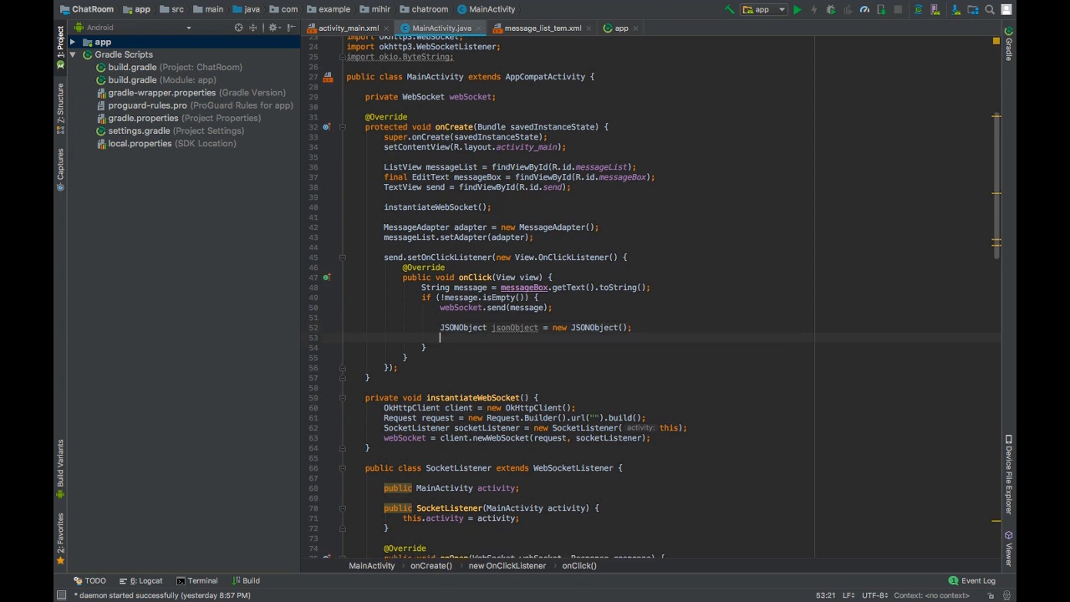
pyautogui.write('jsonObject.s')
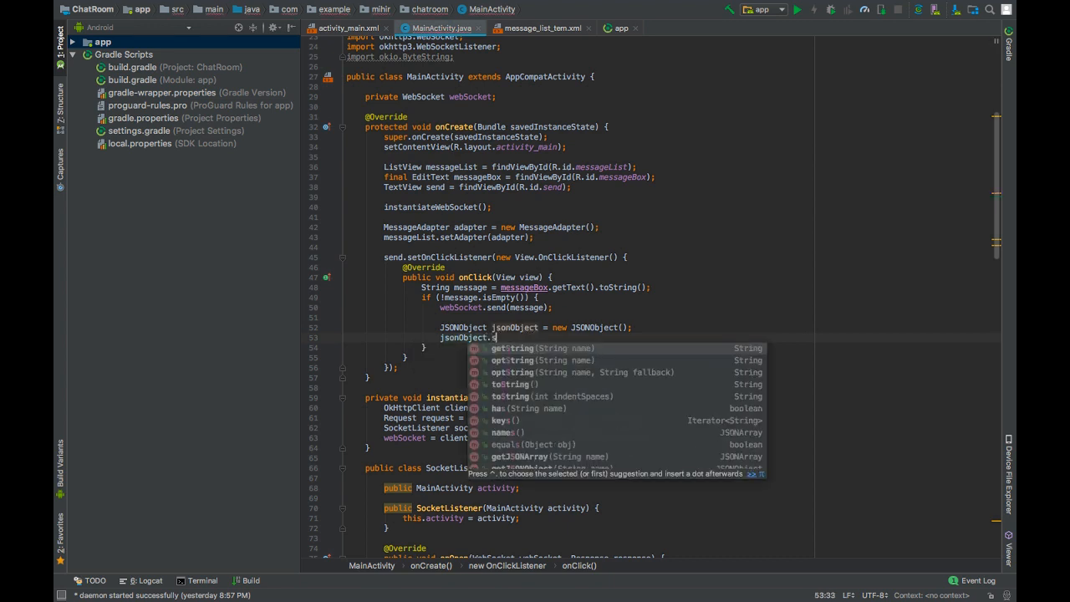
pyautogui.write('put("')
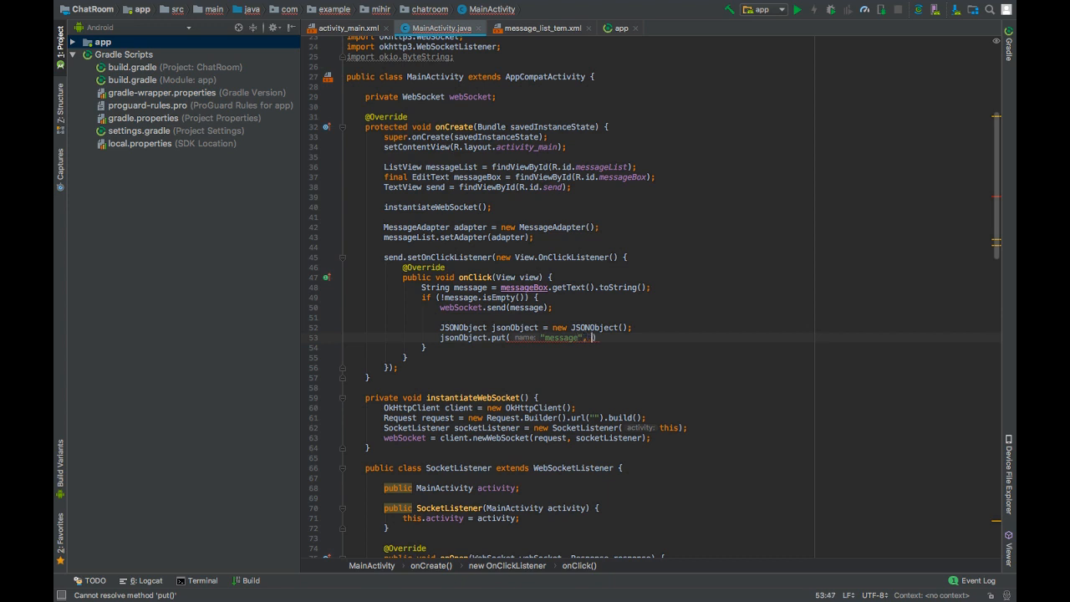
pyautogui.write('message')
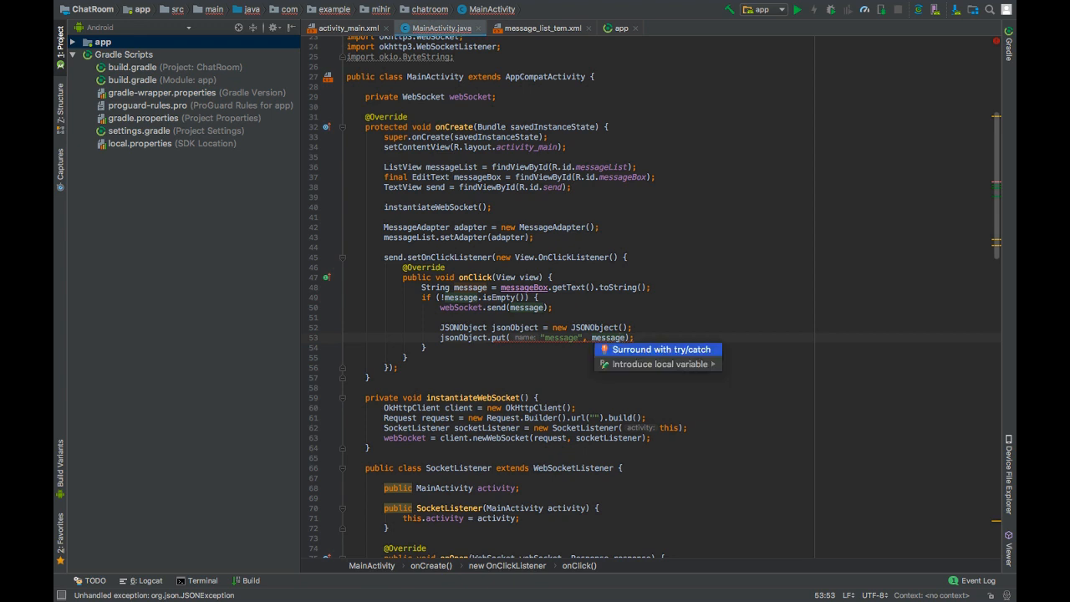
pyautogui.click(661, 348)
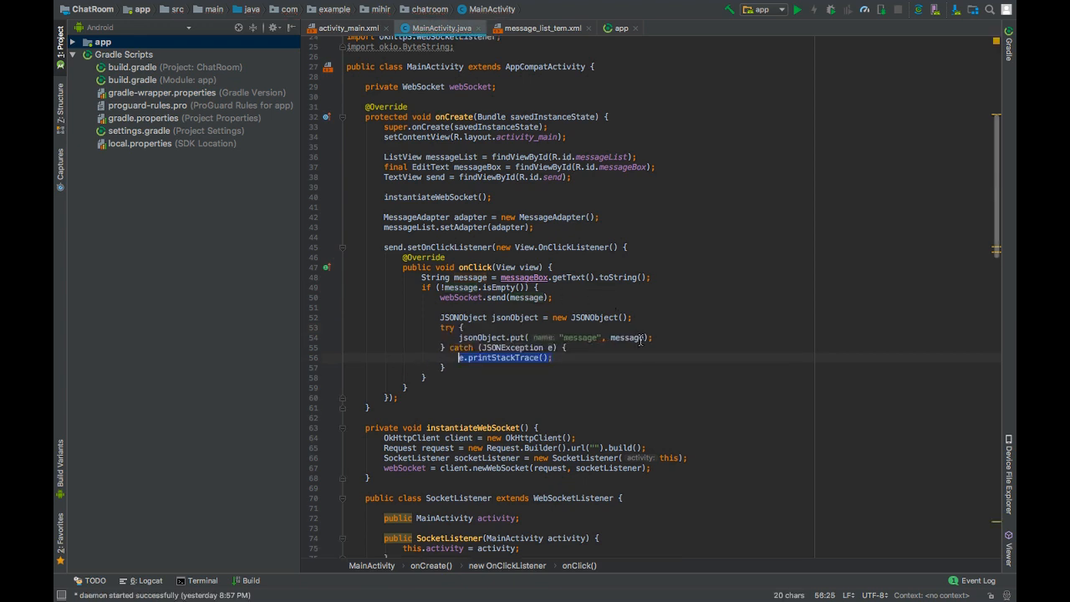
# Put "byServer" false into jsonObject and call adapter.addItem(jsonObject)
pyautogui.write('jso')
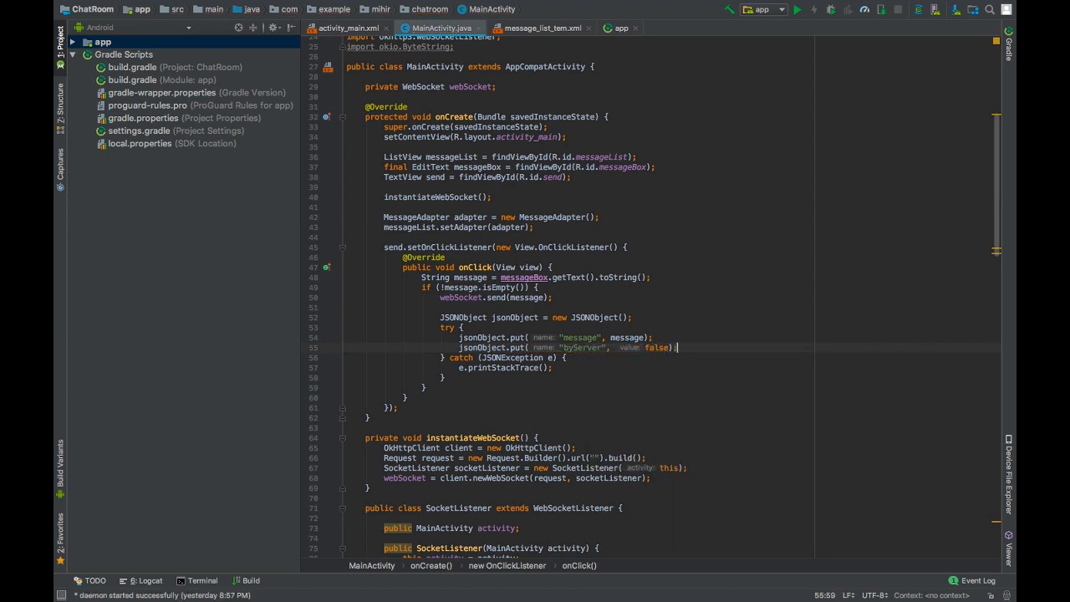
pyautogui.press('enter')
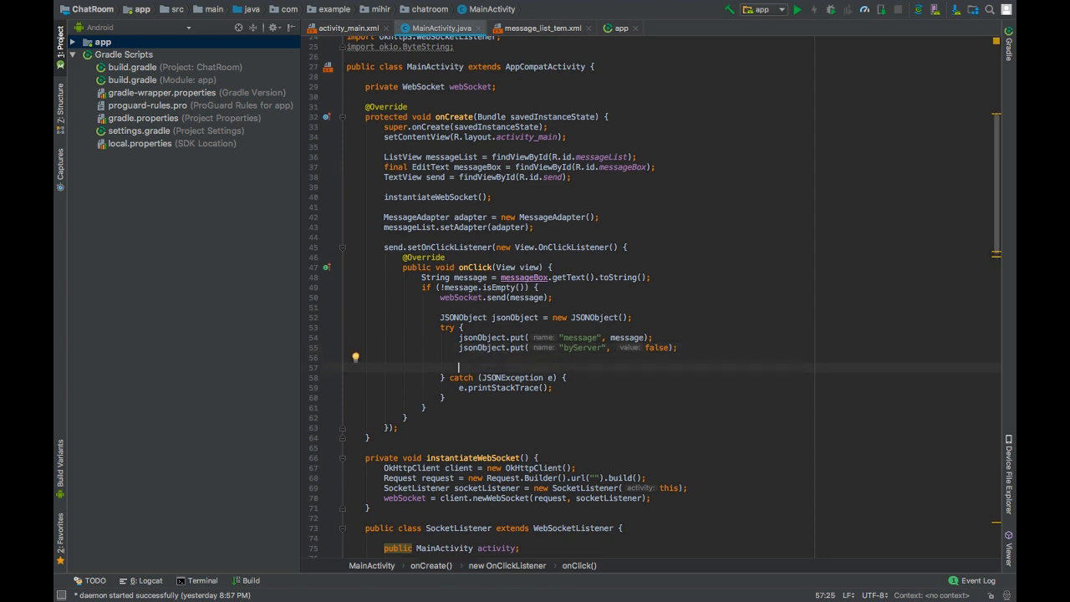
pyautogui.write('add')
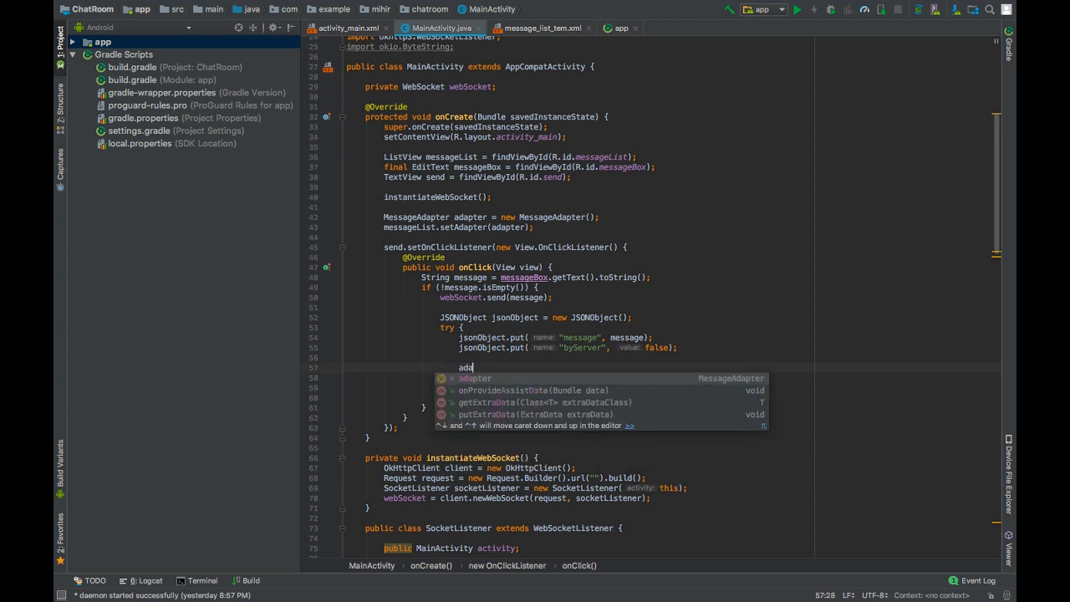
pyautogui.write('adapter.addItem()')
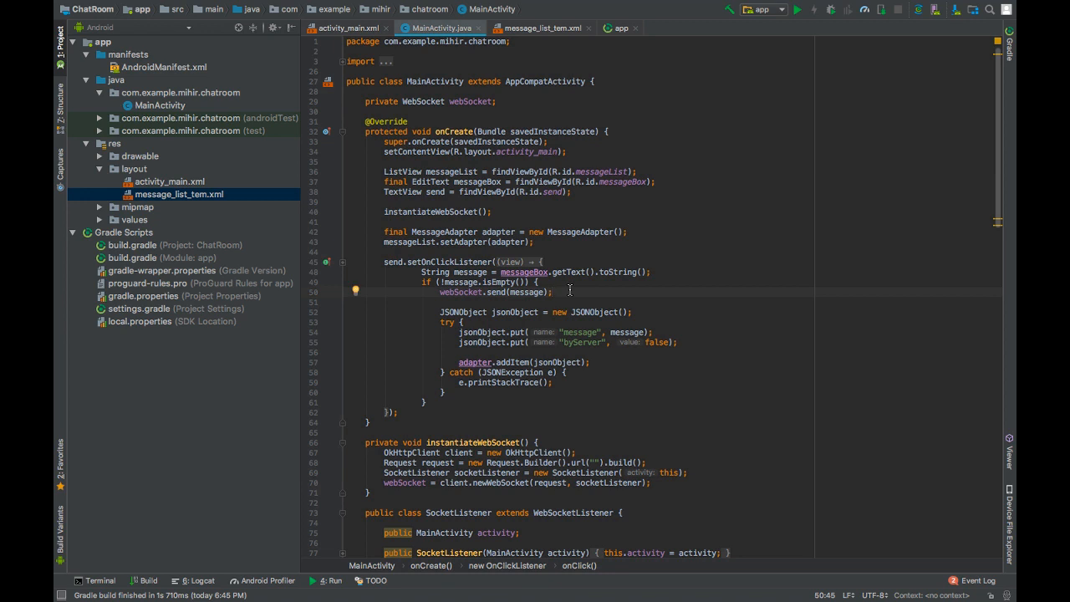
# Clear messageBox with setText("") after sending and declare private MessageAdapter adapter
pyautogui.write('mes')
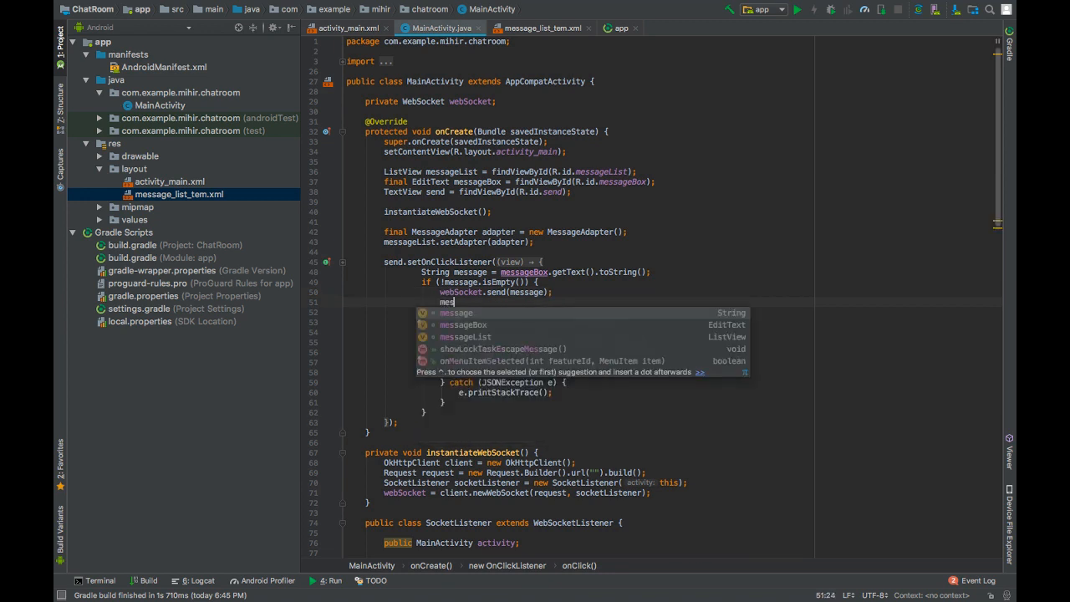
pyautogui.write('messageBox.setT')
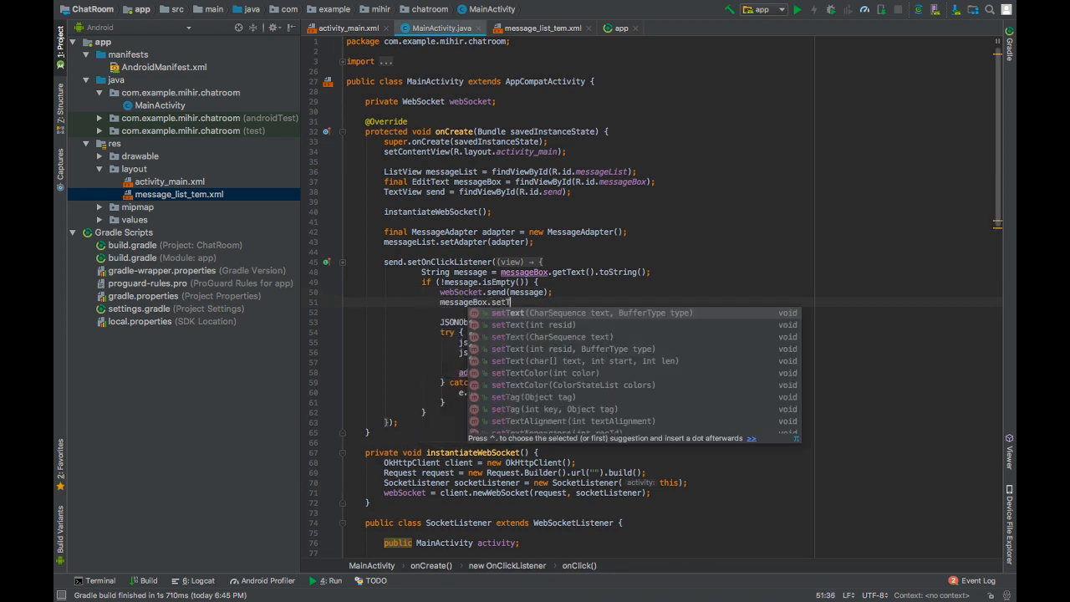
pyautogui.write('("");')
pyautogui.write('private MessageAdapter ')
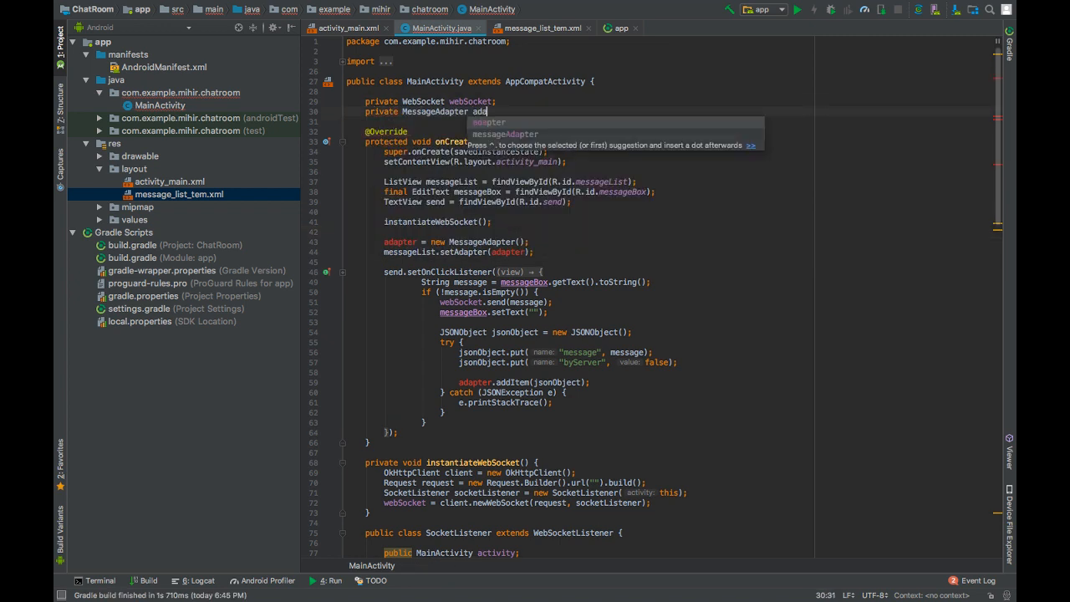
pyautogui.write('adapter;')
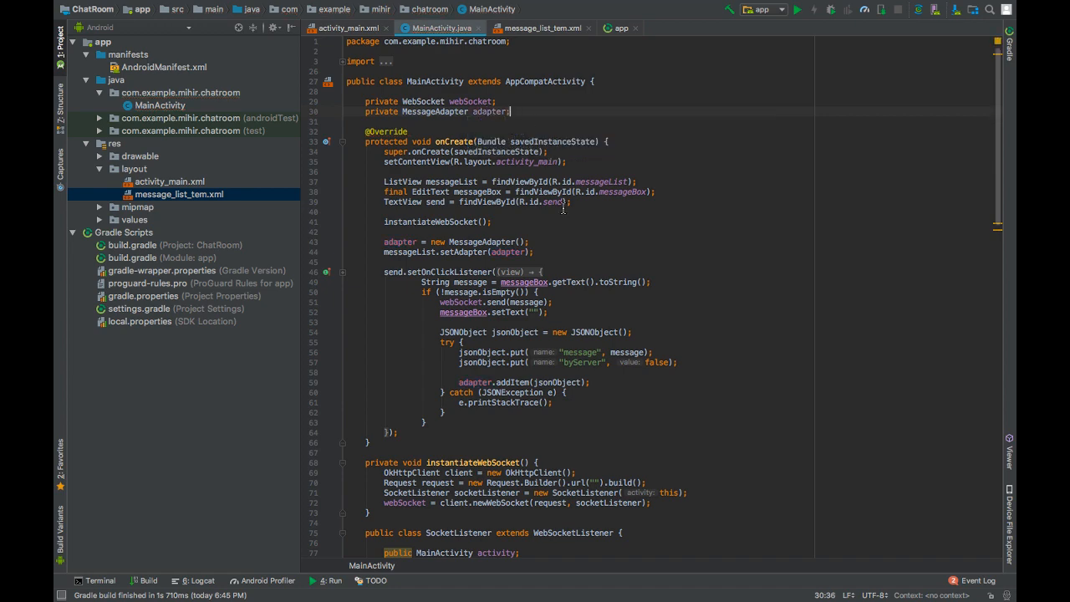
pyautogui.scroll(-3)
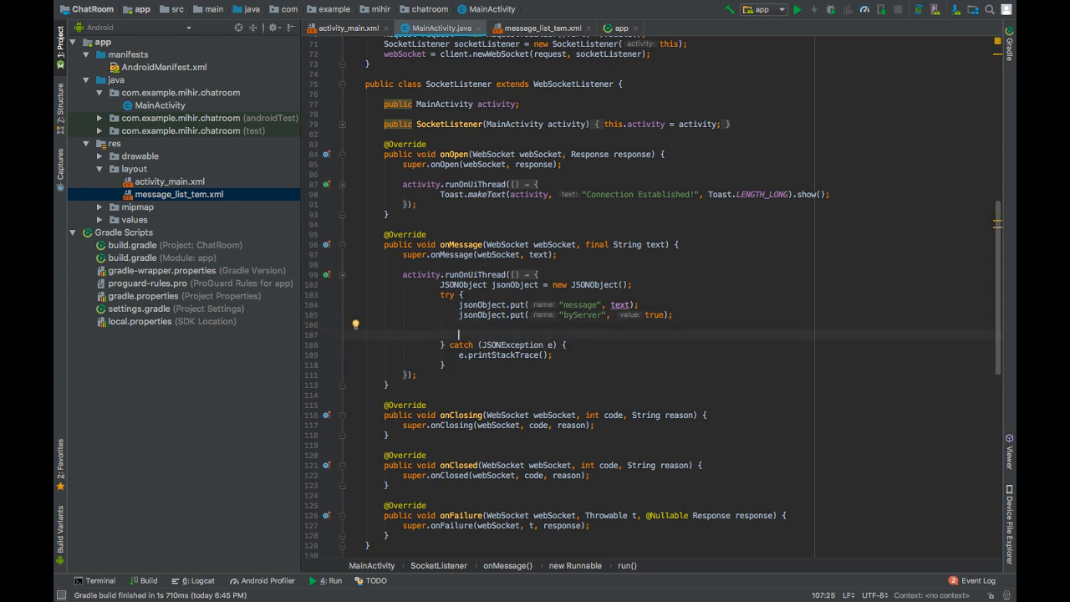
# Add adapter.addItem(jsonObject) after the put calls in onMessage's try block
pyautogui.write('adapter.')
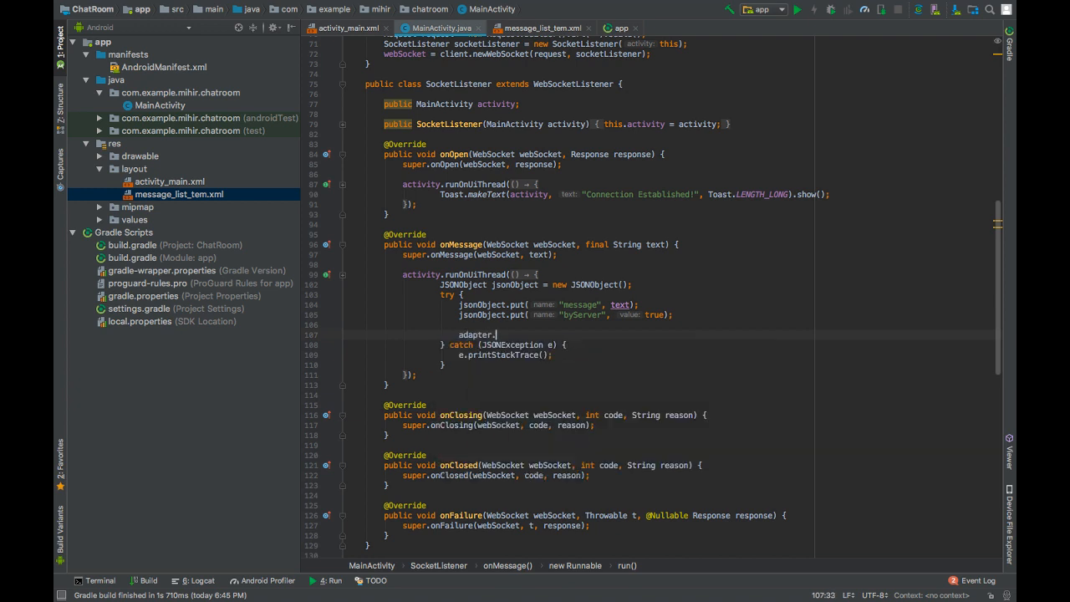
pyautogui.write('addItem();')
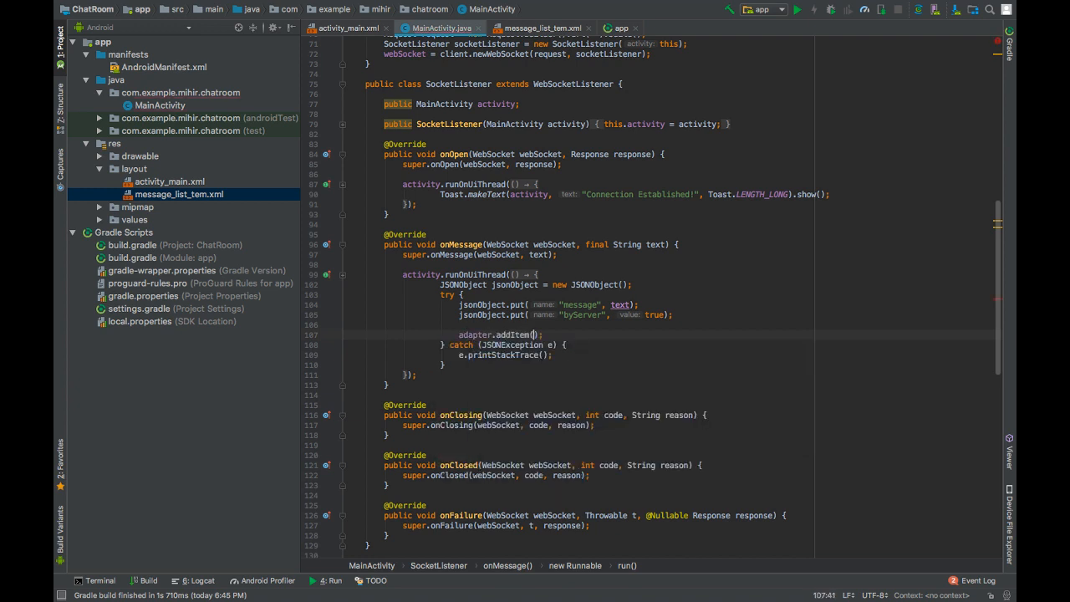
pyautogui.write('jsonObject')
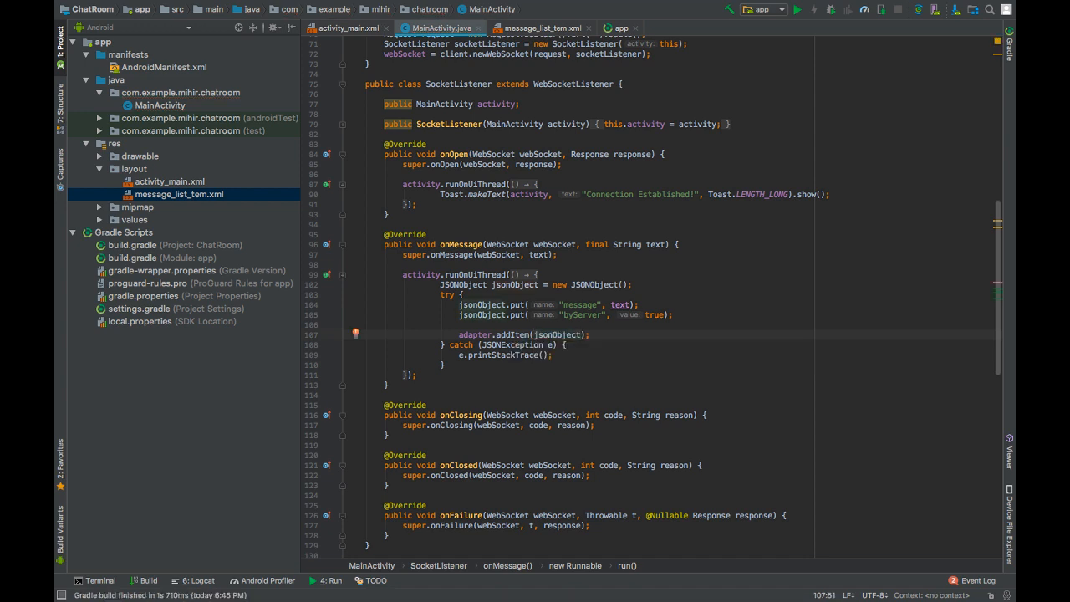
pyautogui.moveTo(219, 74)
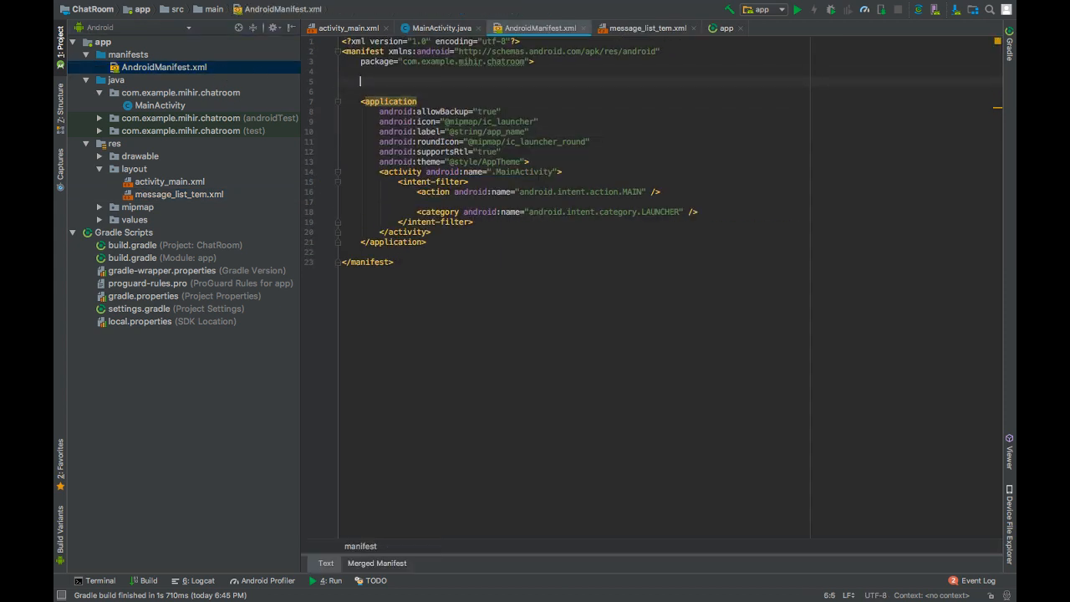
# Add the android.permission.INTERNET uses-permission and usesCleartextTraffic="true" to AndroidManifest.xml
pyautogui.write('<uses-permission android:name="android.permission.INTERNET')
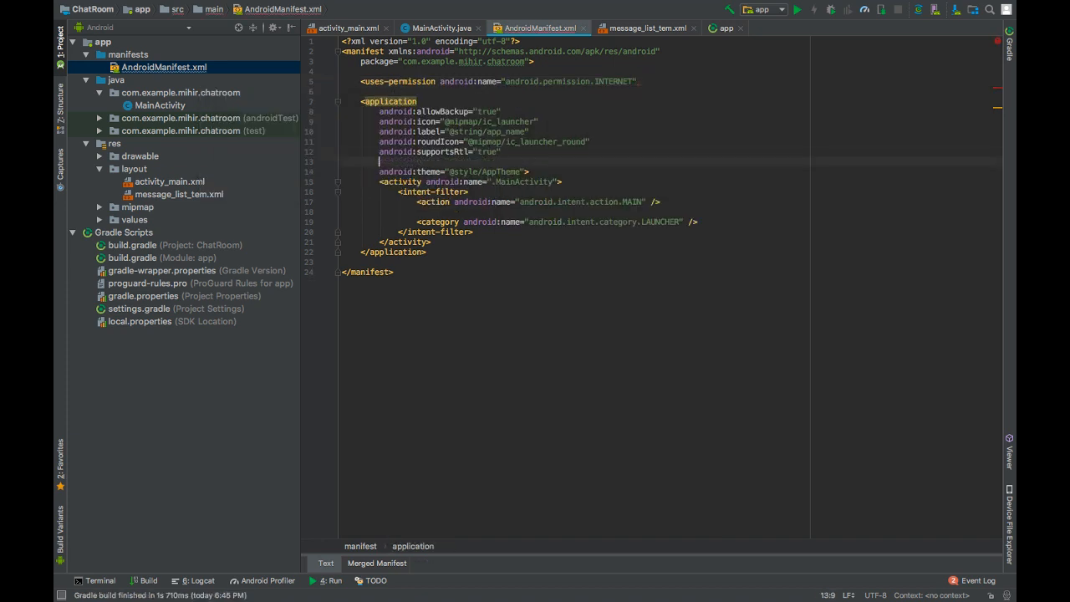
pyautogui.write('usesCleartextTraffic="true"')
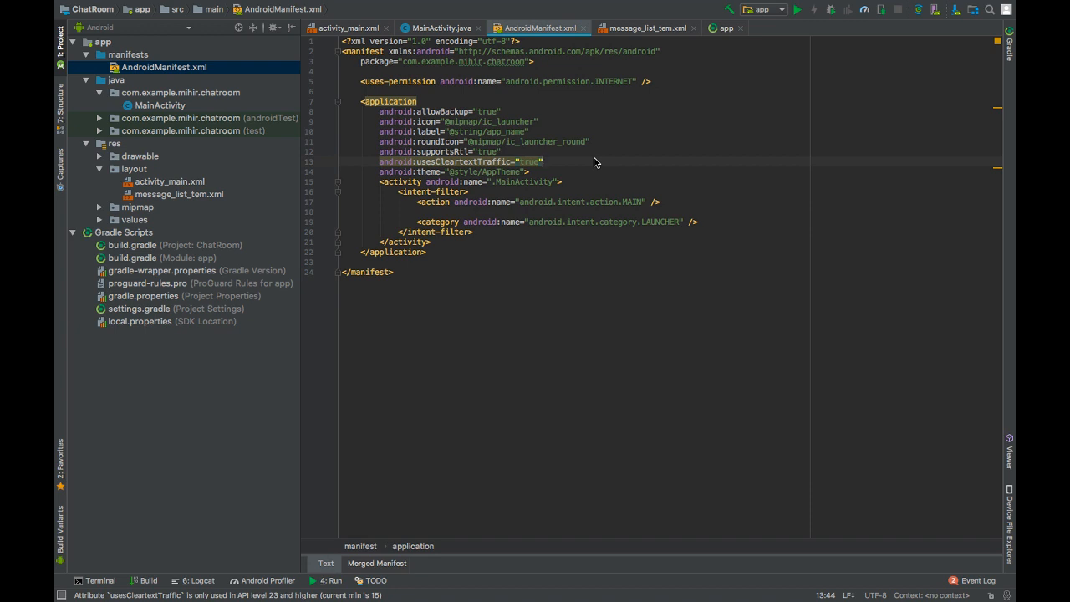
pyautogui.click(542, 161)
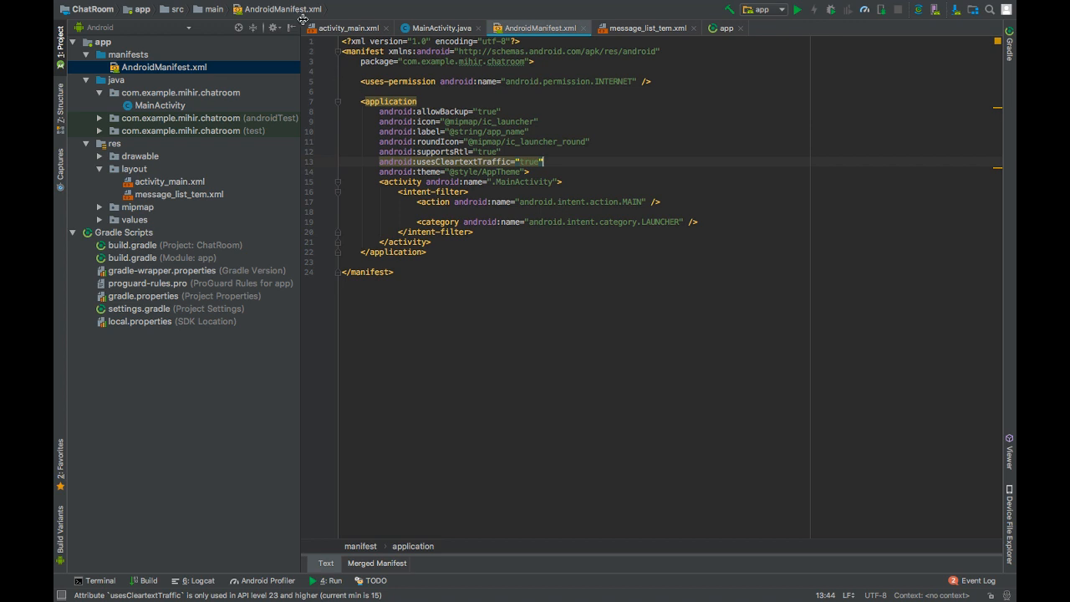
pyautogui.click(347, 28)
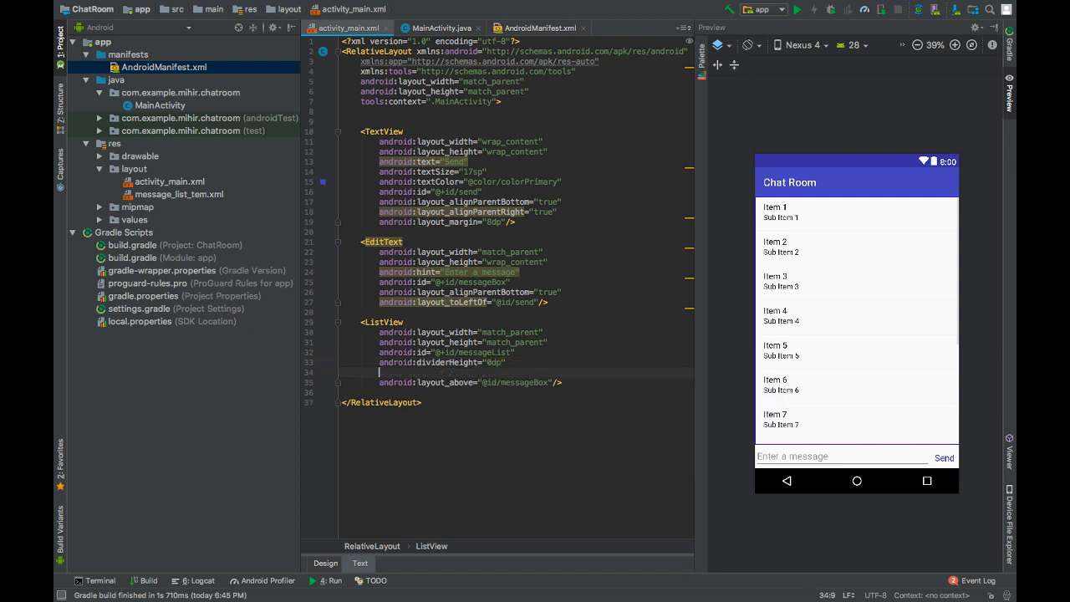
pyautogui.write('android:divider="')
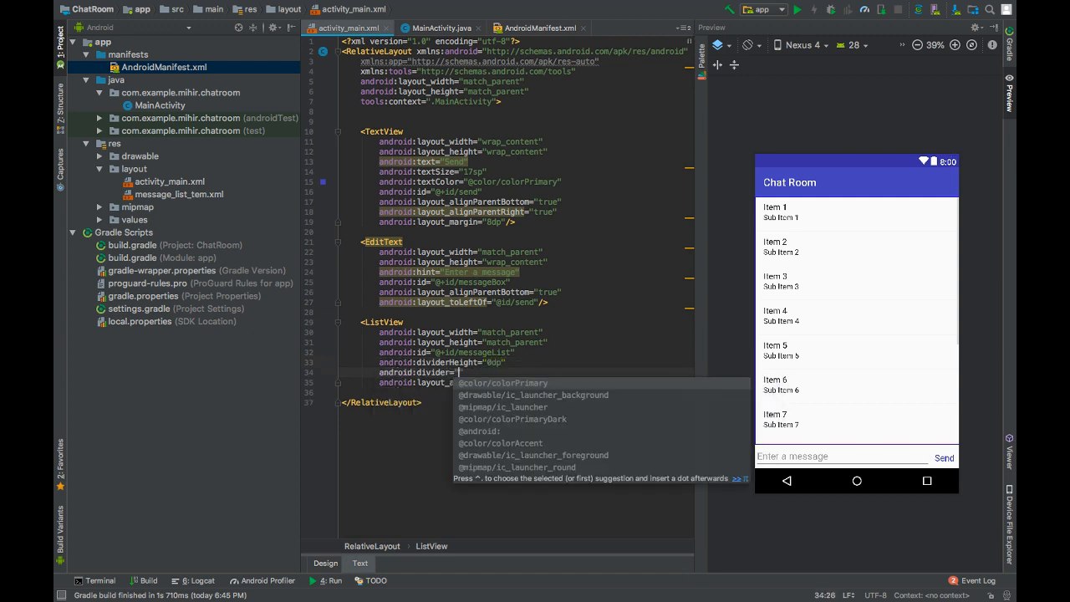
pyautogui.write('@null')
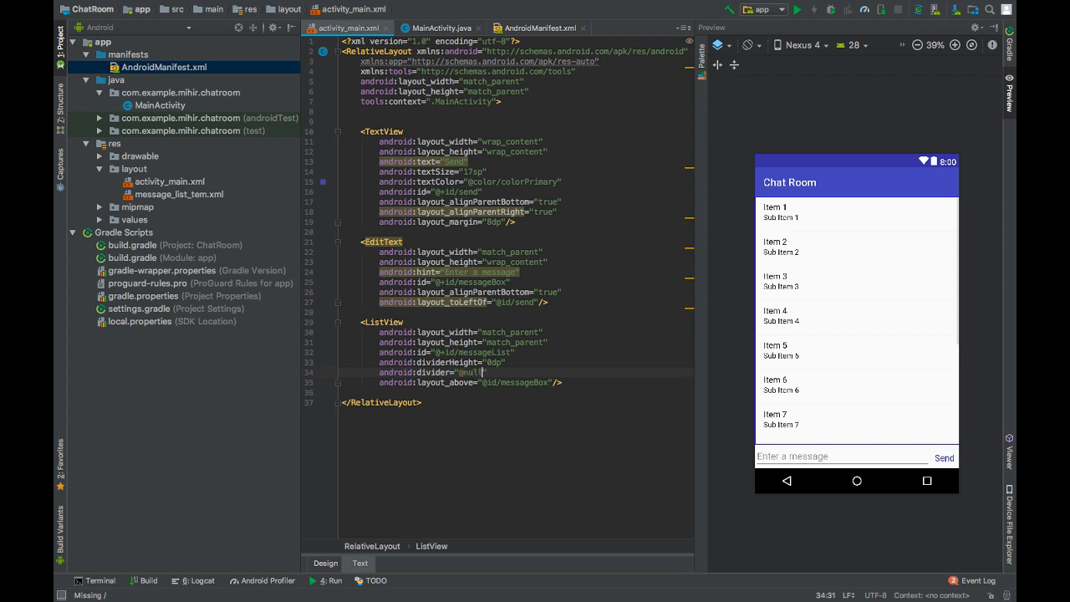